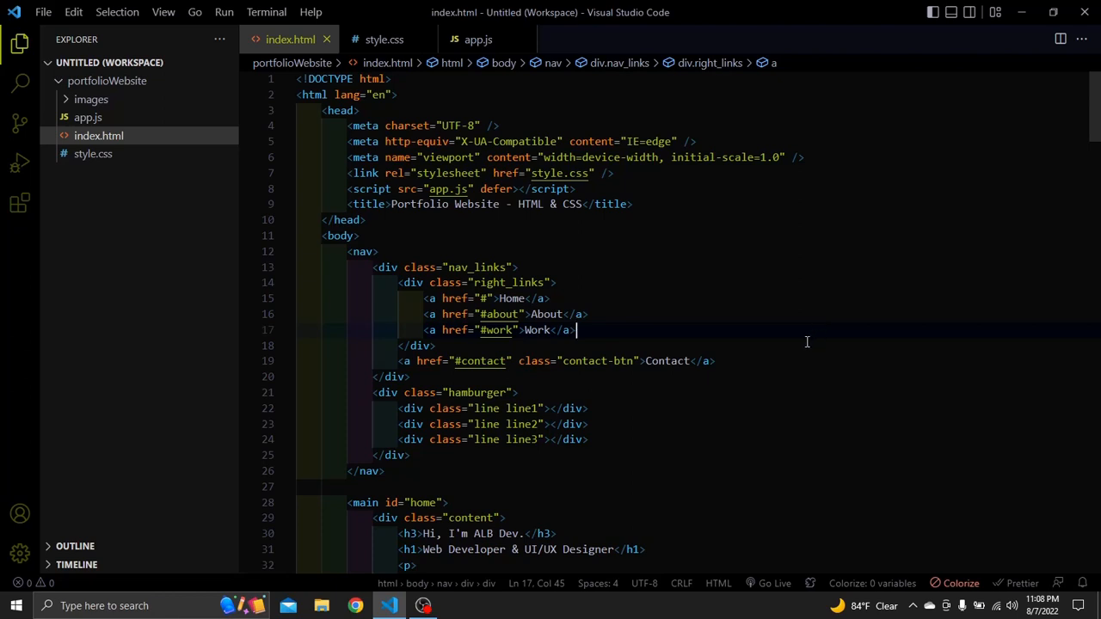
mouse_move(778, 355)
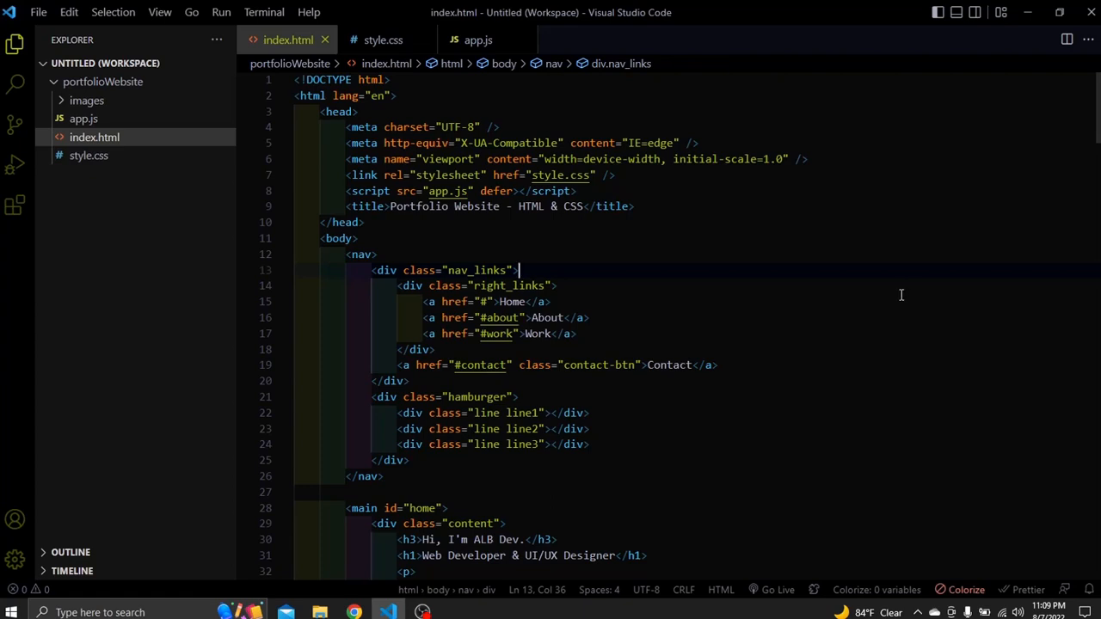
- Search the extensions for 'indent-rainbow' and view its details page
click(411, 317)
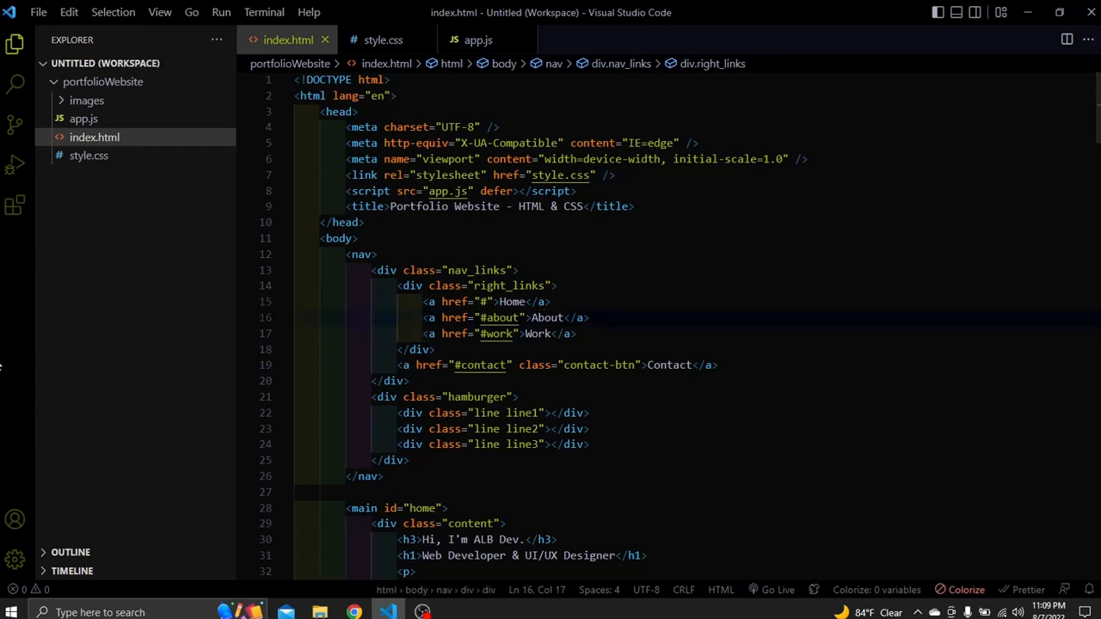
click(15, 204)
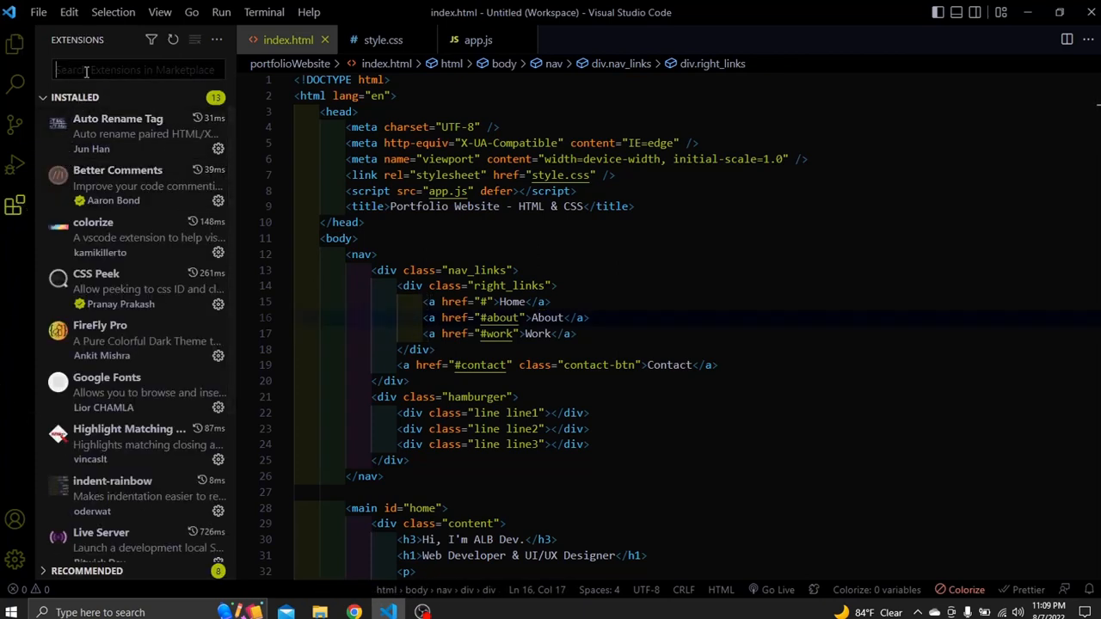
text(indent)
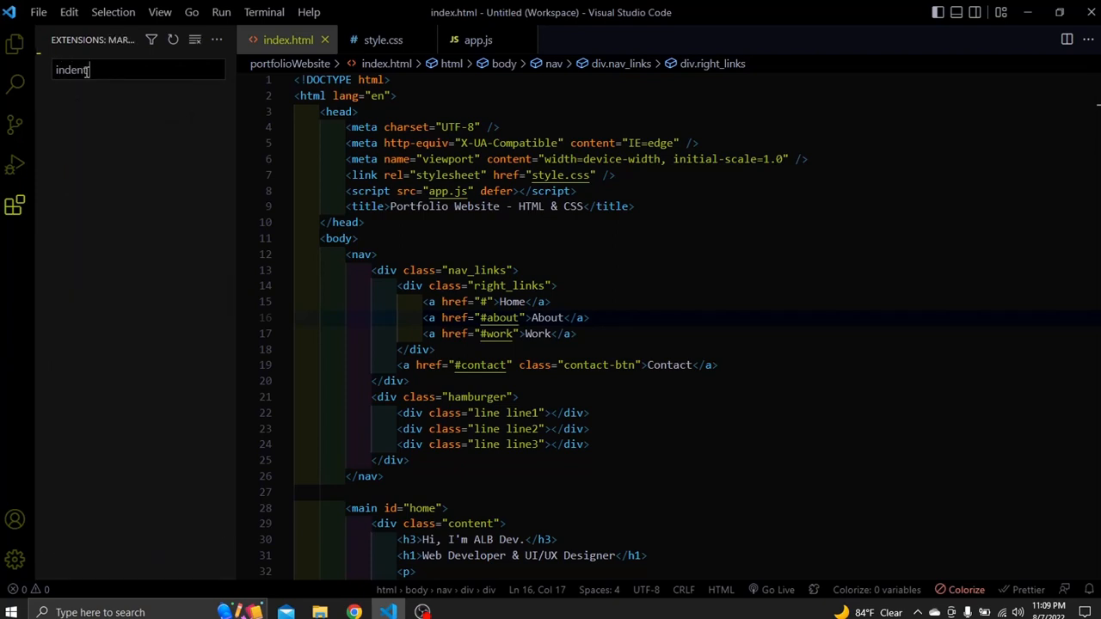
text(-rainbow)
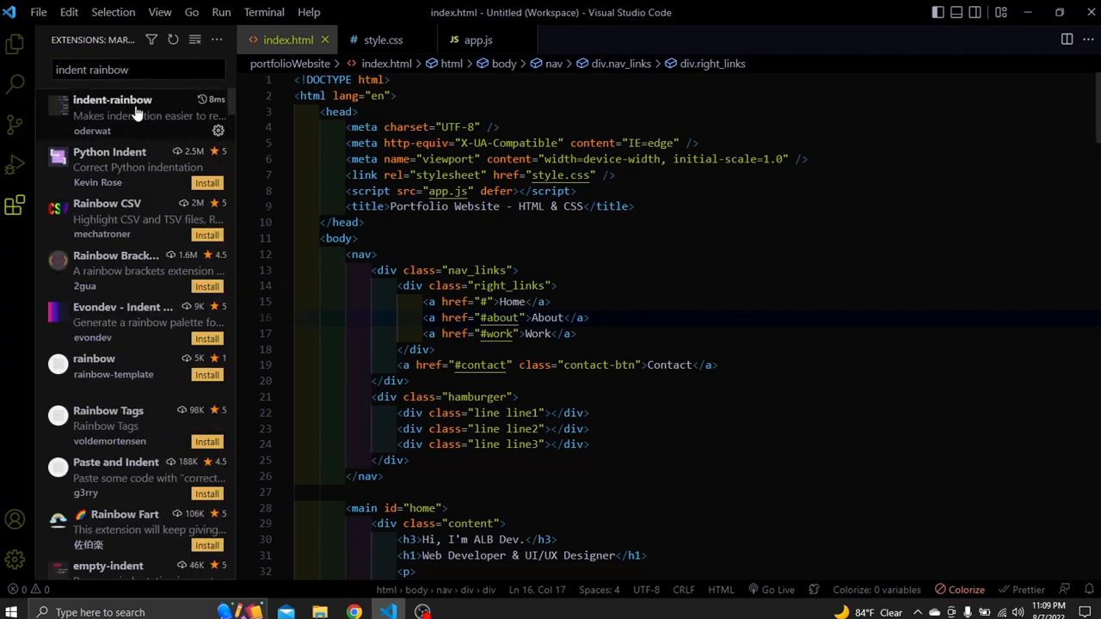
click(111, 100)
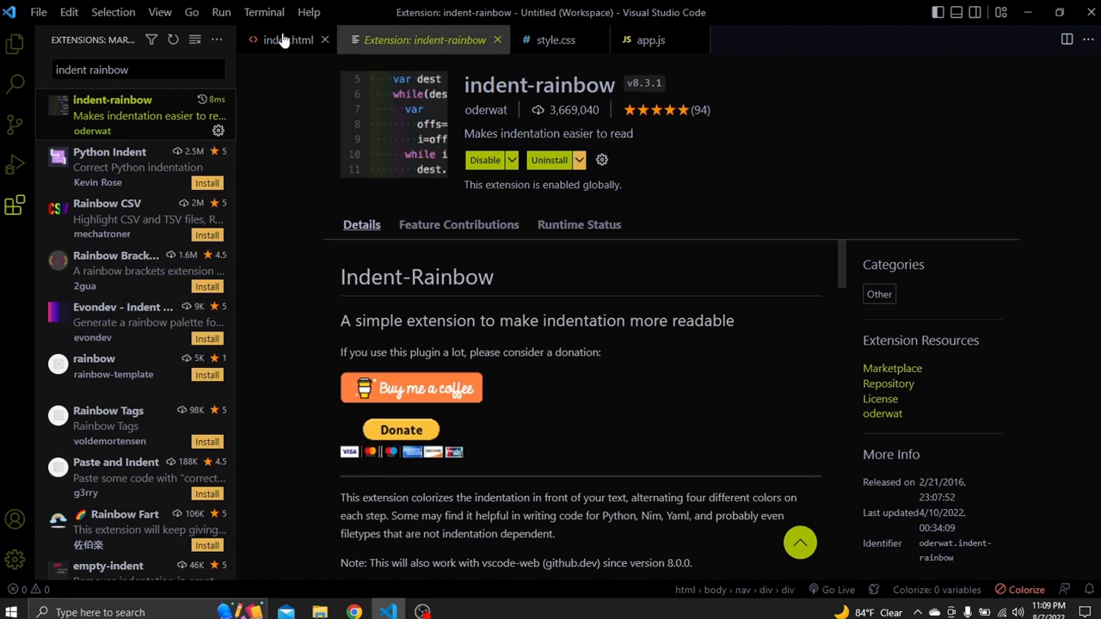
click(288, 40)
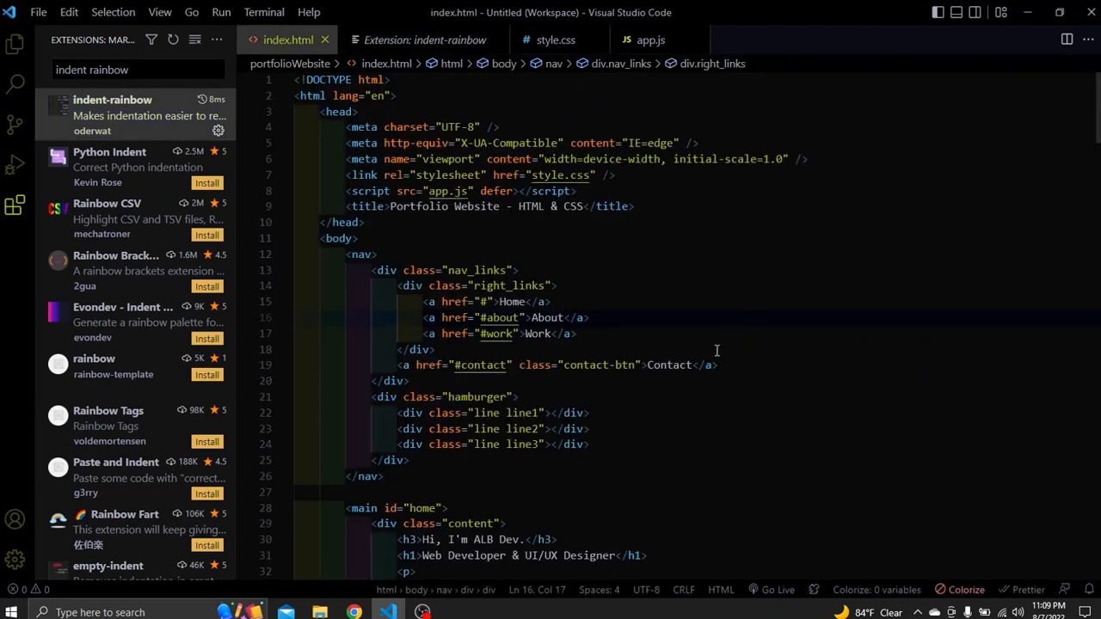
- Show the rainbow indentation in index.html, style.css and app.js
click(296, 317)
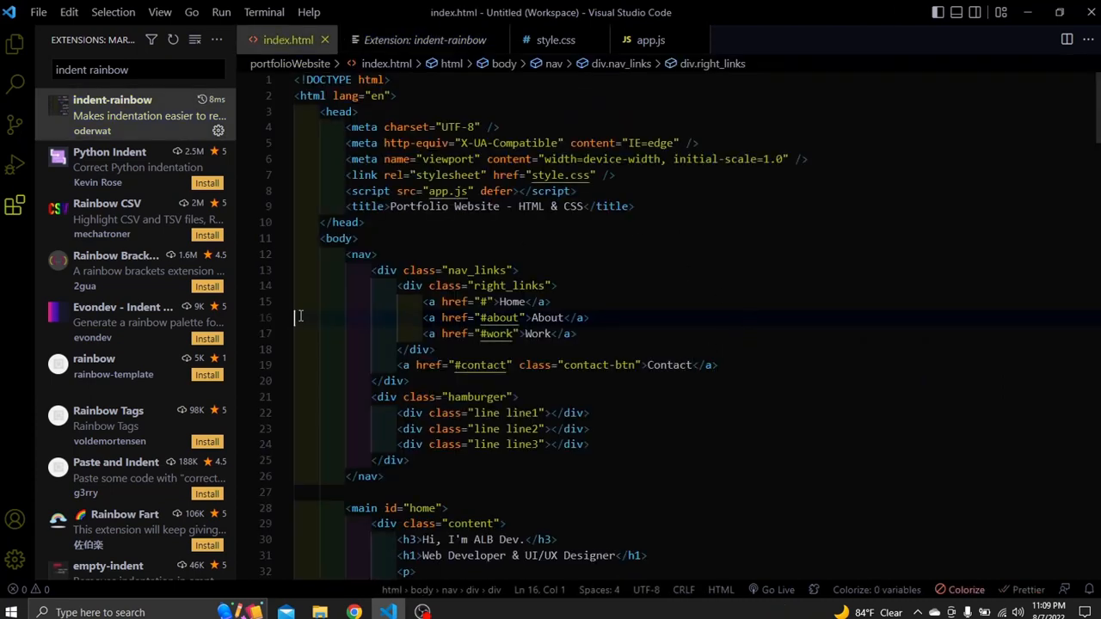
click(556, 39)
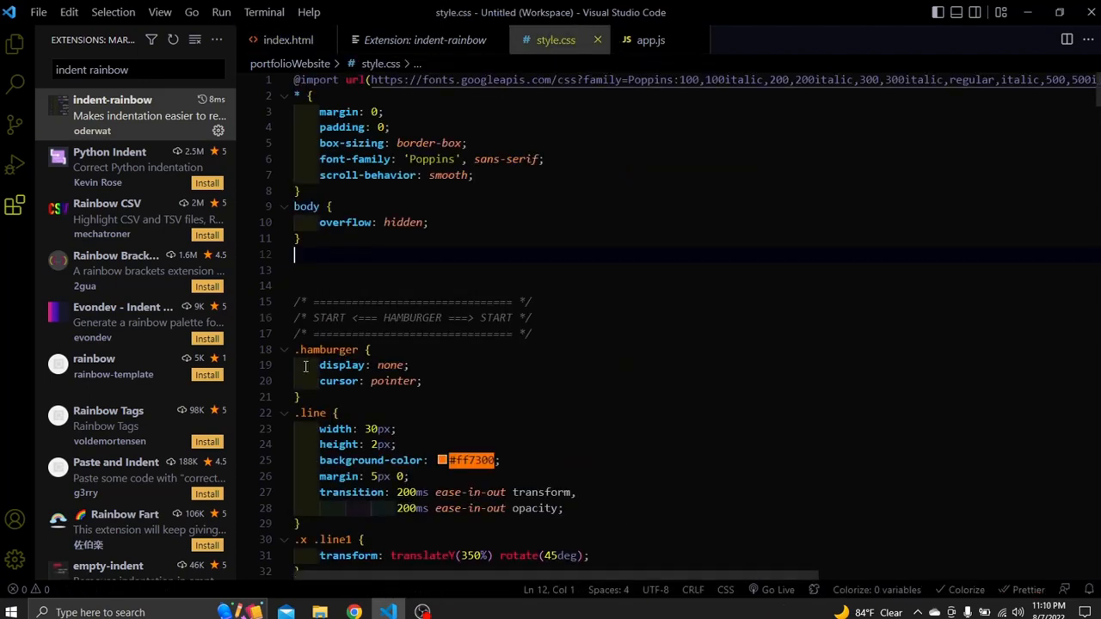
scroll(down, 3)
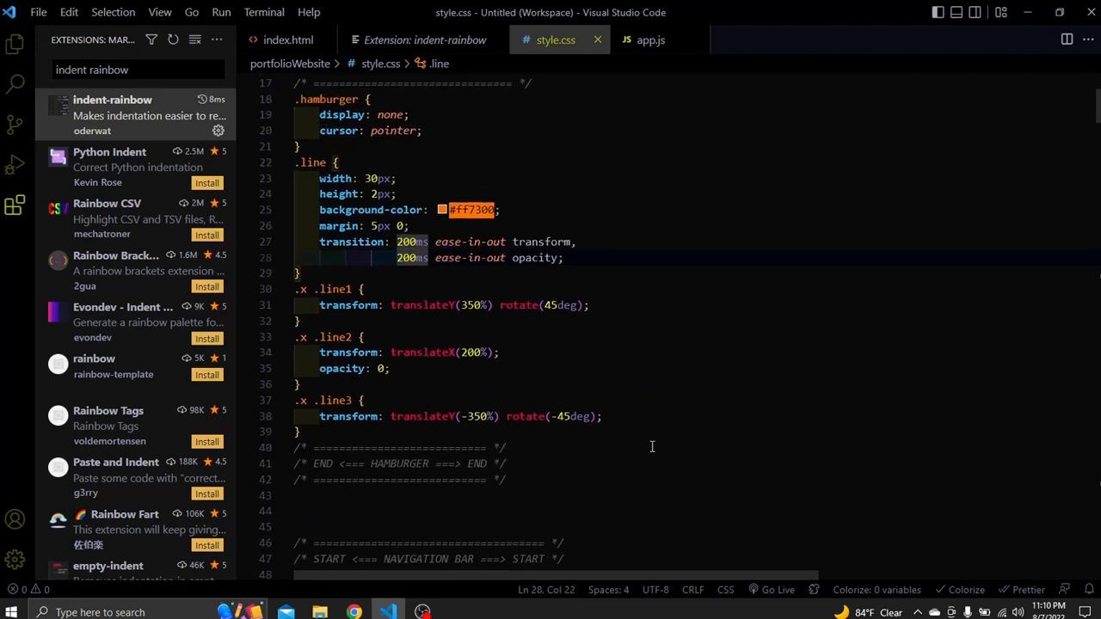
click(650, 40)
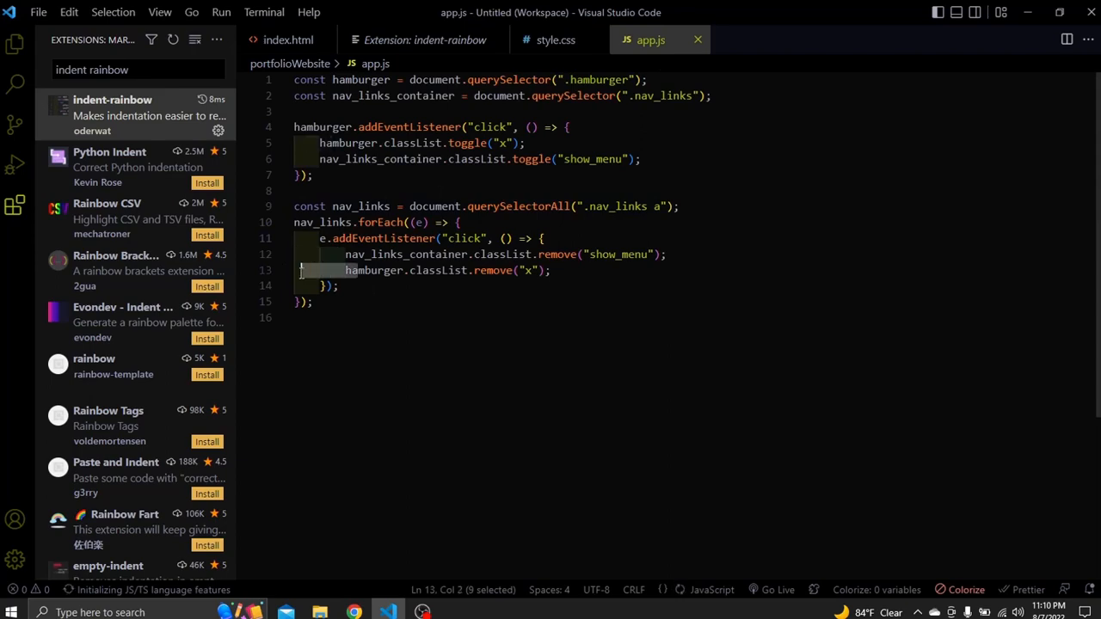
click(378, 270)
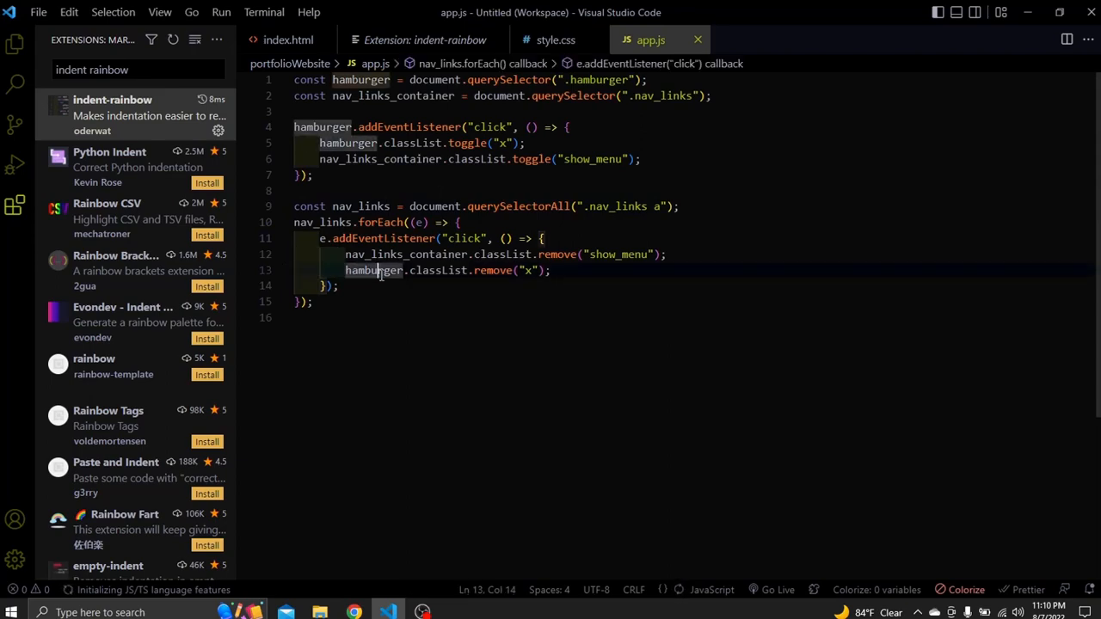
click(288, 40)
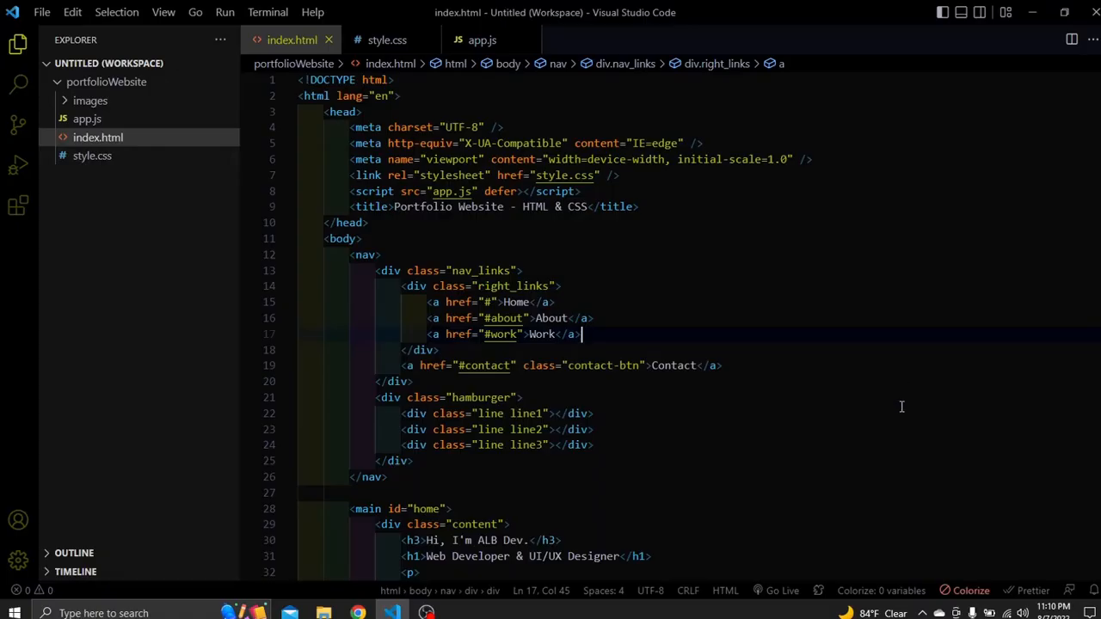
mouse_move(896, 410)
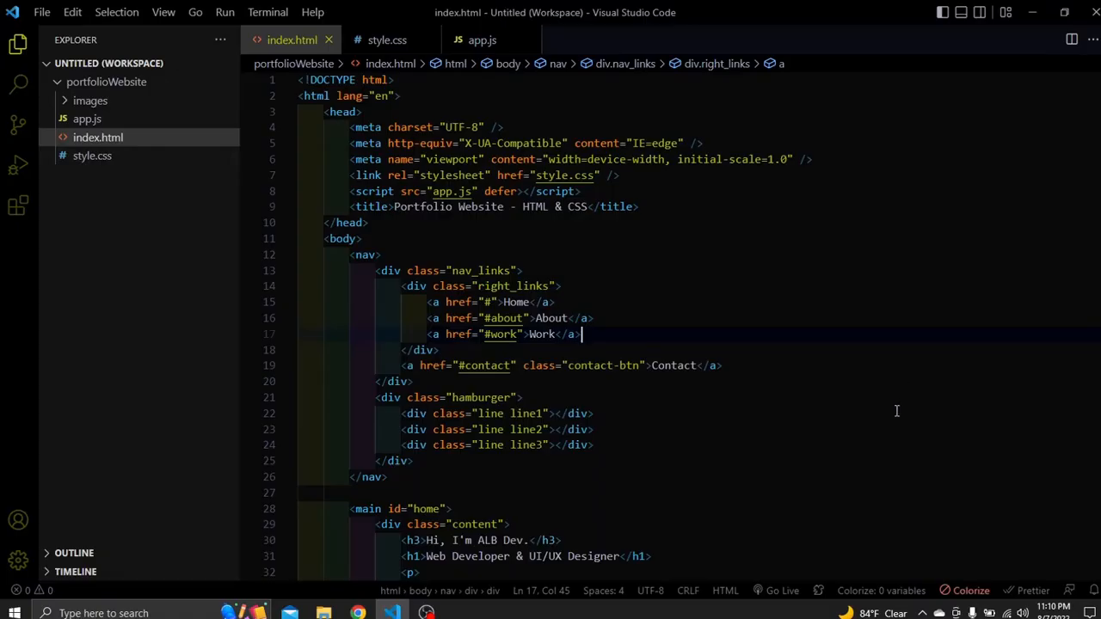
mouse_move(876, 424)
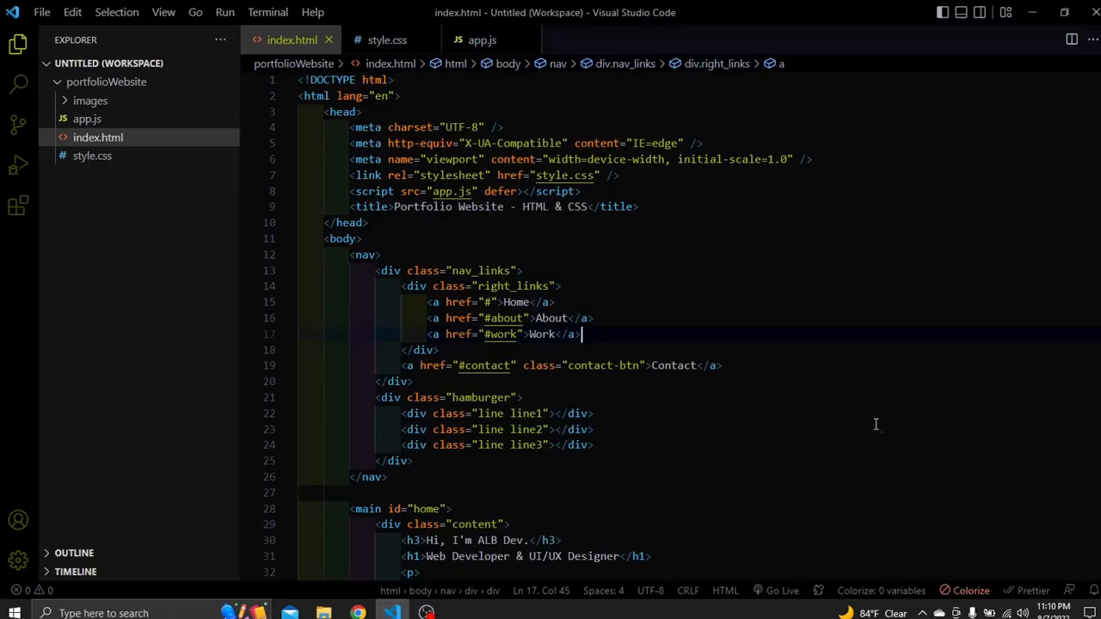
- View the Highlight Matching Tag extension, then select the nav_links div to highlight its tag pair
click(17, 205)
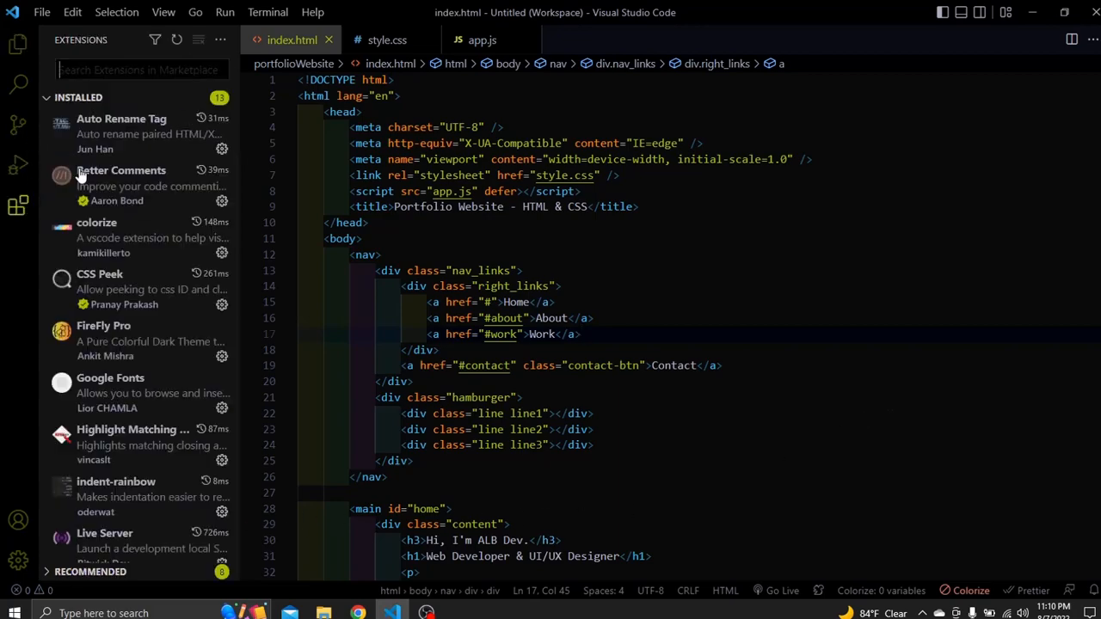
text(highlight math)
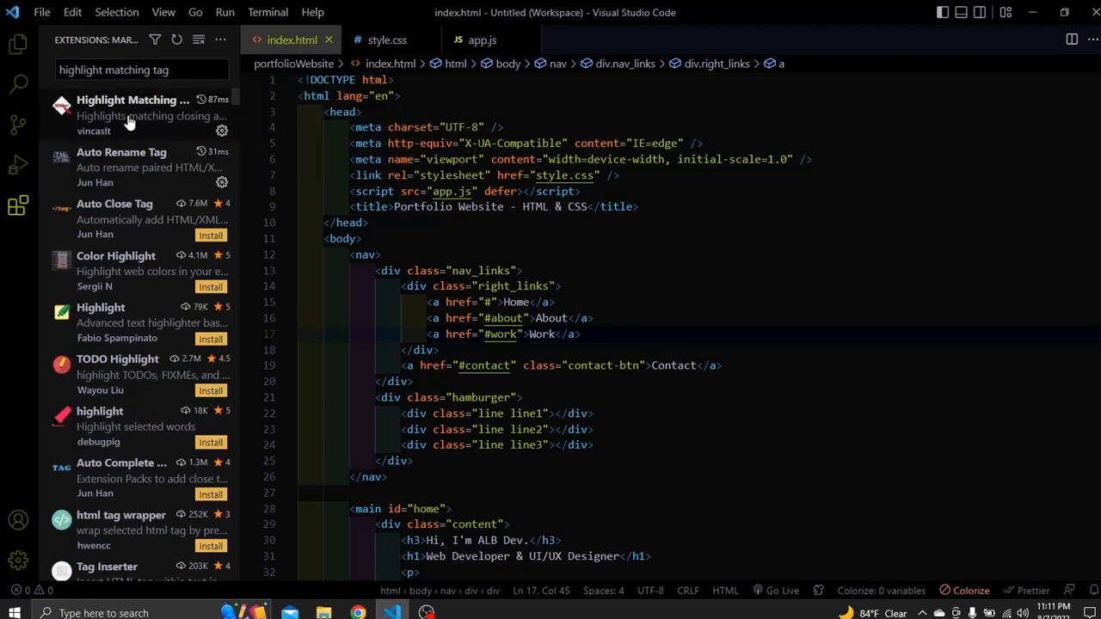
click(132, 100)
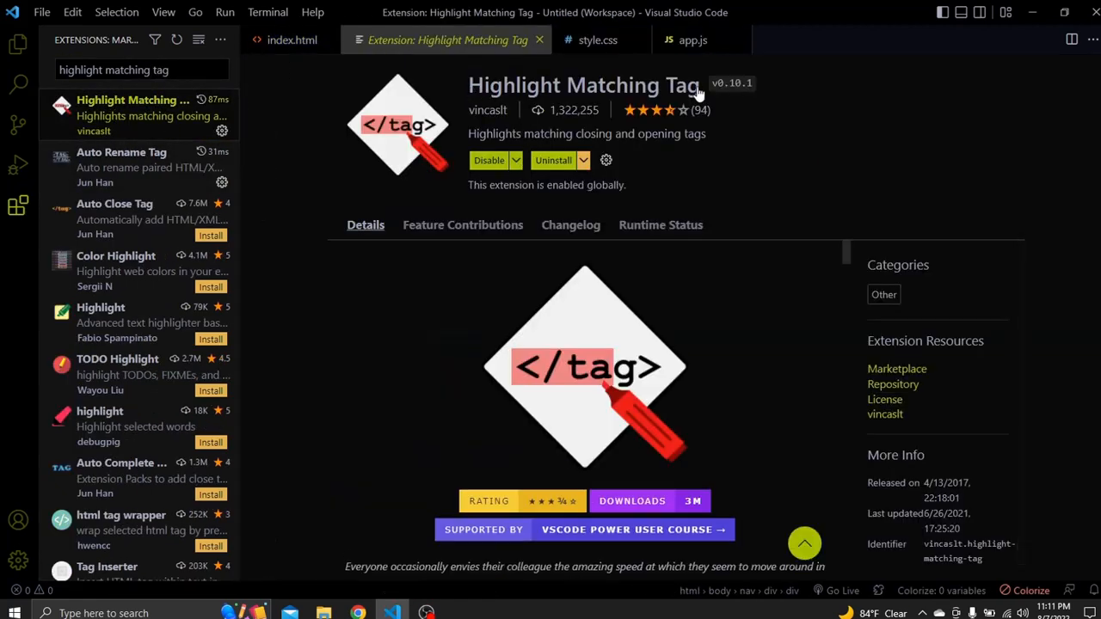
click(292, 39)
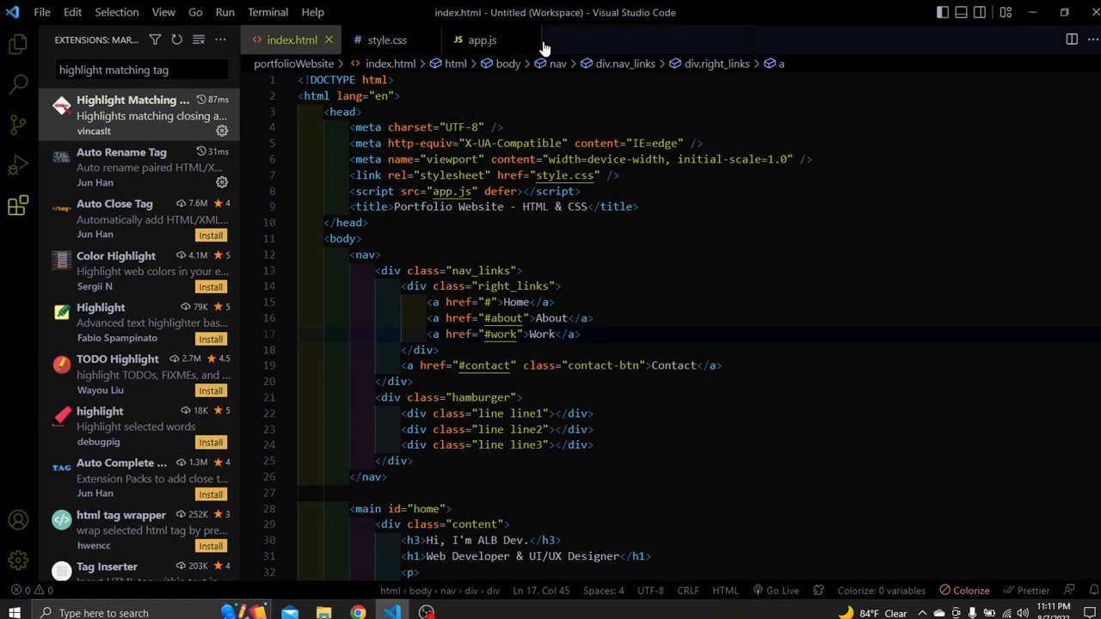
mouse_move(482, 270)
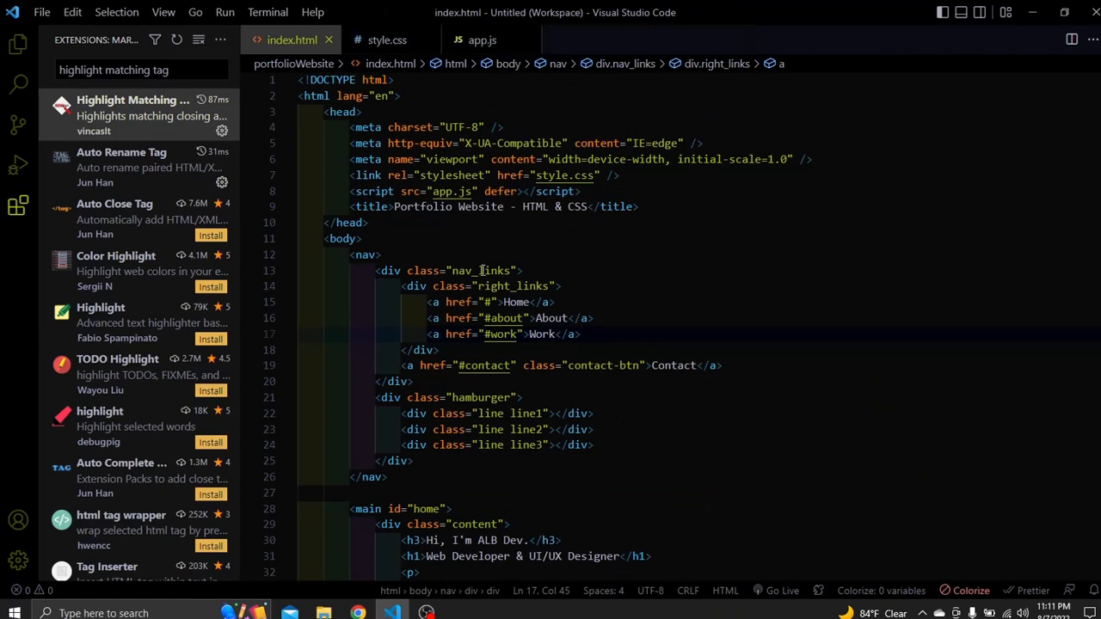
mouse_move(402, 270)
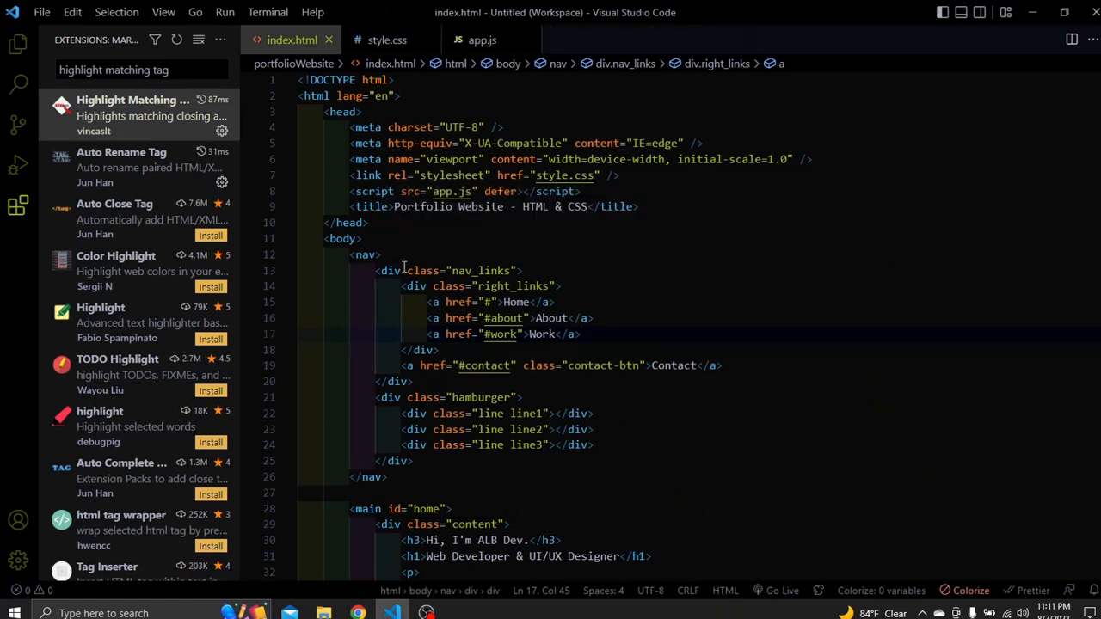
click(390, 270)
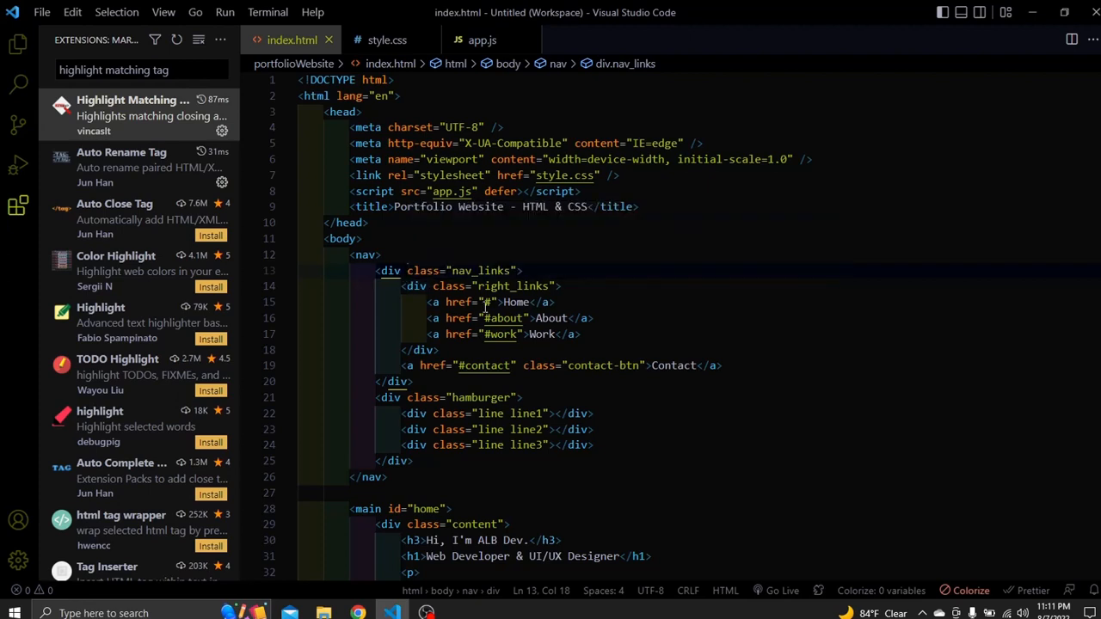
click(460, 397)
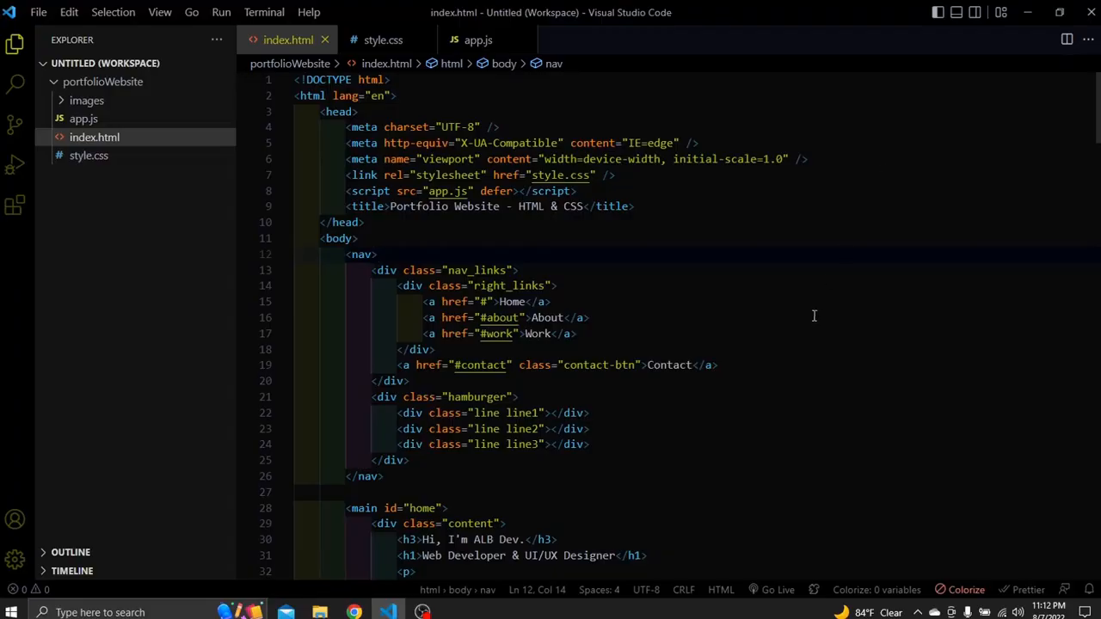
mouse_move(784, 385)
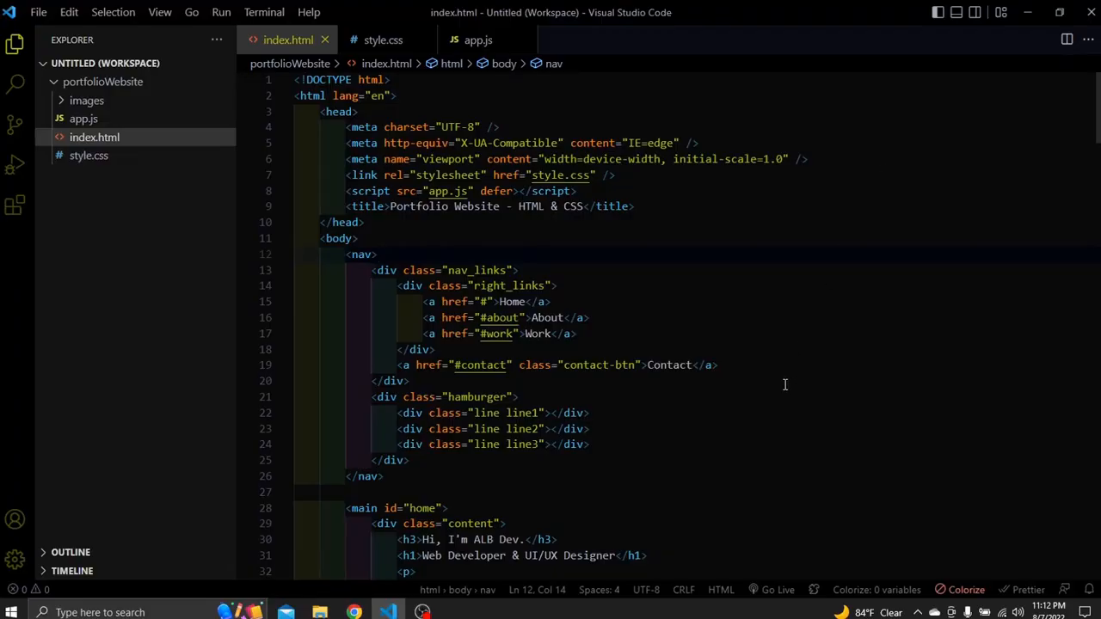
mouse_move(783, 385)
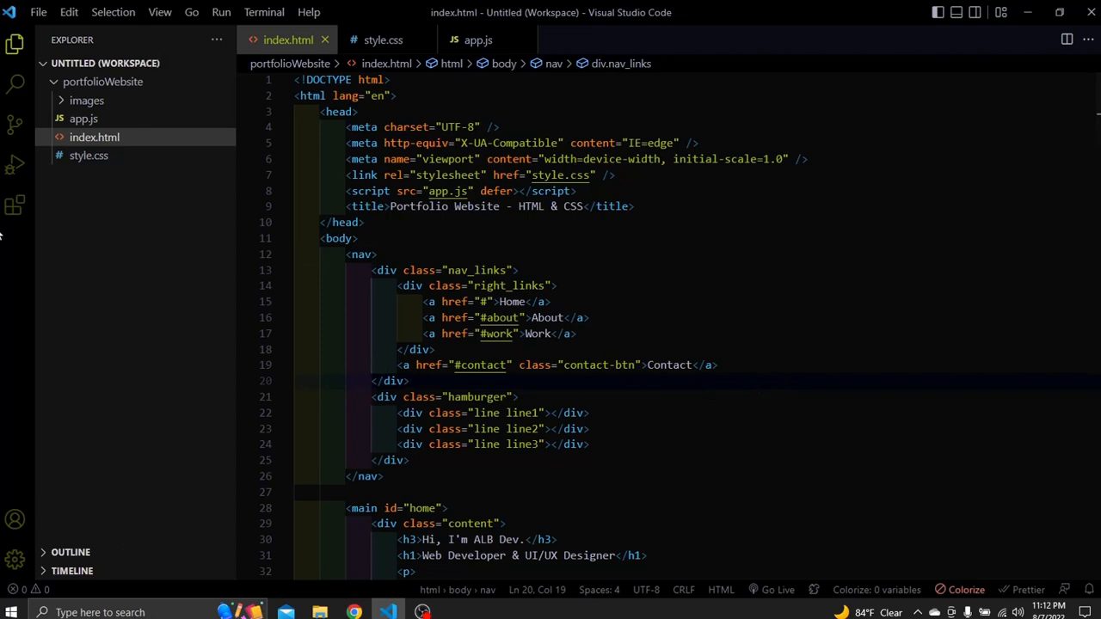
- Search for 'auto rename' and view the Auto Rename Tag extension details
click(15, 205)
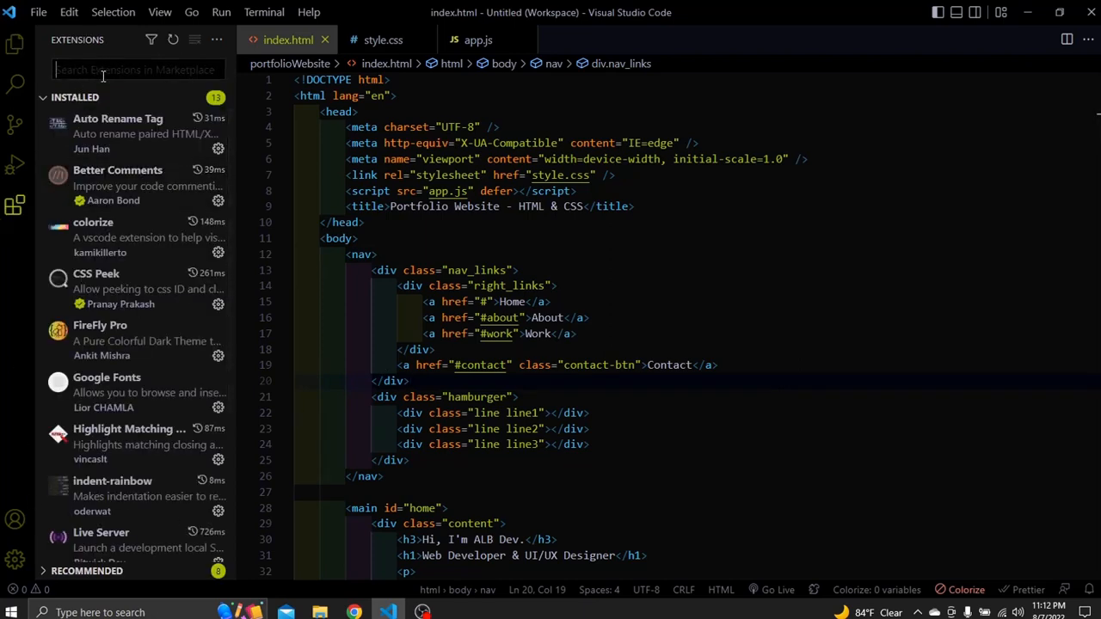
text(auto rename)
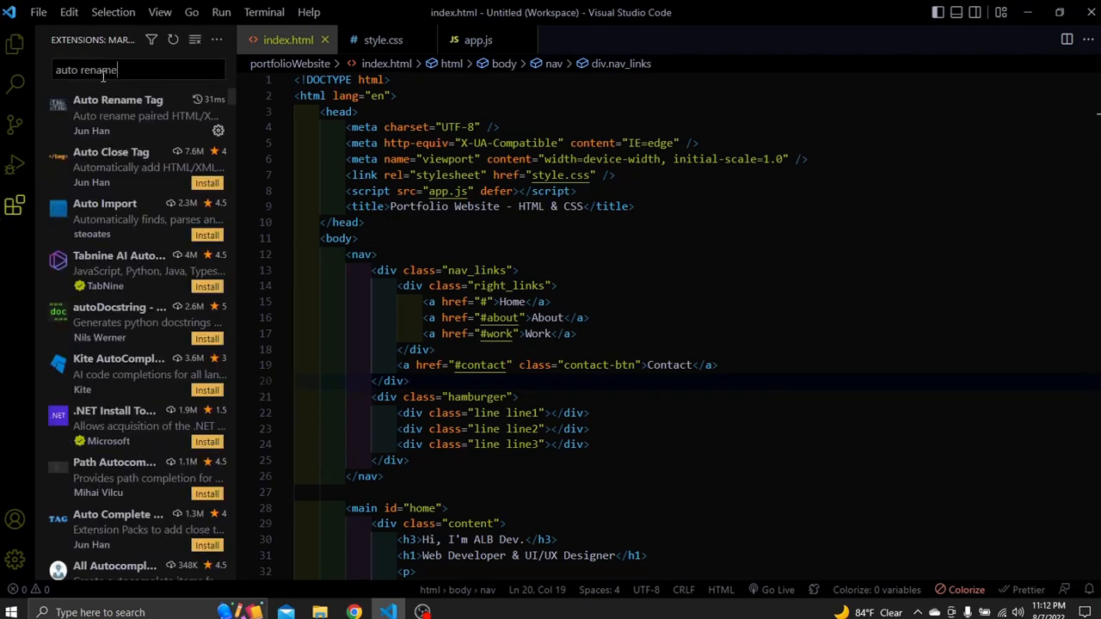
click(118, 99)
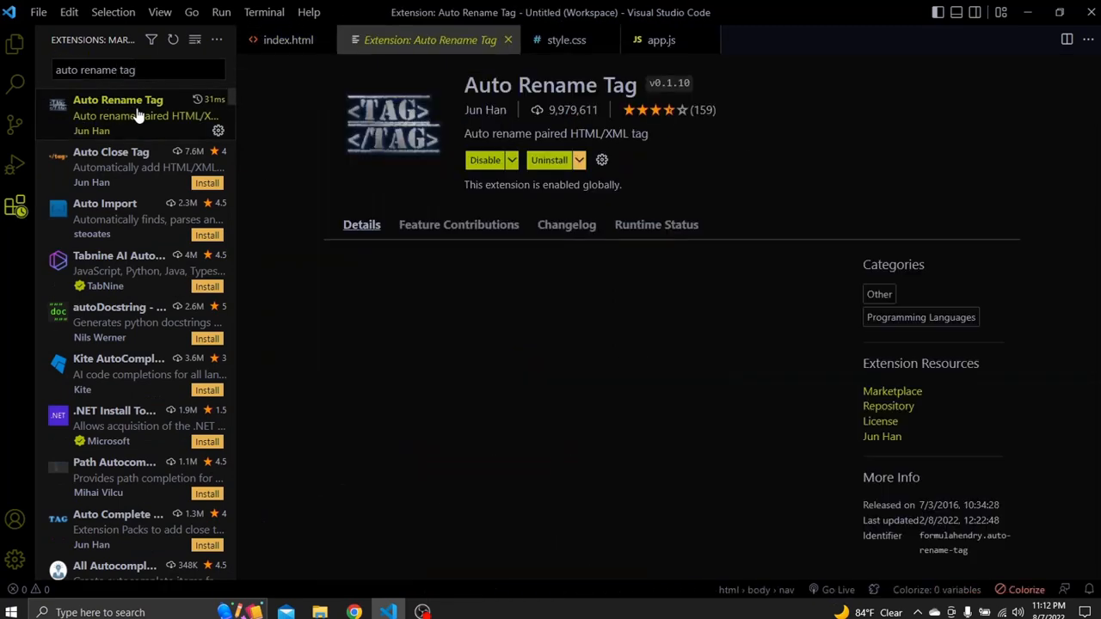
click(288, 39)
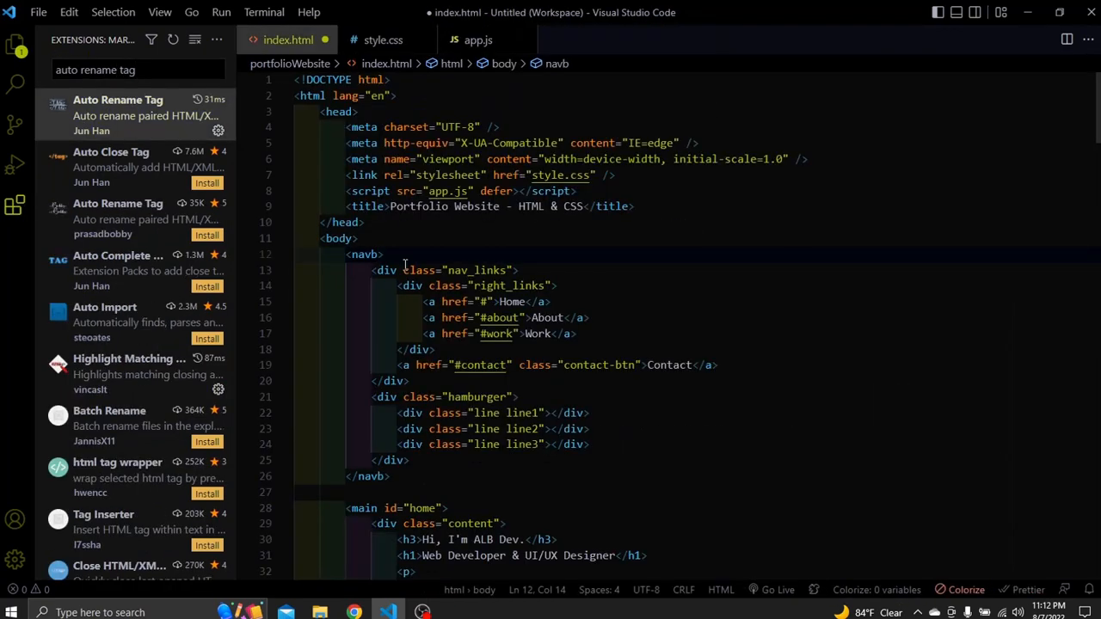
- Rename the opening div tag to 'division' and back, then show the Explorer files
text(ar)
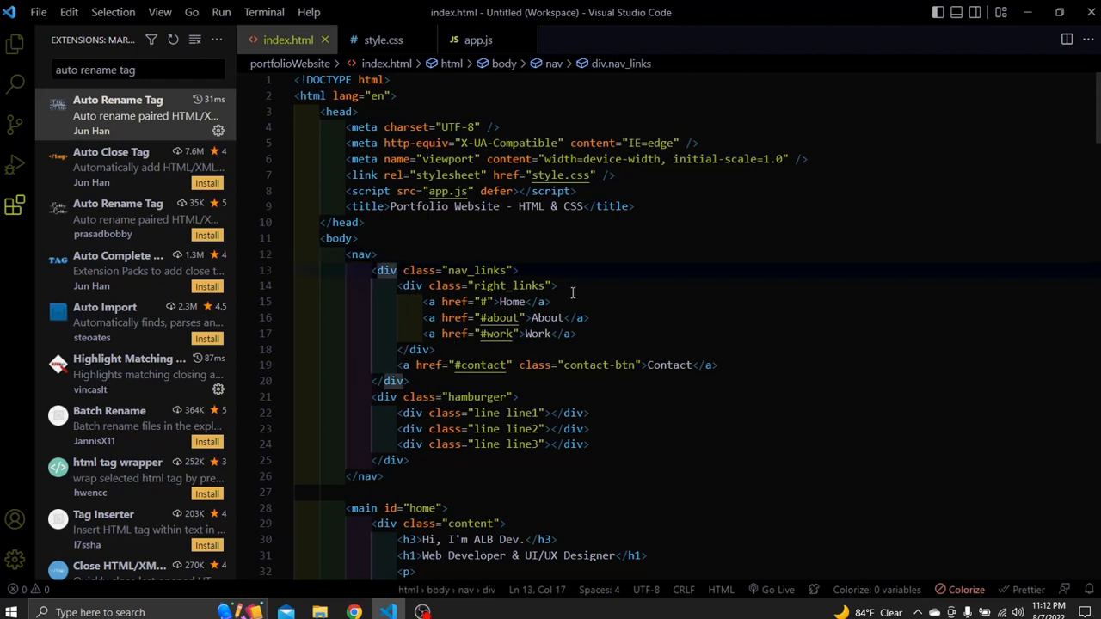
text(ision)
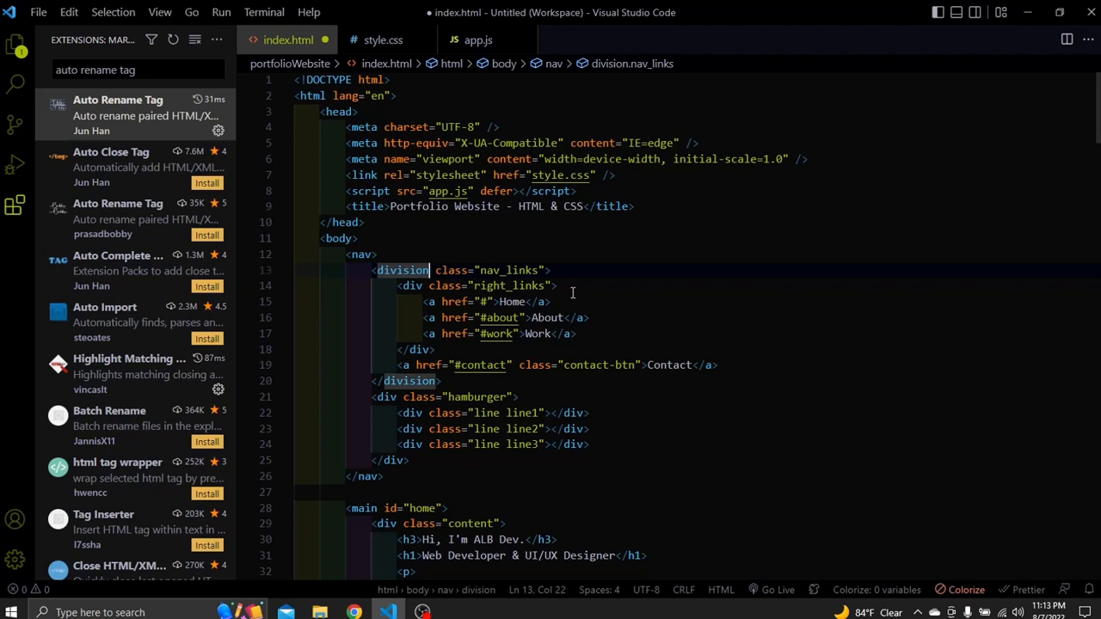
text(div)
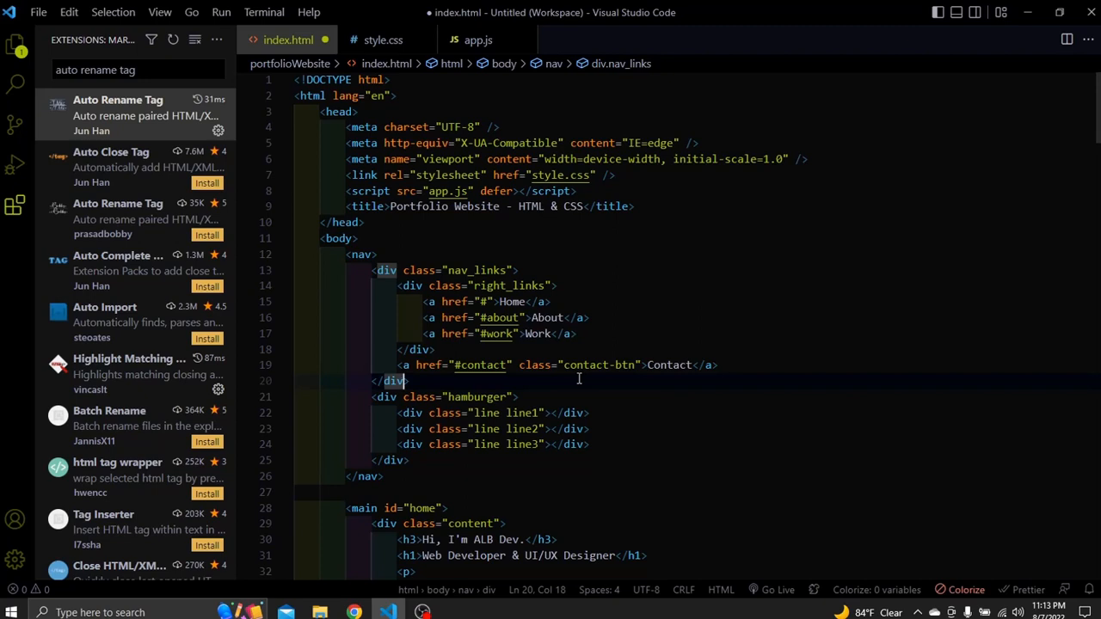
text(isio)
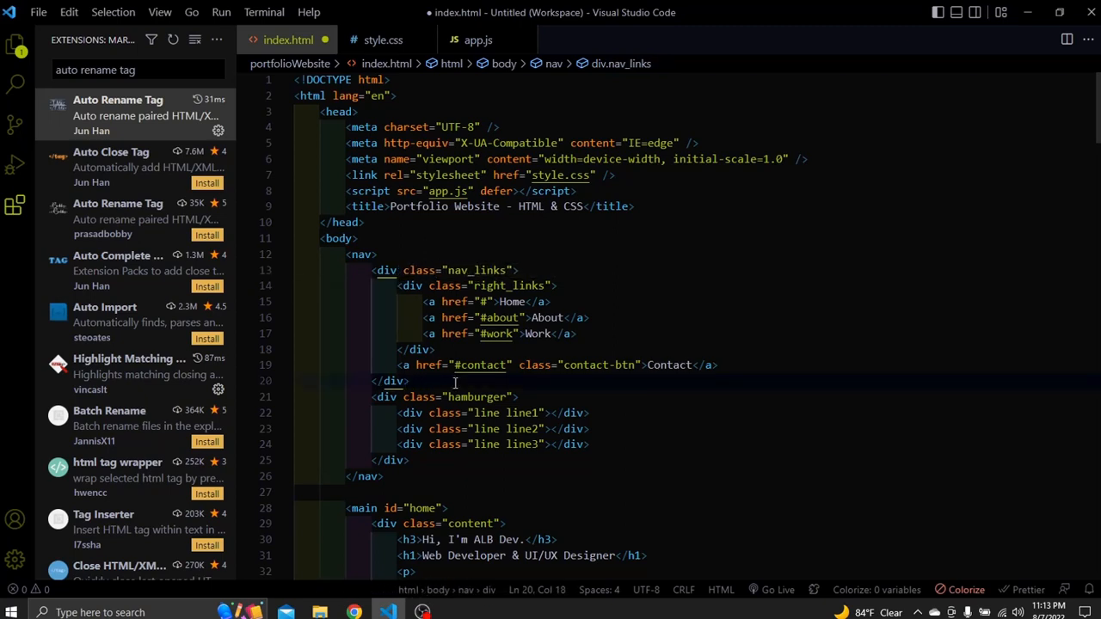
click(14, 44)
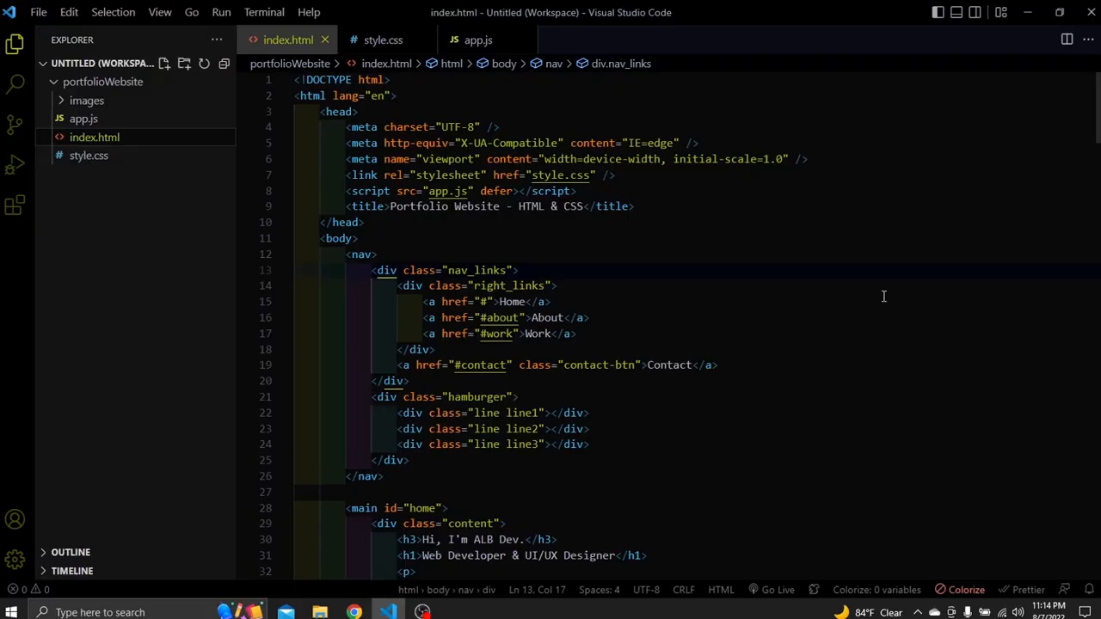
mouse_move(872, 298)
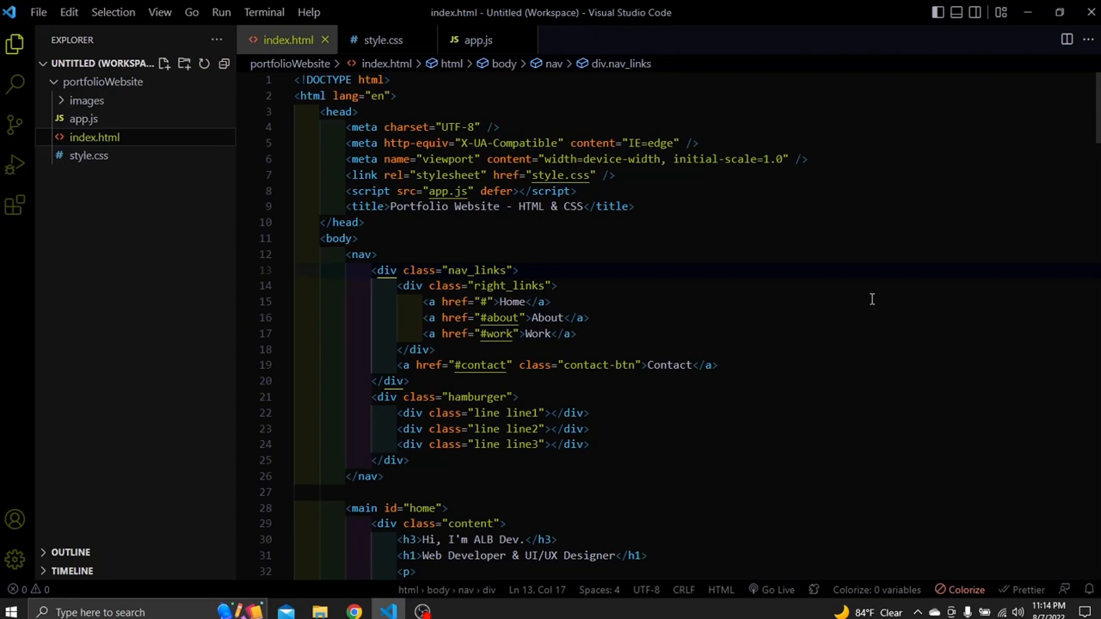
mouse_move(867, 299)
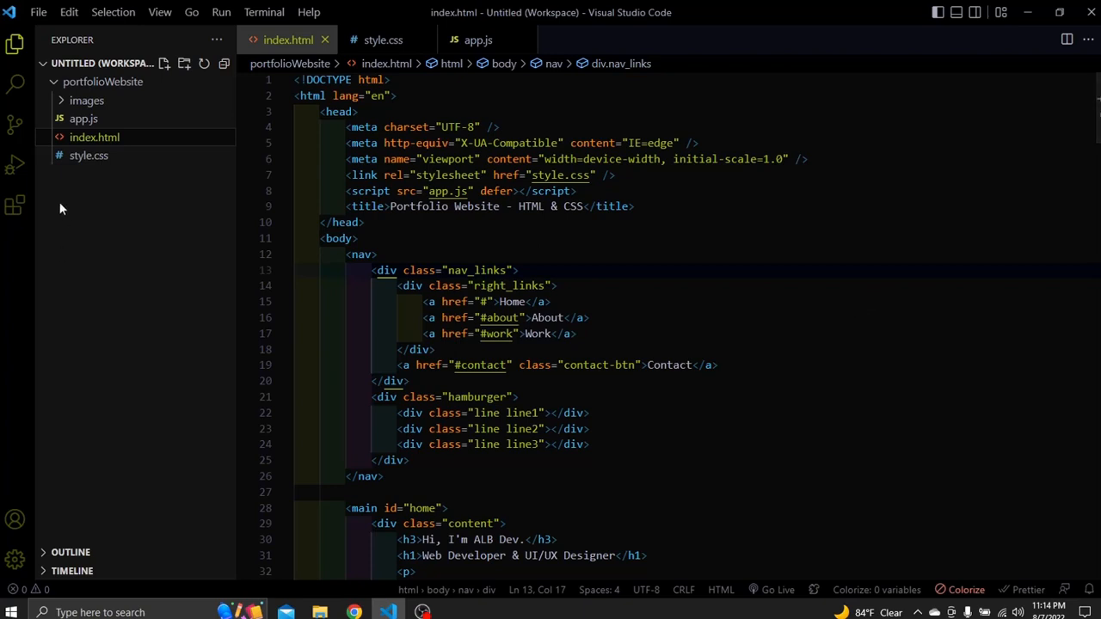
- Search extensions for 'better comments' and scroll the Better Comments details page
click(15, 204)
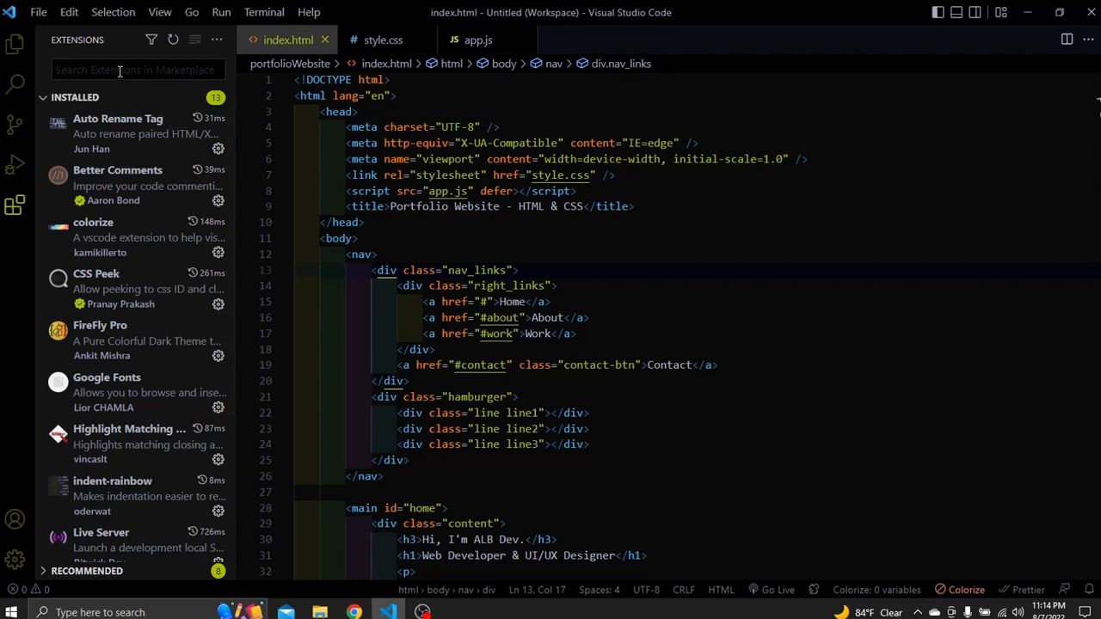
text(better comments)
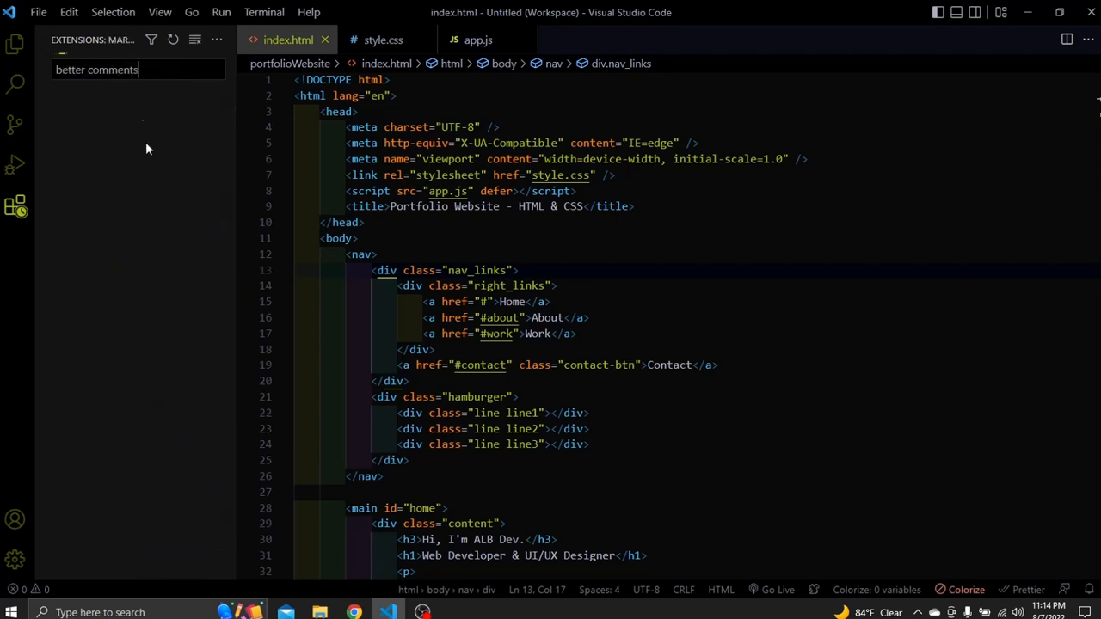
click(118, 115)
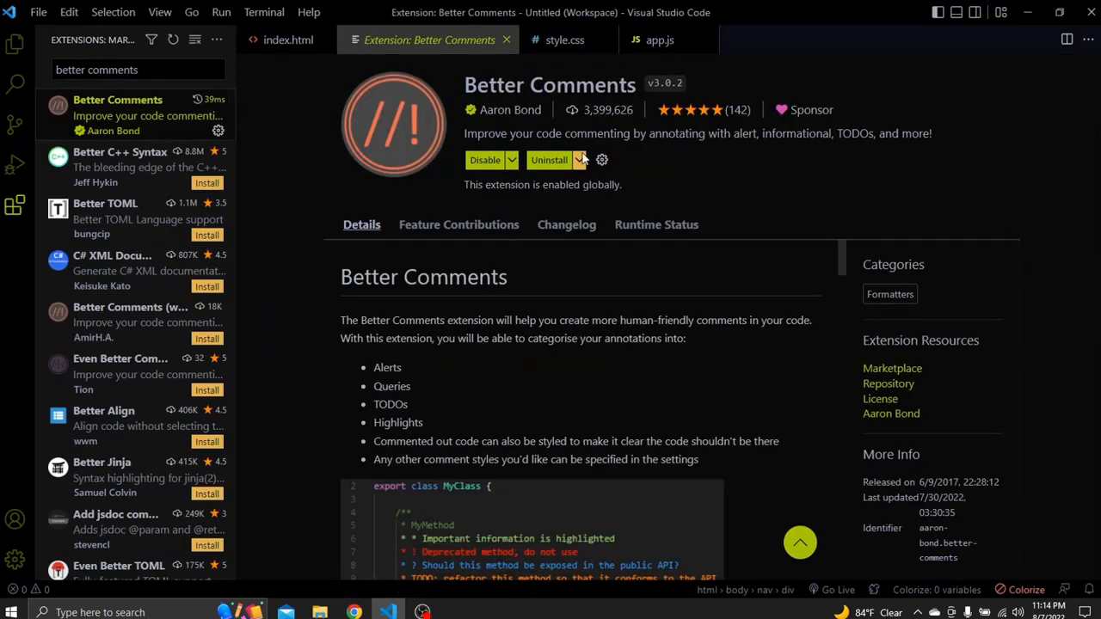
scroll(down, 3)
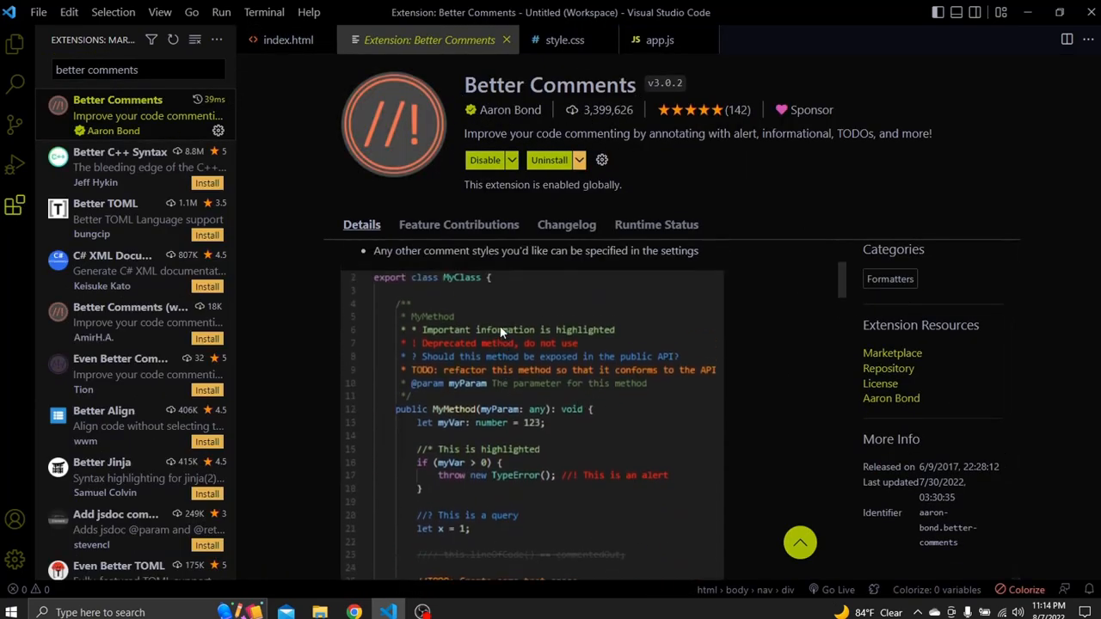
mouse_move(481, 352)
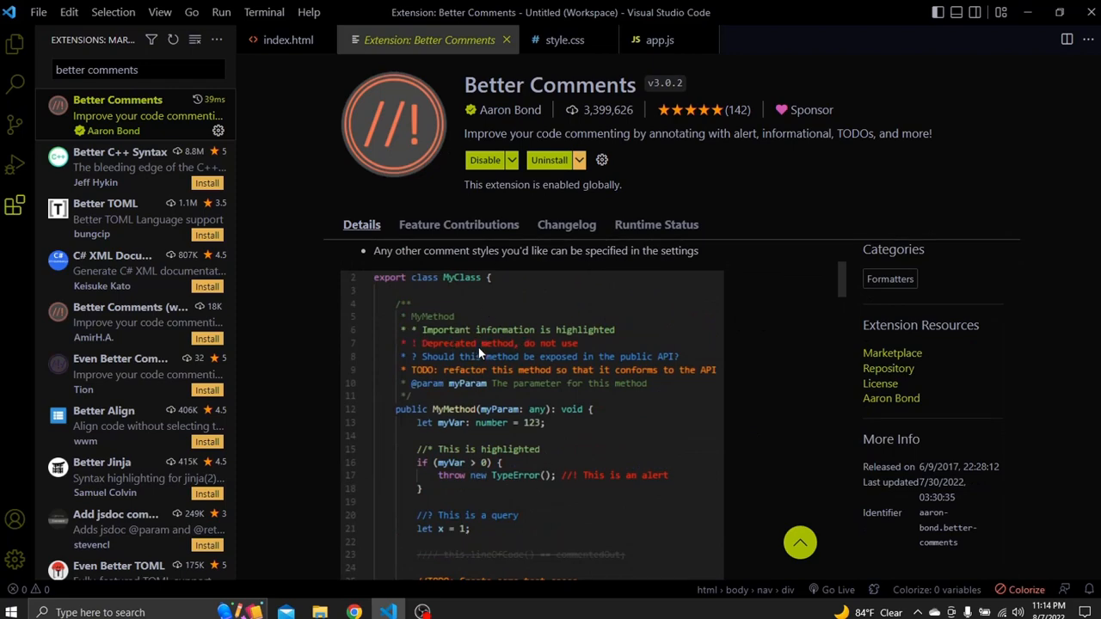
mouse_move(270, 55)
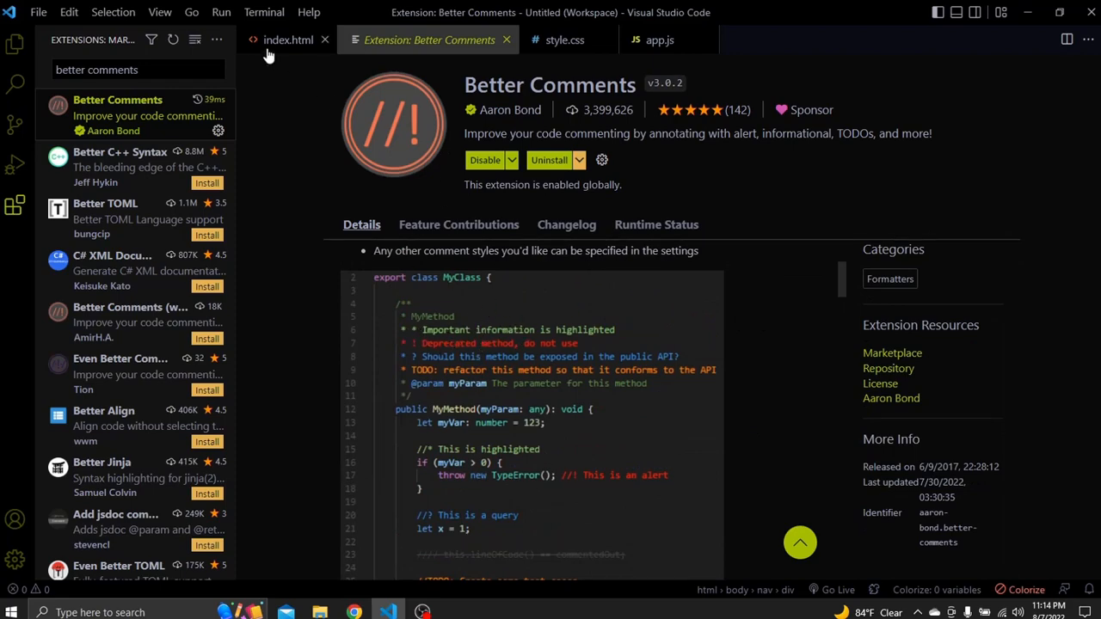
- Add *, ? Questions, ! Alerts, TODO and // line-through comments above the nav in index.html
click(288, 39)
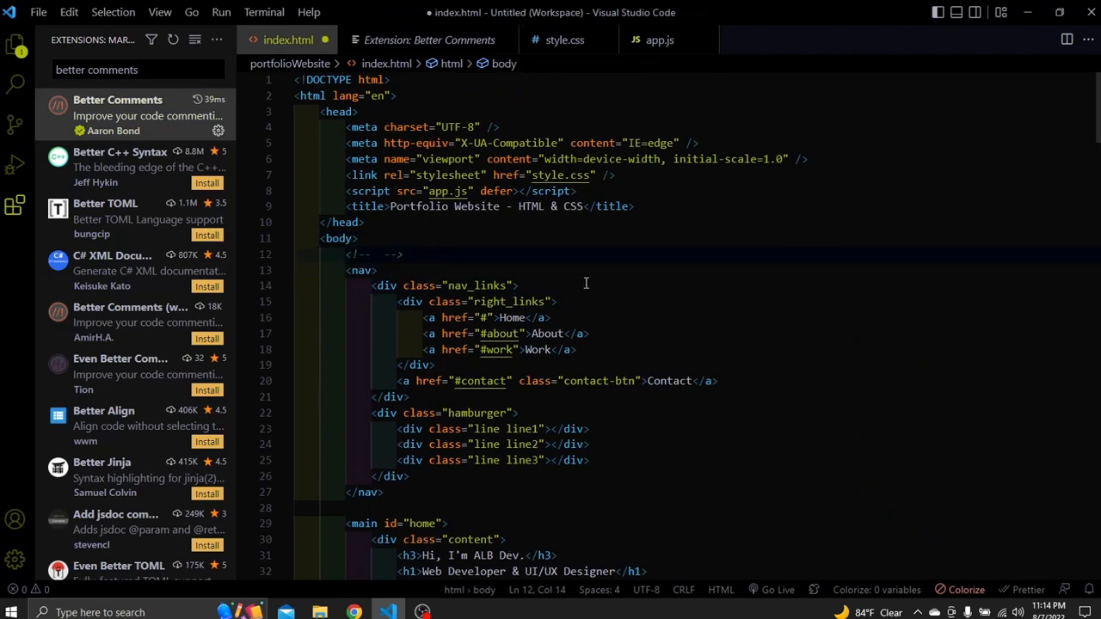
text(* ==> Actual Comment)
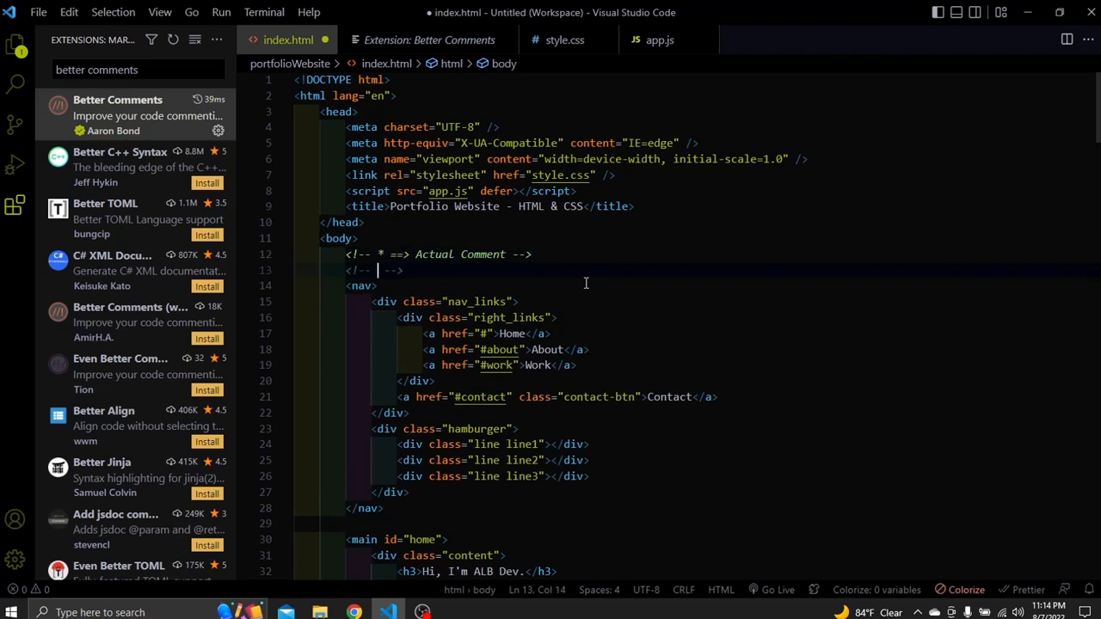
text(? Q)
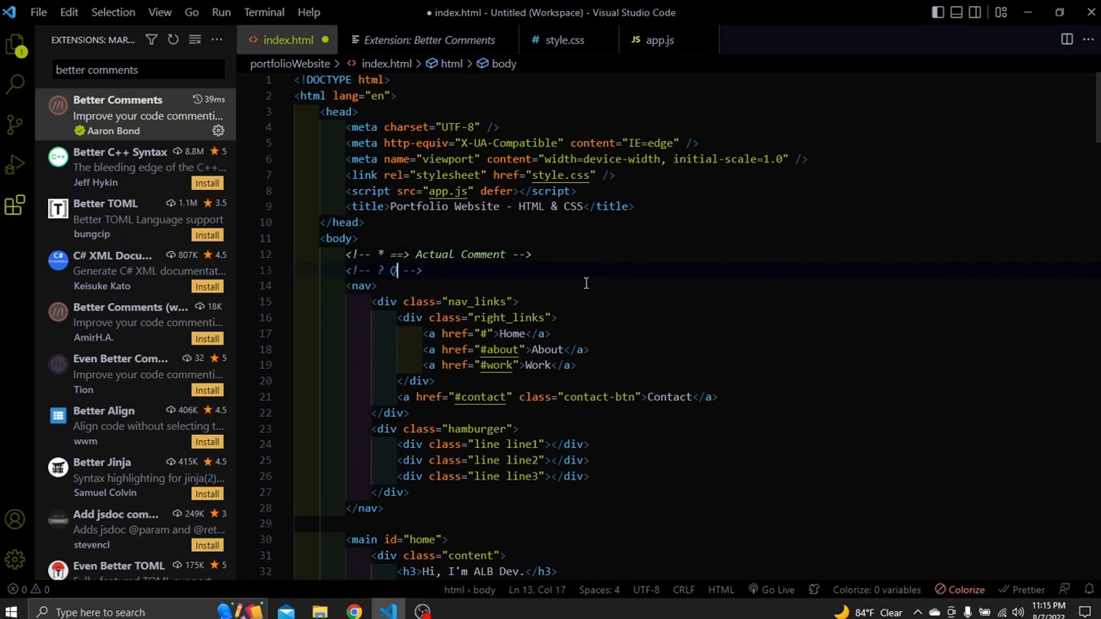
text(uestions)
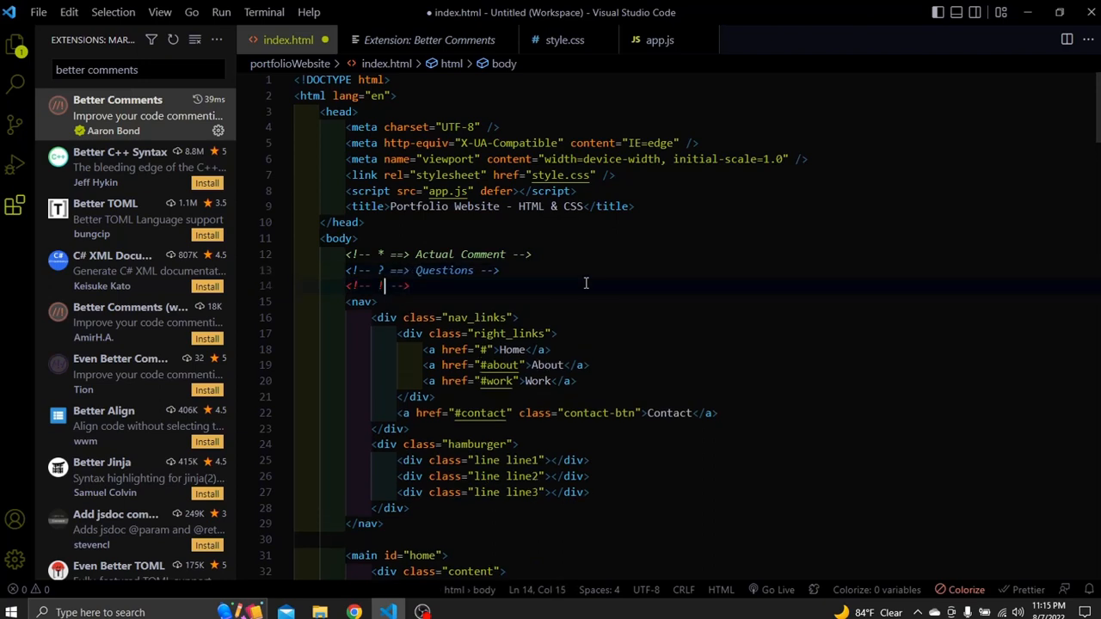
text(+)
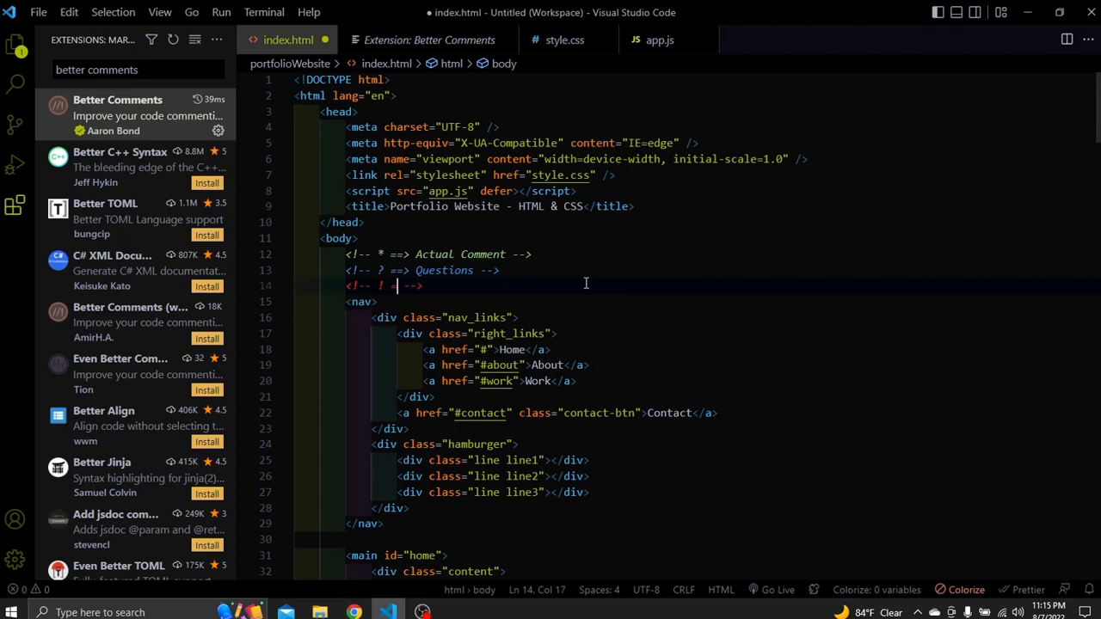
text(Alerts)
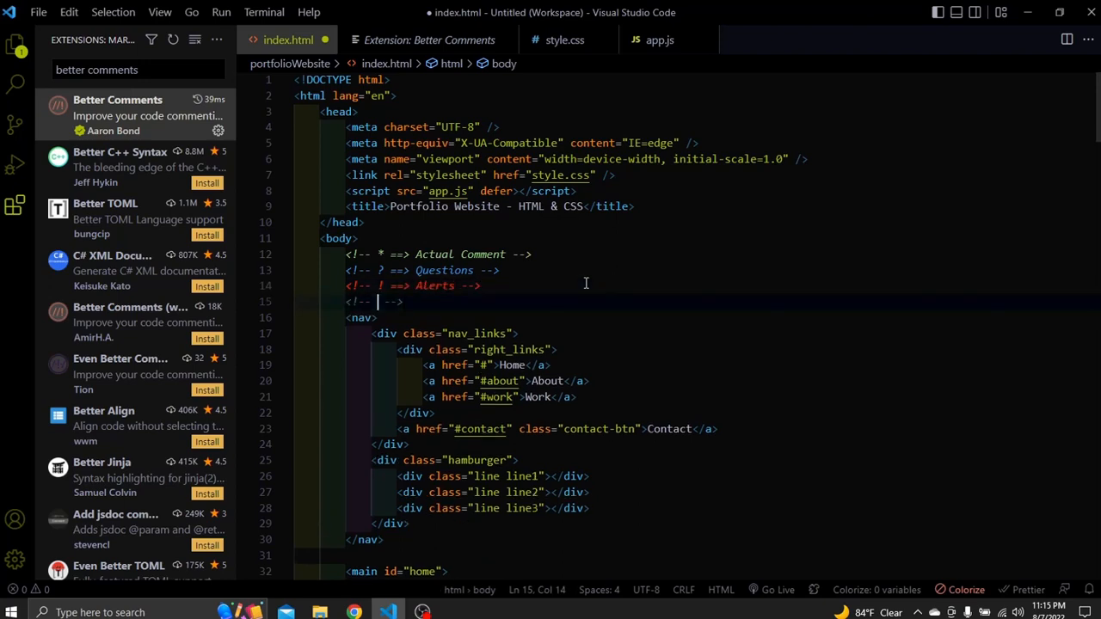
text(TODO)
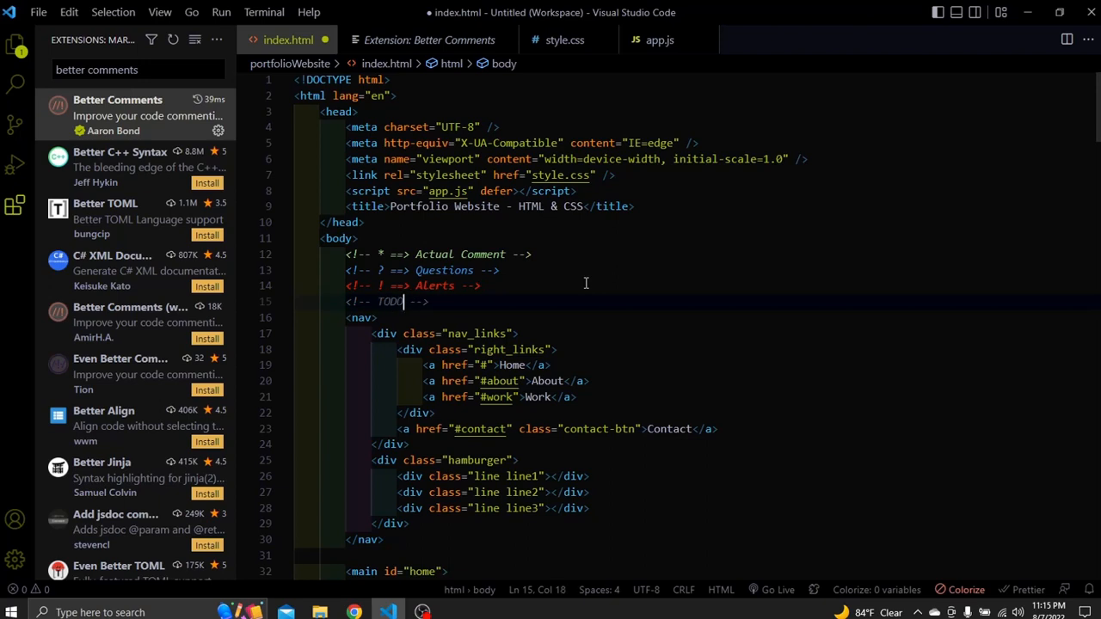
text(==>)
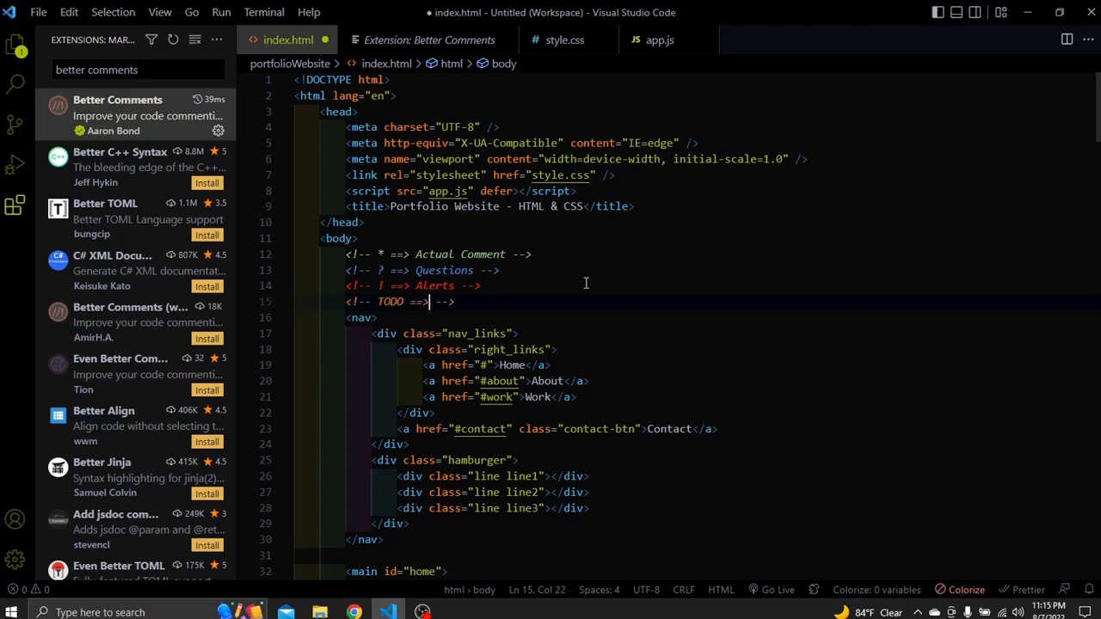
text(Todos)
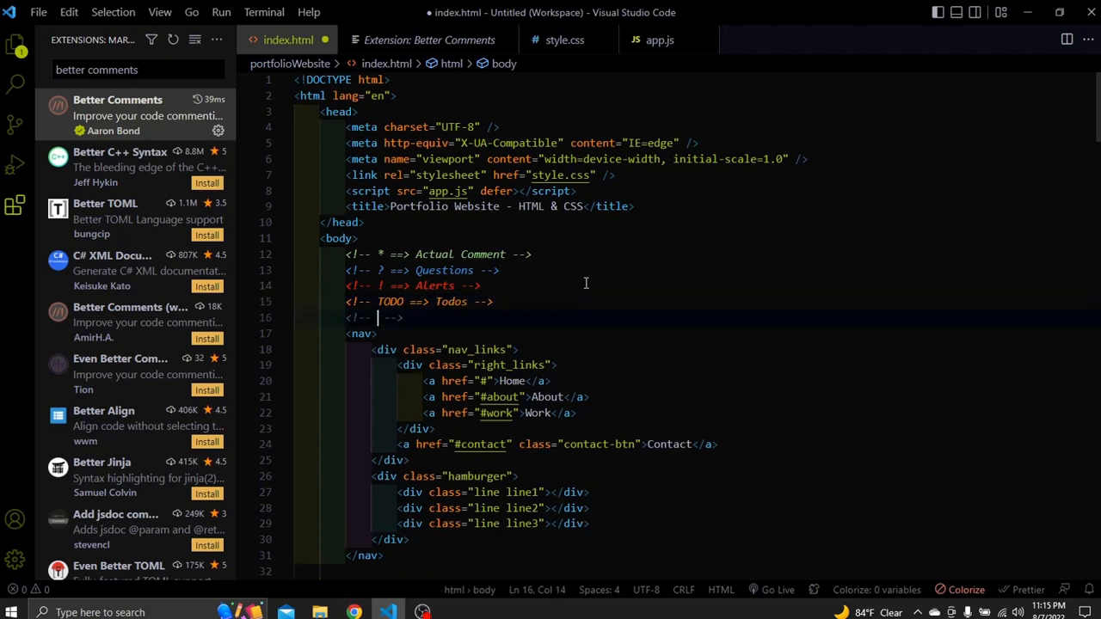
text(// Line)
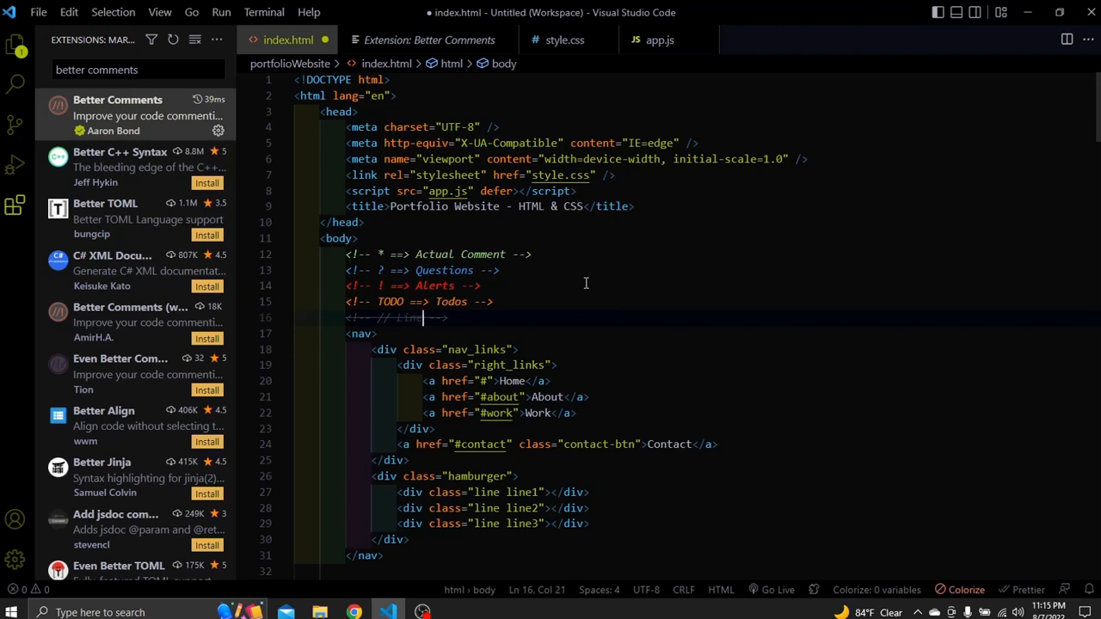
text(through)
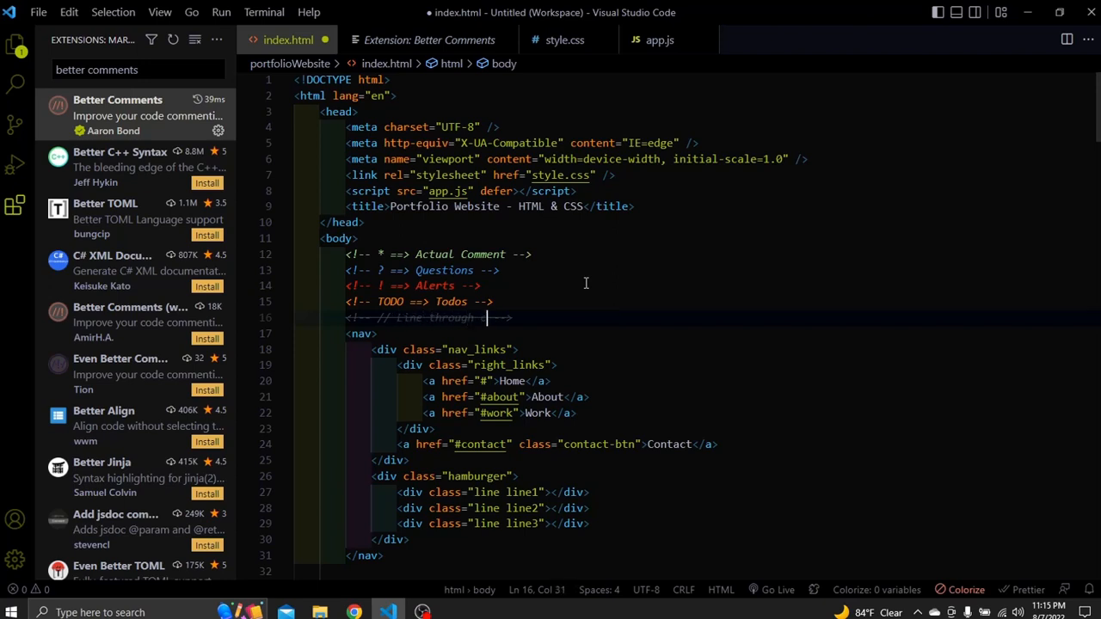
text(comments)
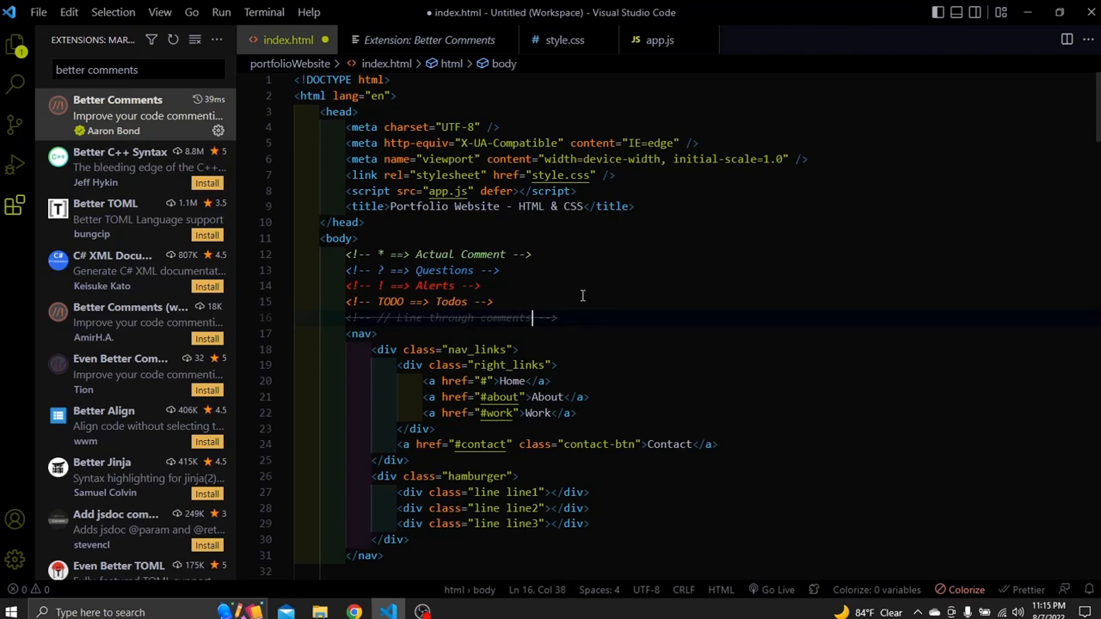
mouse_move(171, 448)
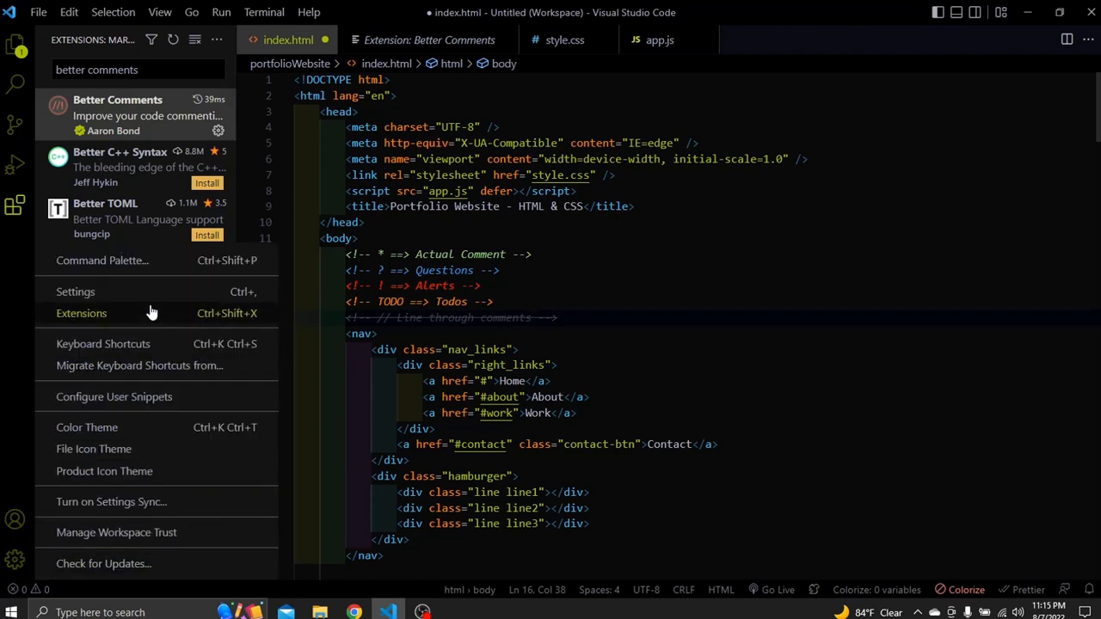
mouse_move(138, 366)
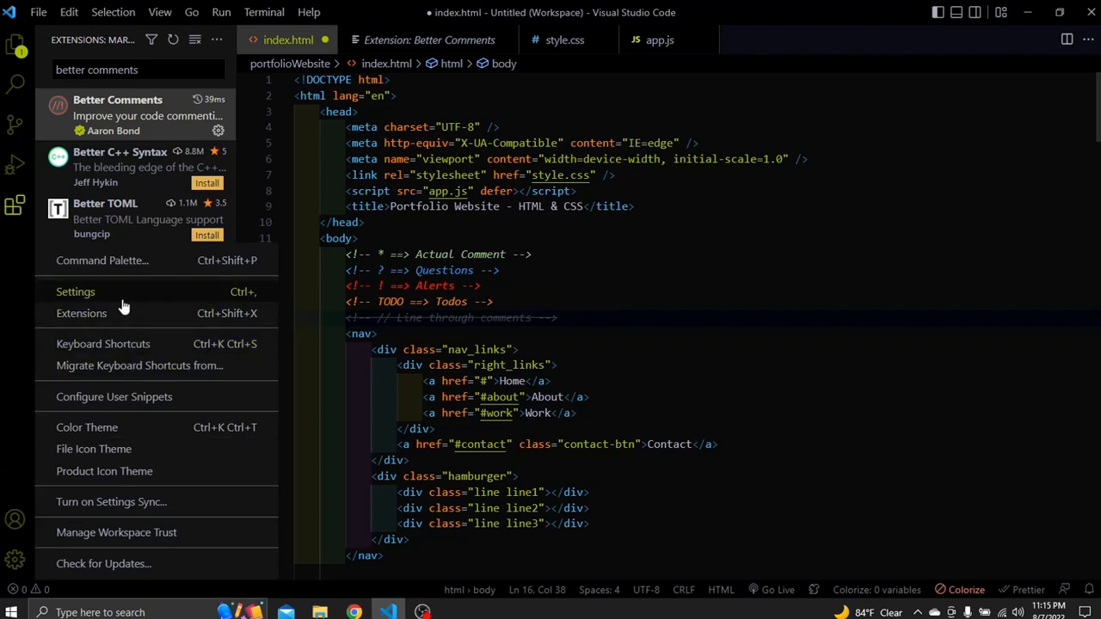
- Search settings for 'better comments' and open Better-comments: Tags in settings.json
click(75, 292)
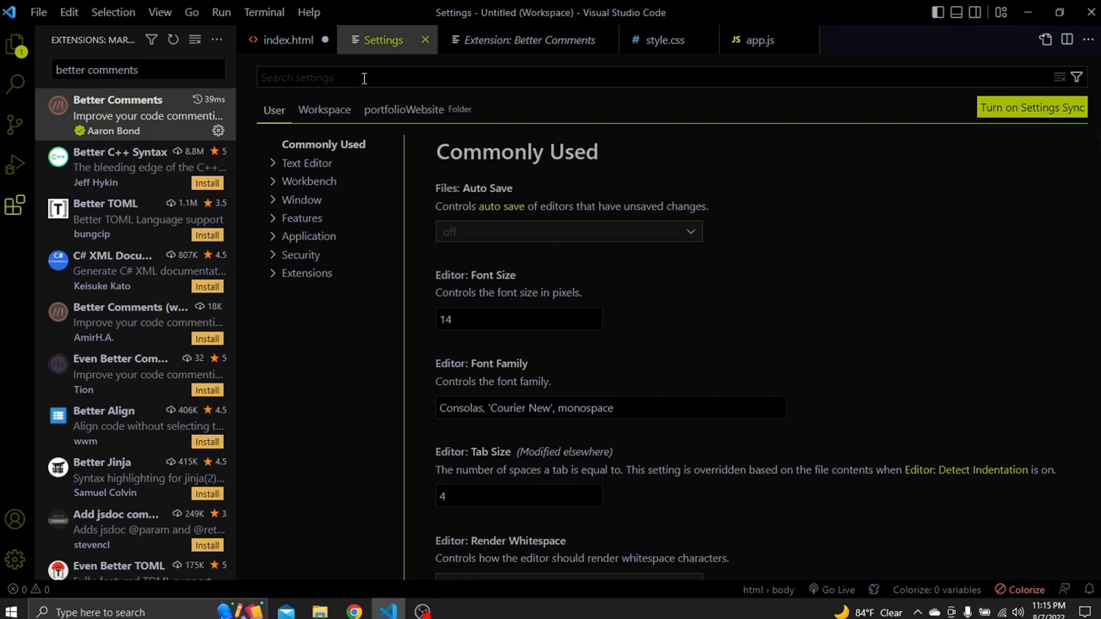
text(b)
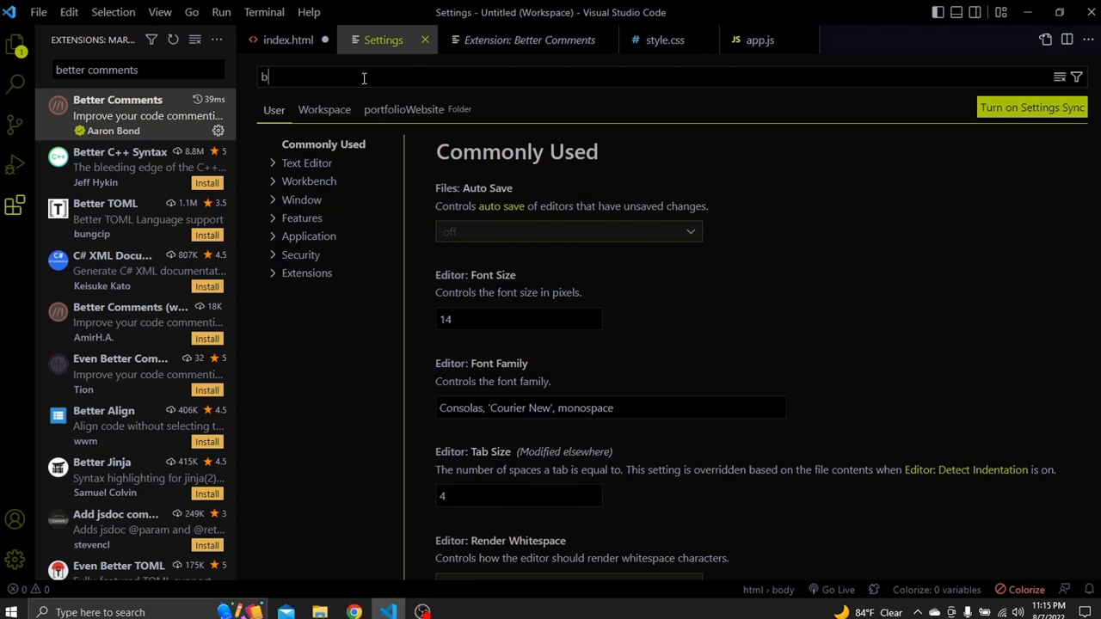
text(etter comments)
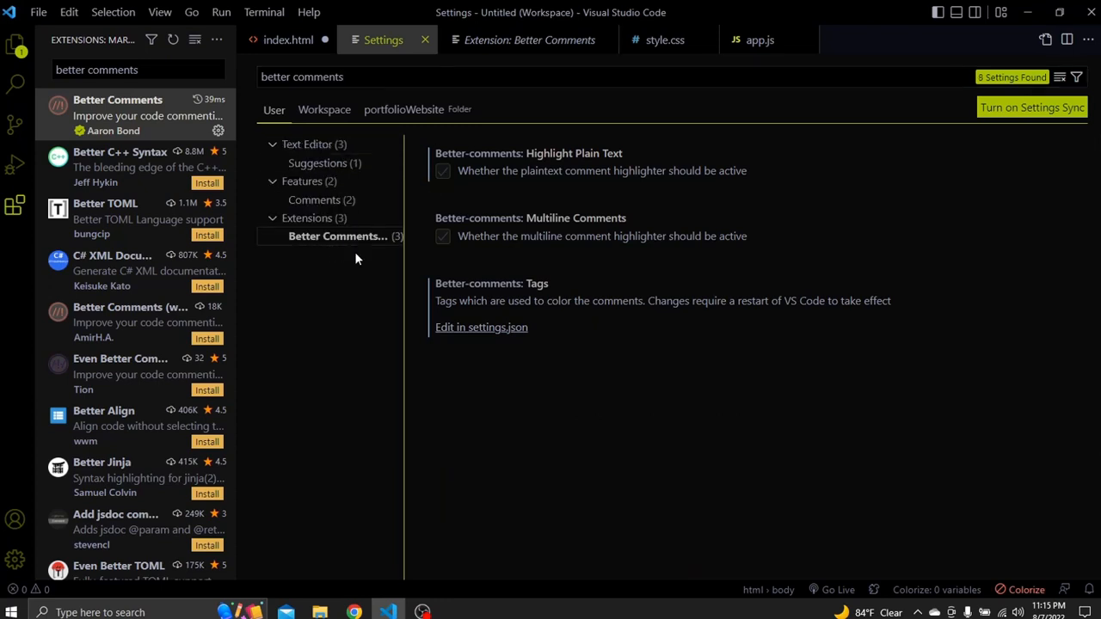
mouse_move(481, 327)
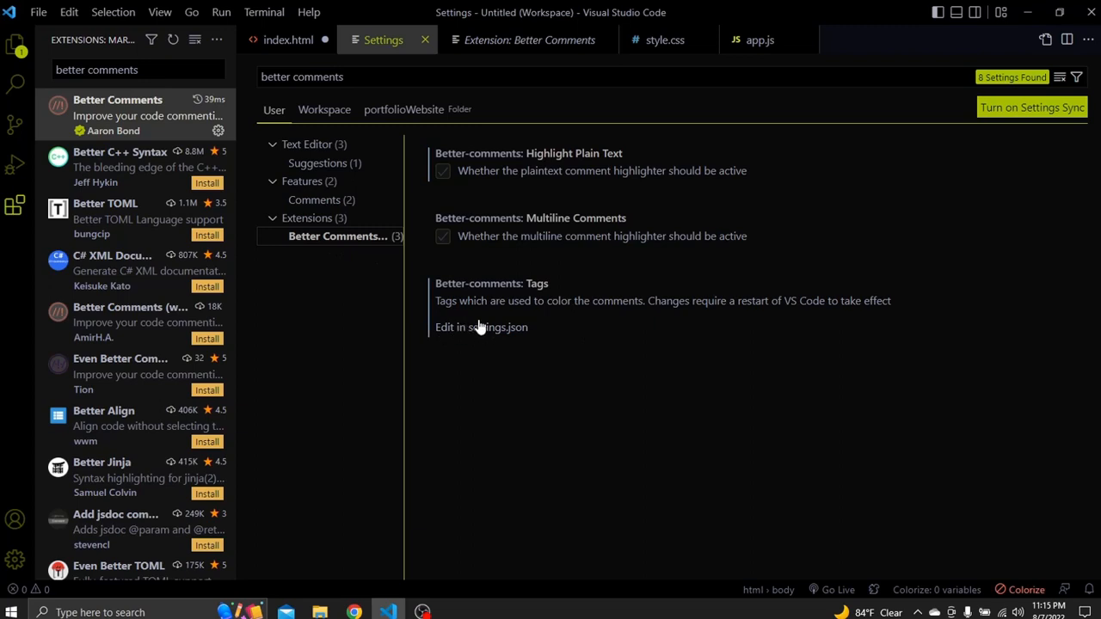
mouse_move(503, 336)
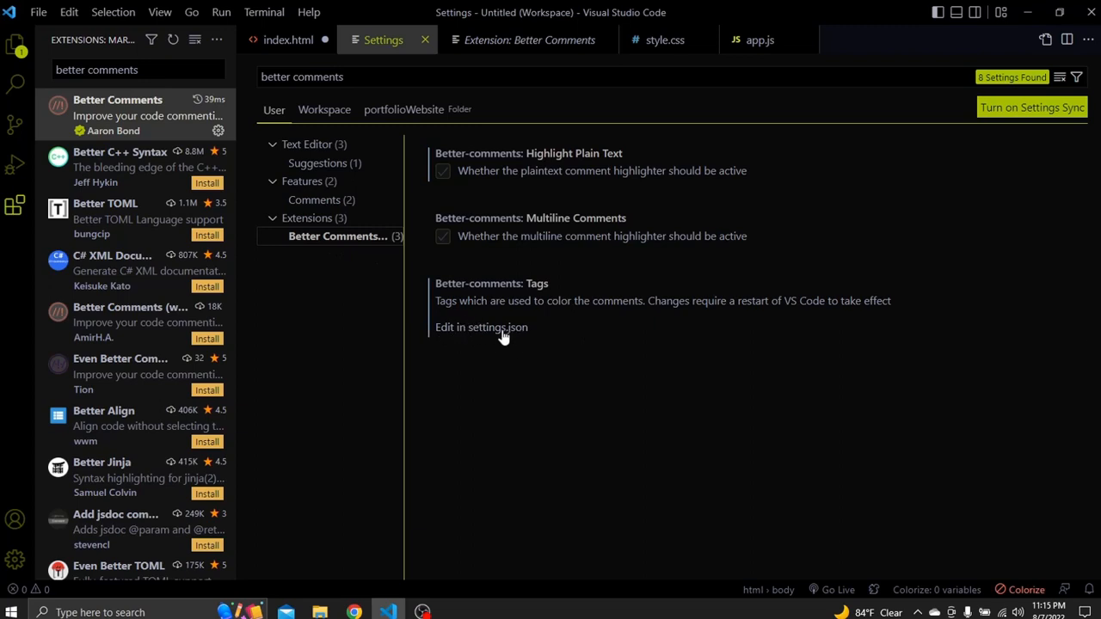
click(481, 327)
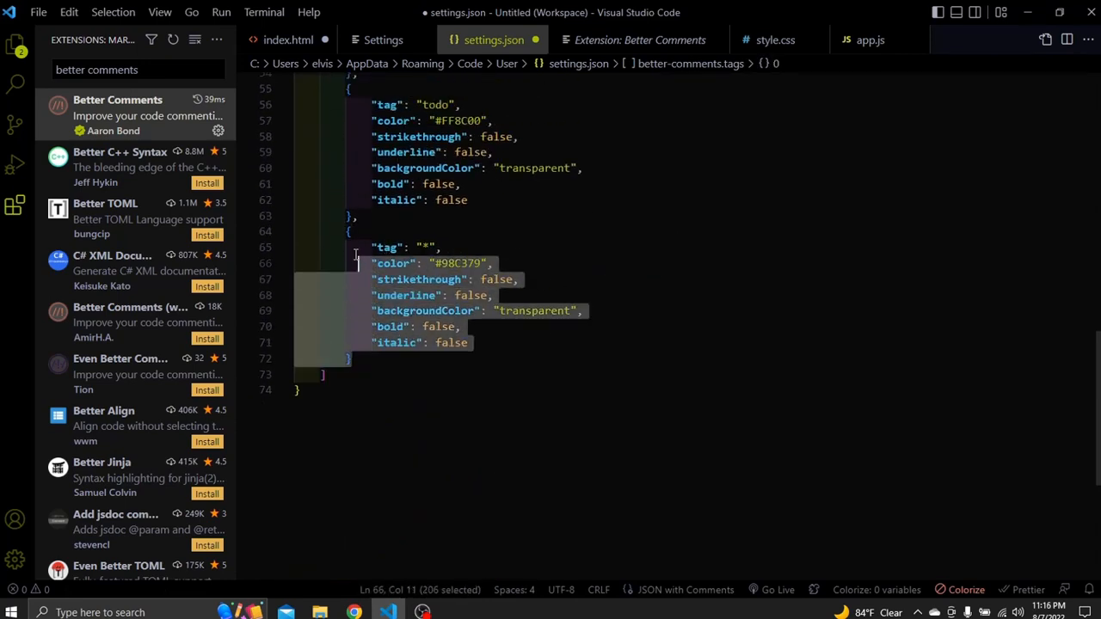
- Duplicate the last tag block and set its color to #0e0e0e for ALB Dev
click(431, 358)
text(,)
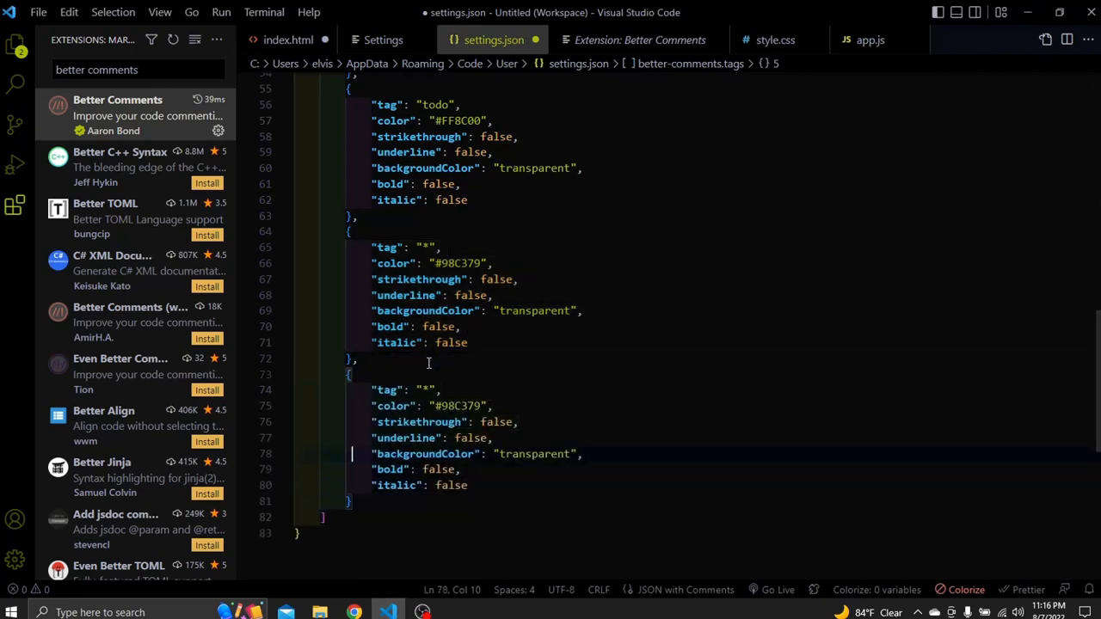
click(428, 389)
text(ALB Dev)
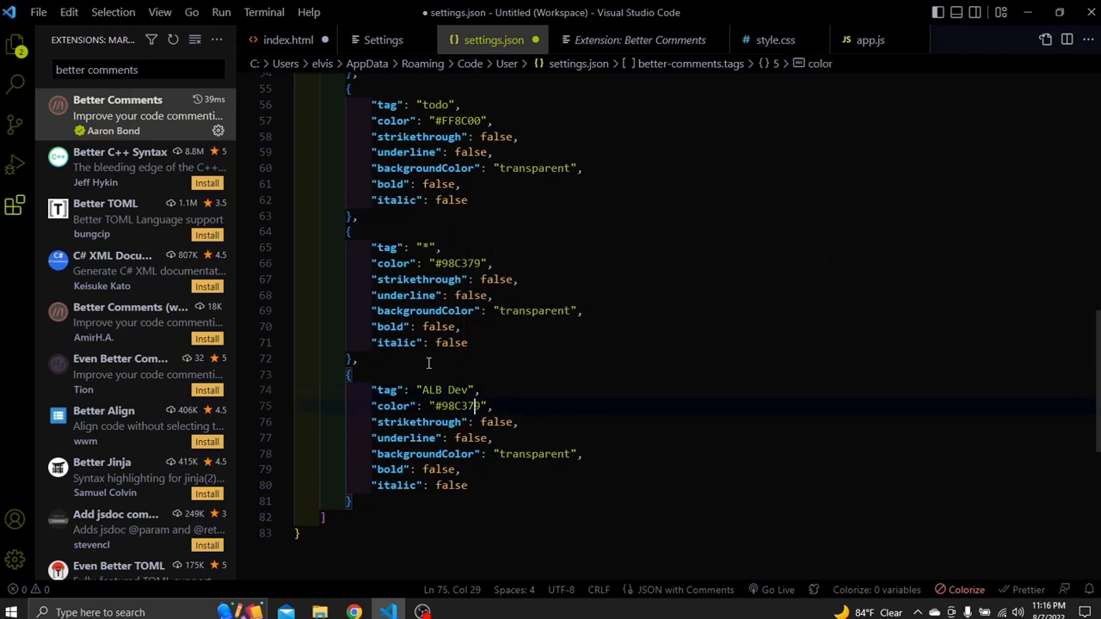
key(Backspace)
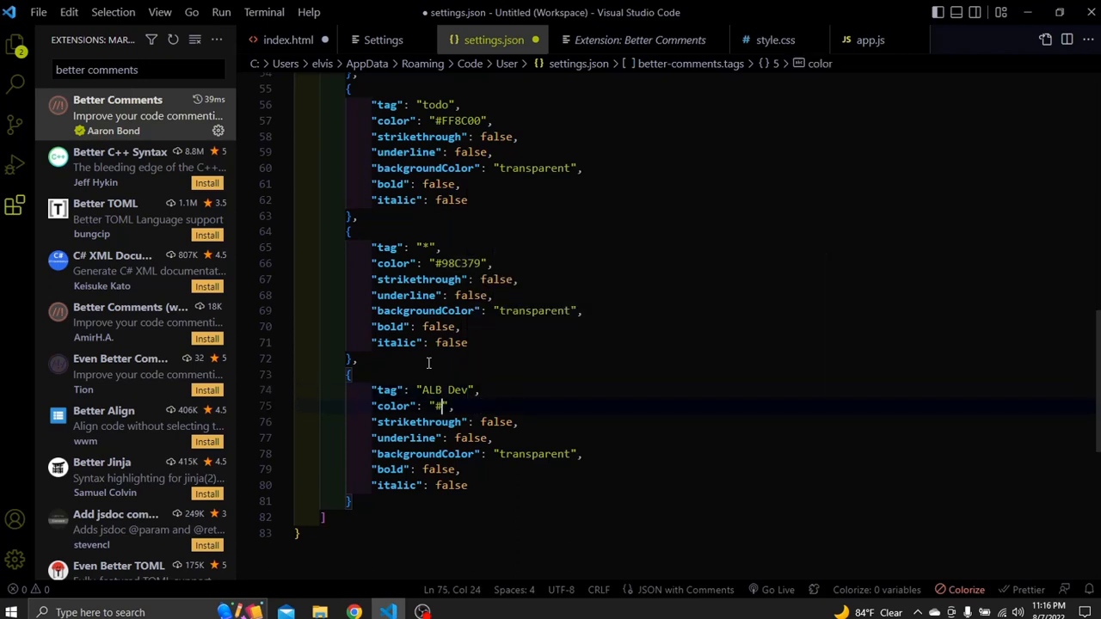
text(0e0e0e)
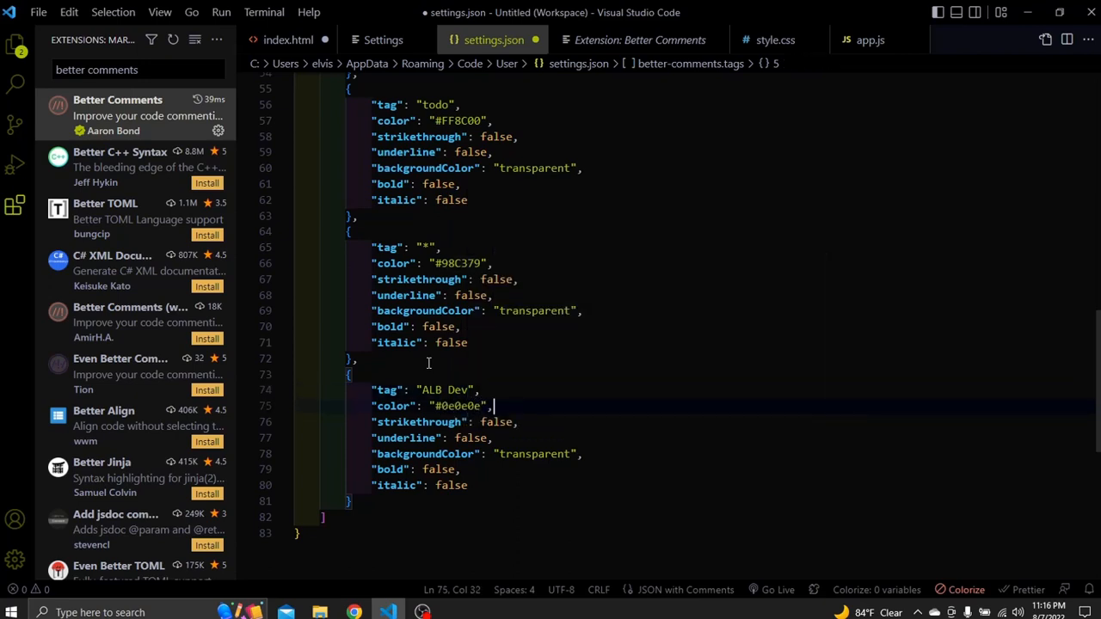
double_click(533, 454)
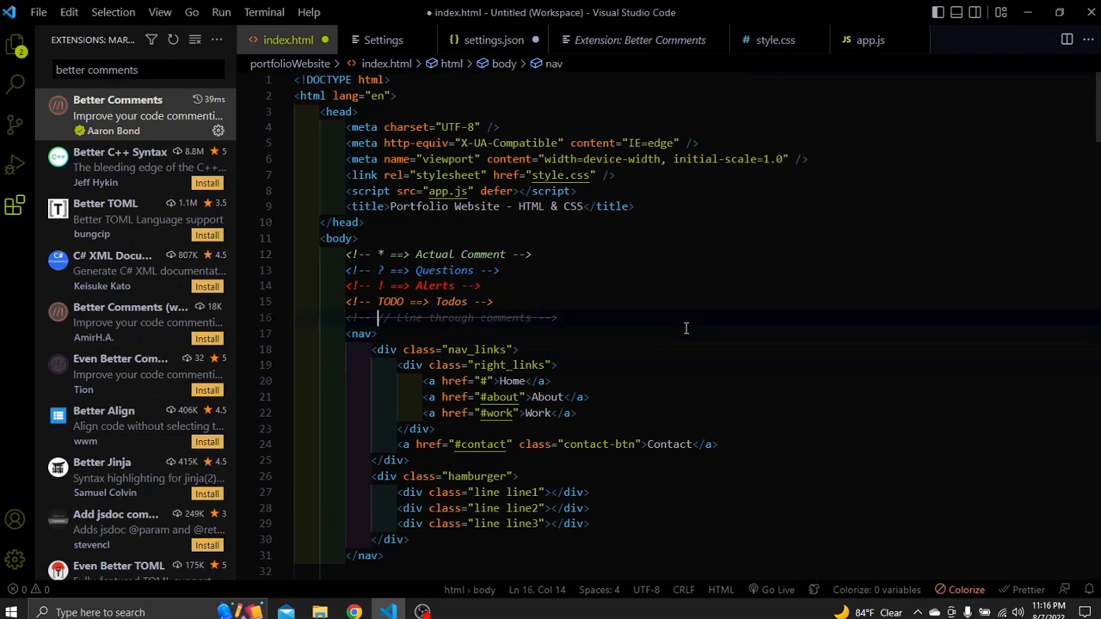
- Type the comment '<!-- ALB Dev ==> ADDED COMMENT - TEST -->' below the existing comments
text(ALB Dev ==> ADDED COM -->)
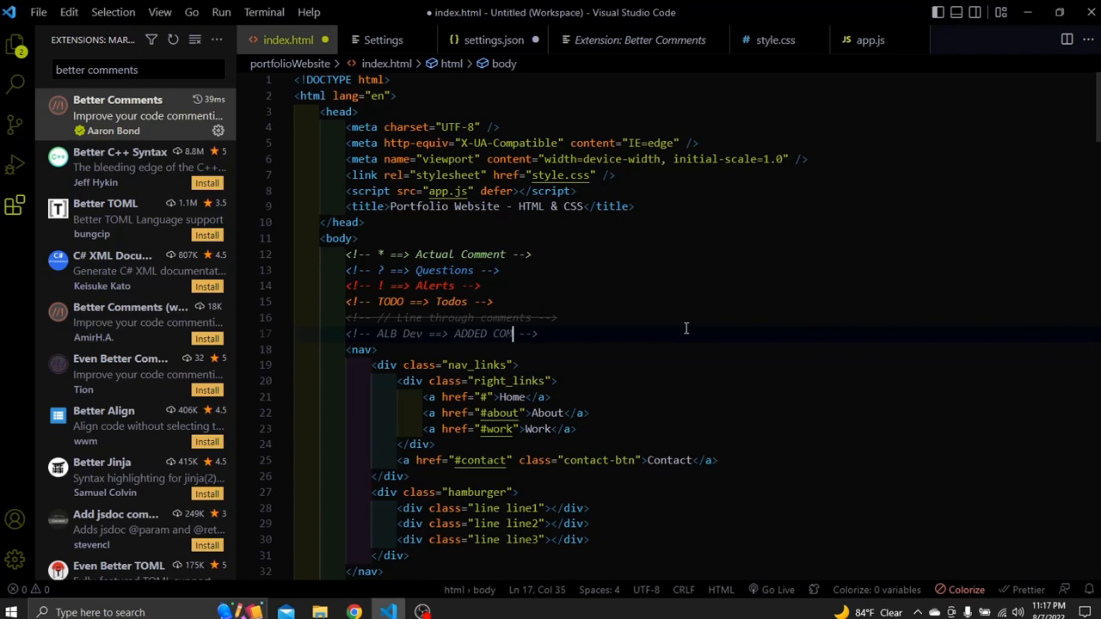
text(-TE)
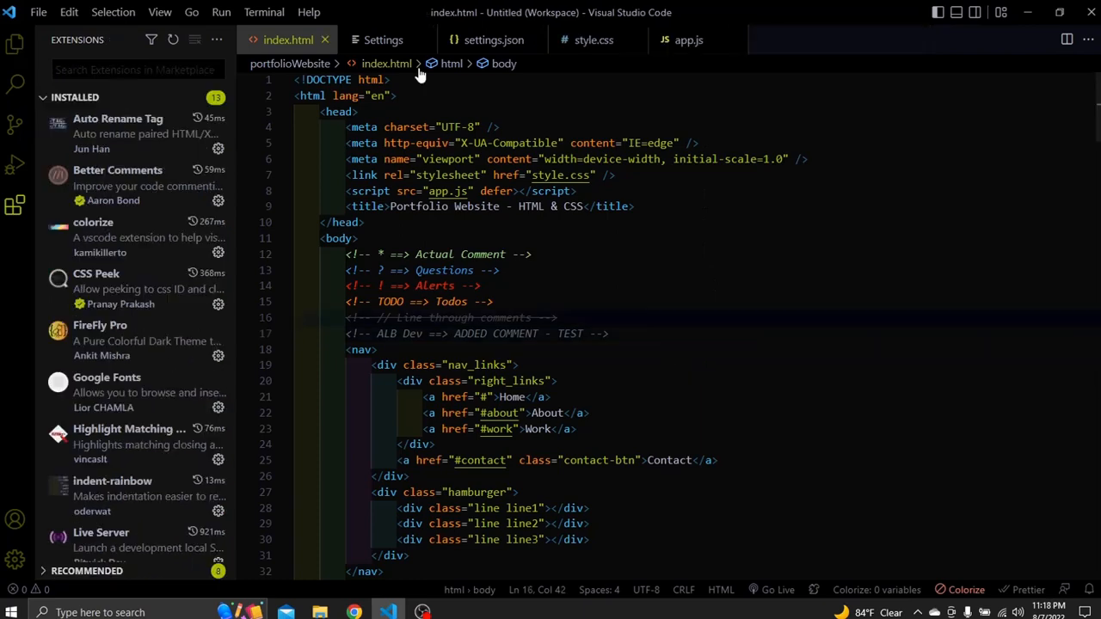
- Run Developer: Reload Window from the Command Palette
text(window)
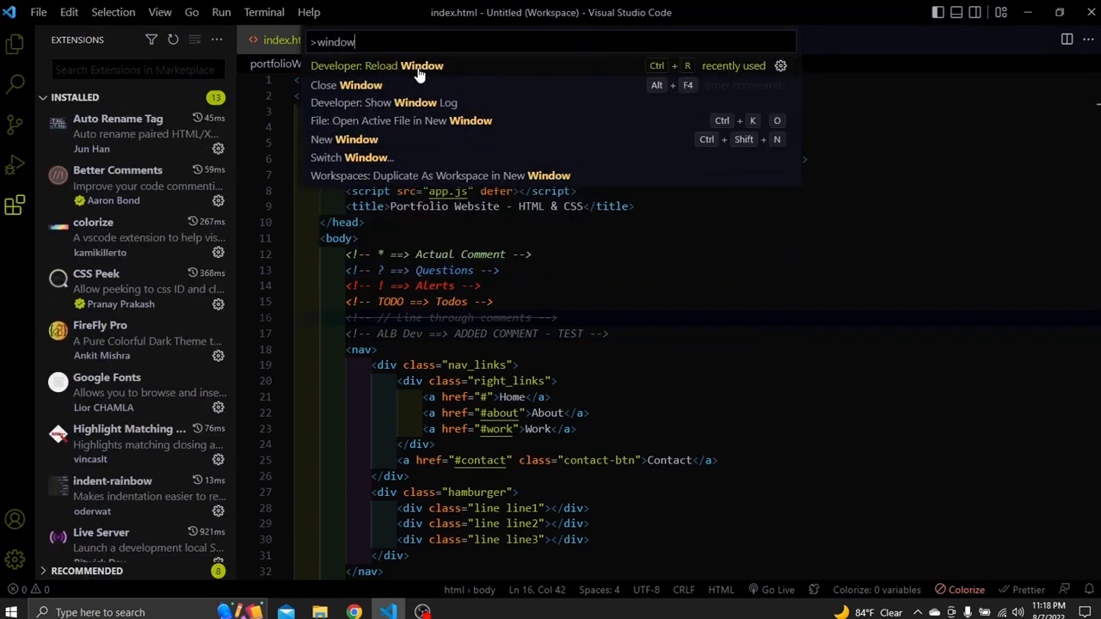
click(377, 65)
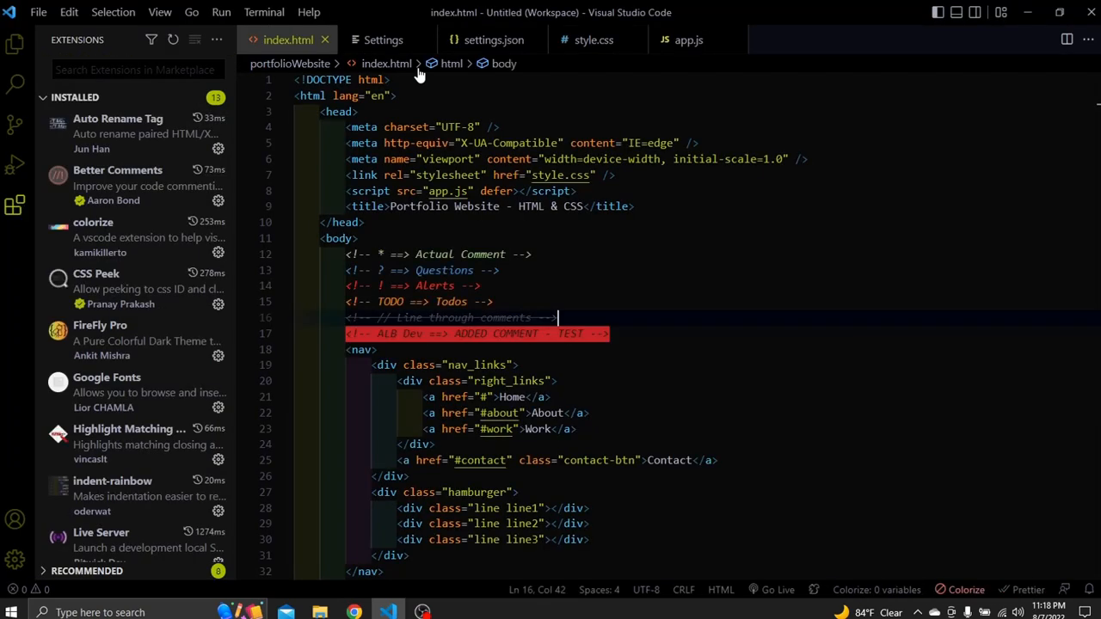
click(377, 333)
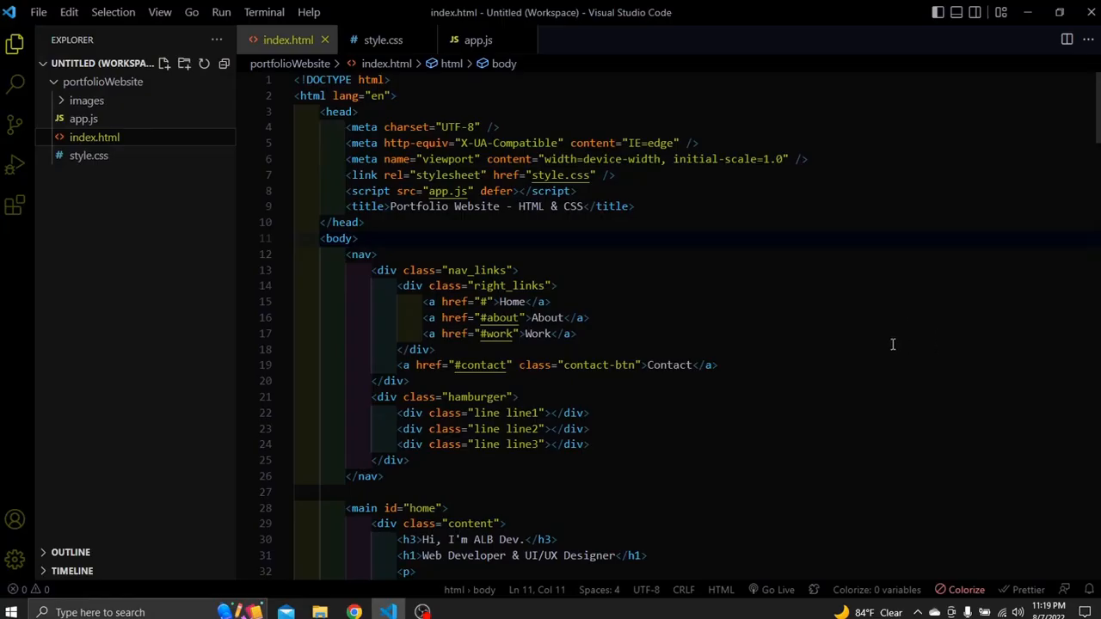
mouse_move(841, 365)
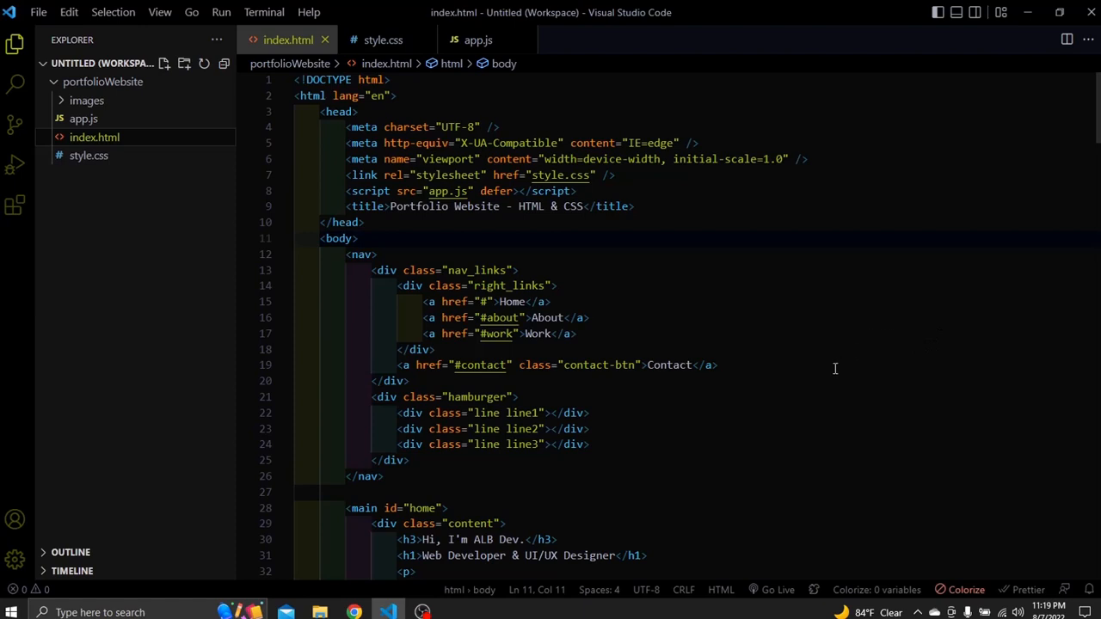
mouse_move(792, 387)
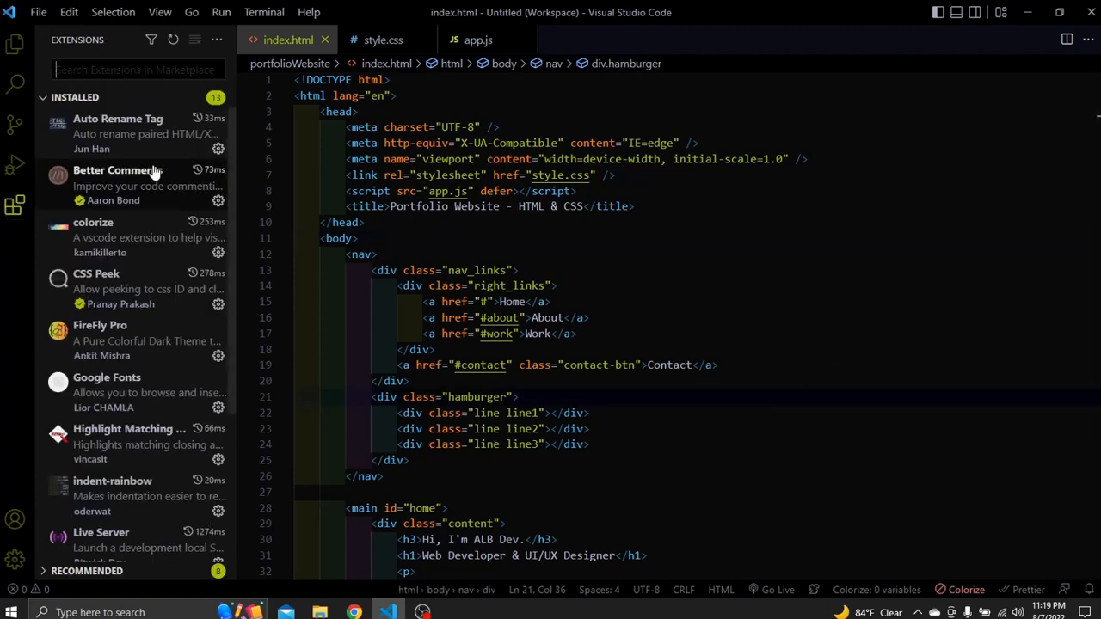
- Search 'prettier', view the Prettier - Code formatter details, and return to index.html
text(pr)
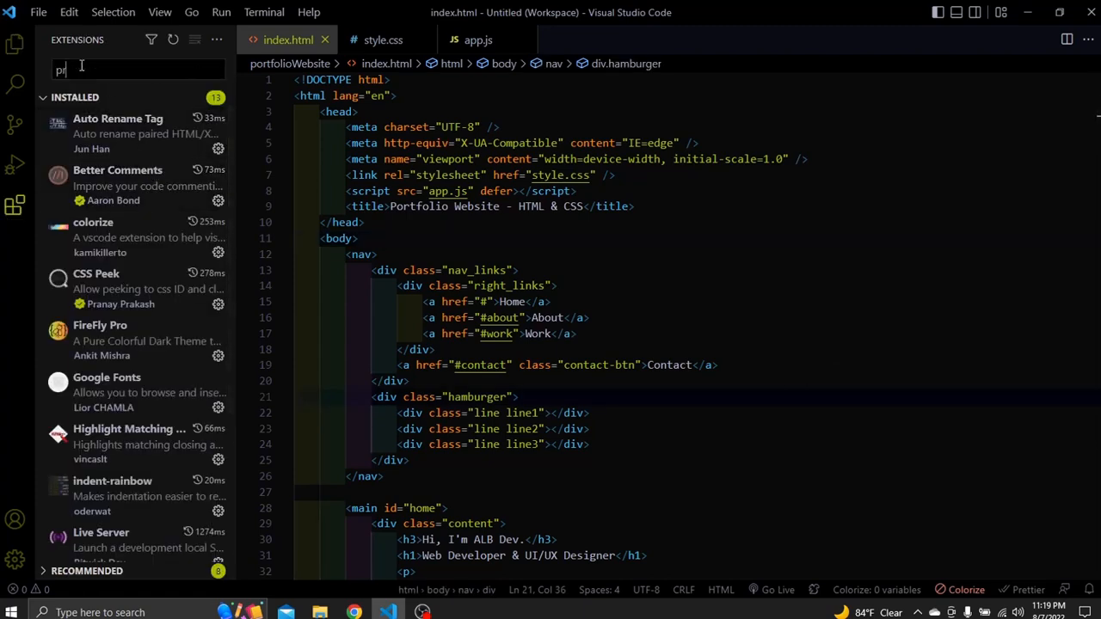
text(prettier)
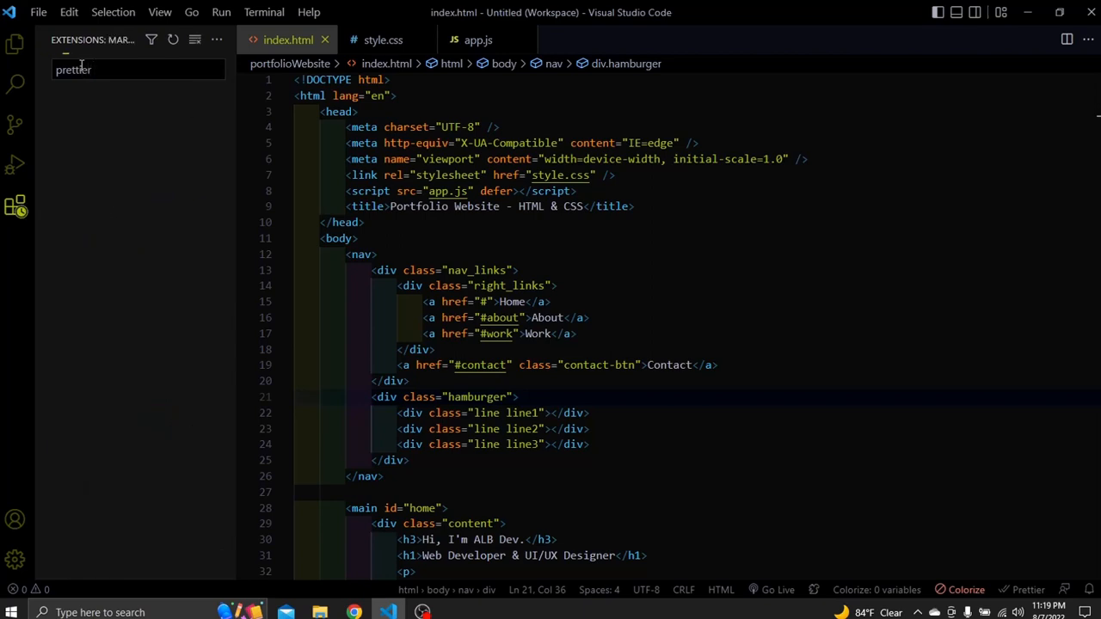
click(129, 108)
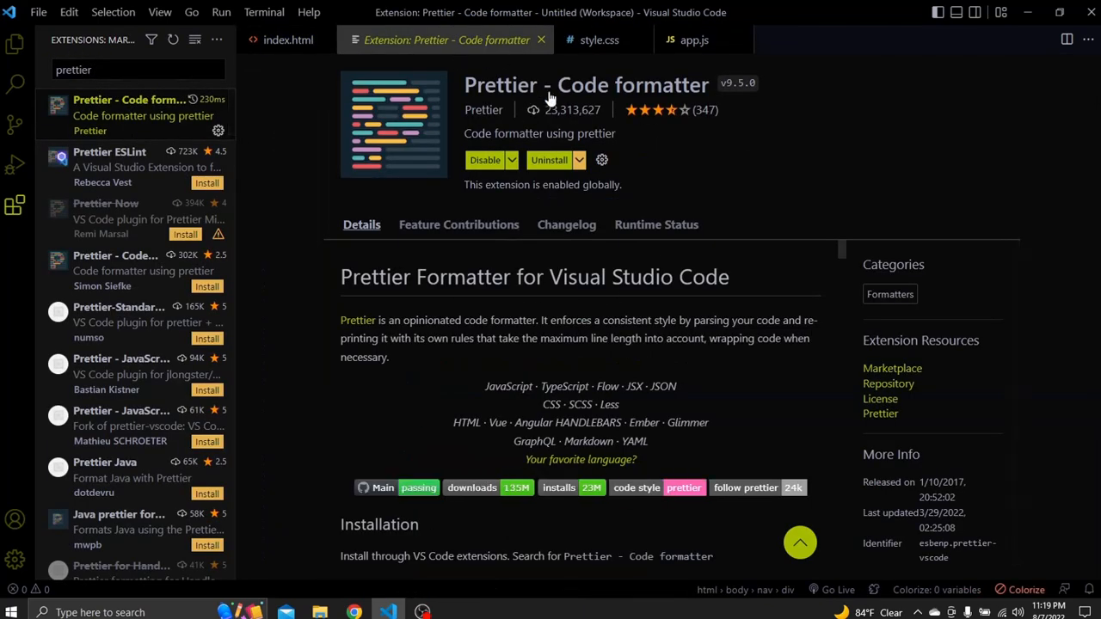
mouse_move(516, 245)
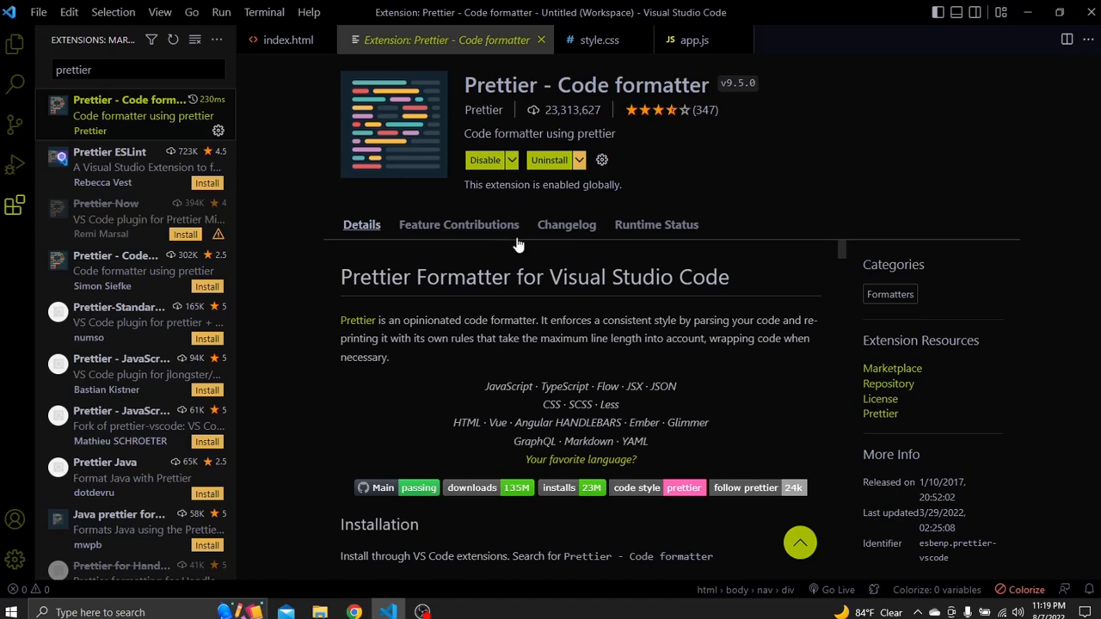
click(288, 40)
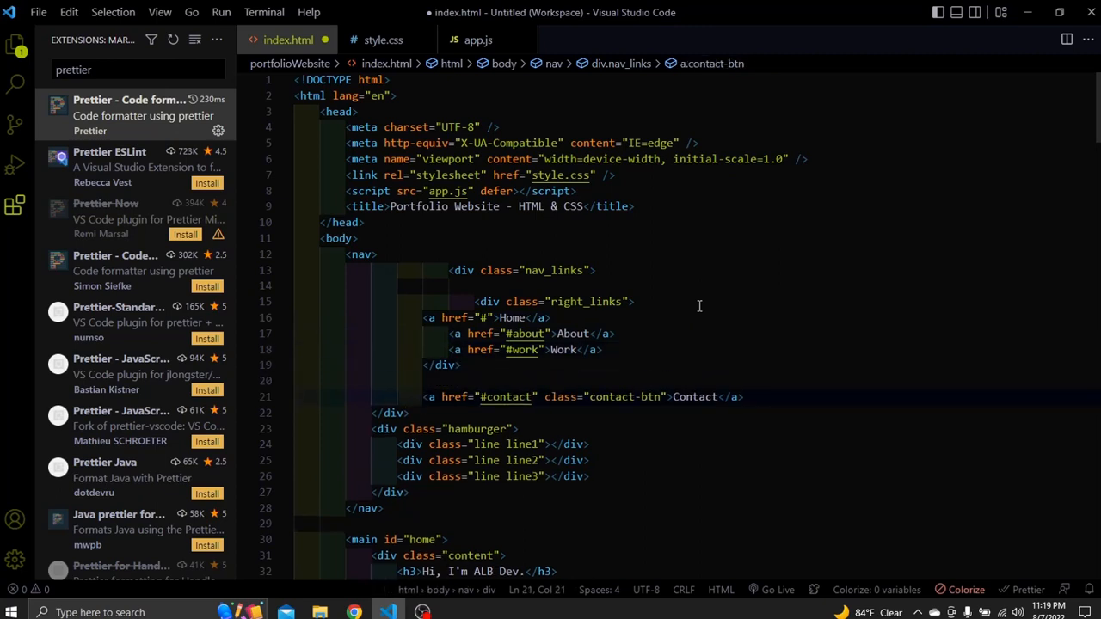
- Format the index.html document with Shift+Alt+F
key(shift+alt+f)
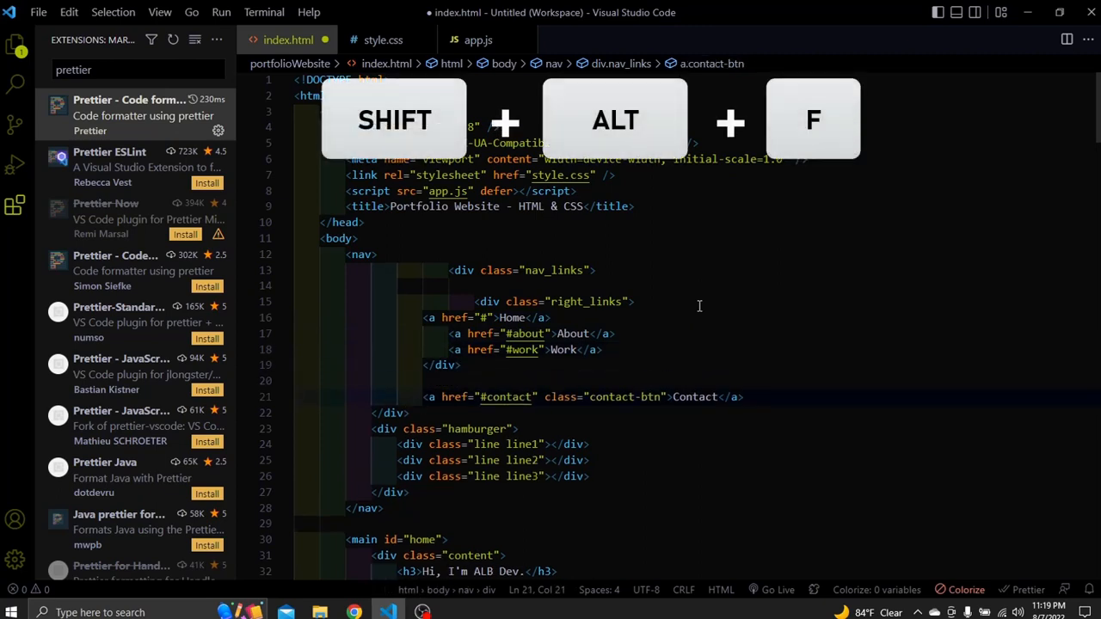
key(shift+alt+f)
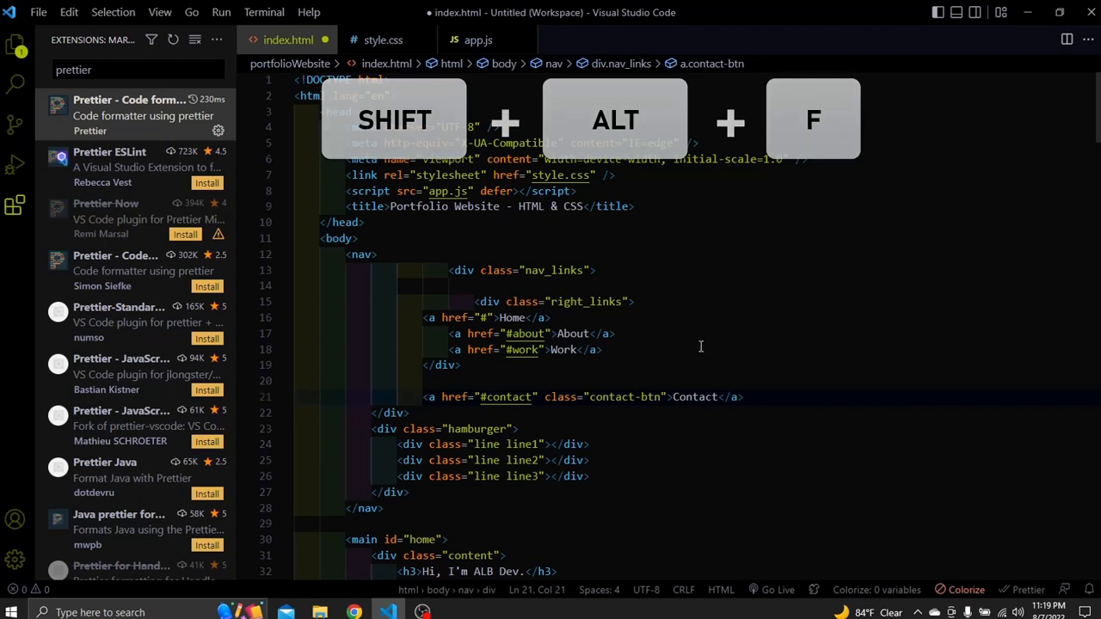
key(shift+alt+f)
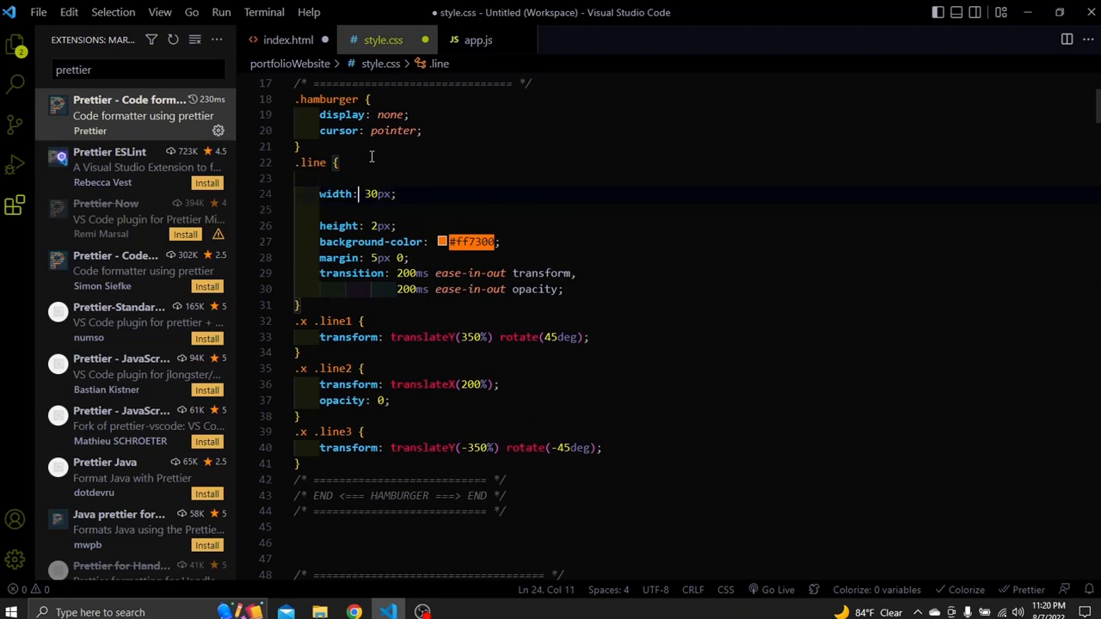
- Format style.css with Prettier so the .line transition declaration sits on one line
key(Enter)
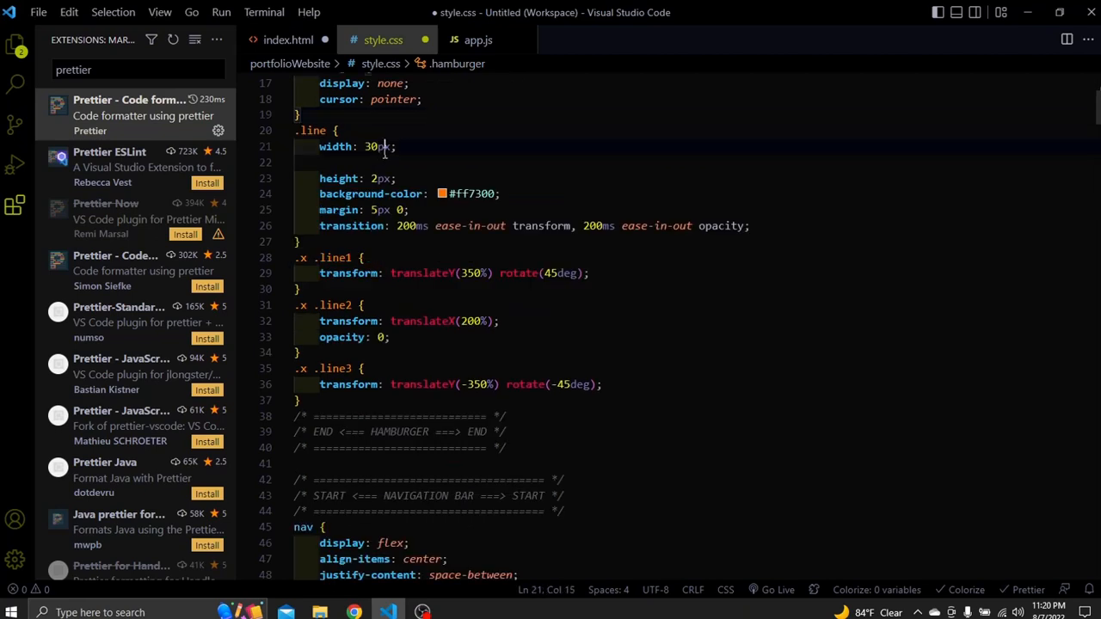
click(478, 40)
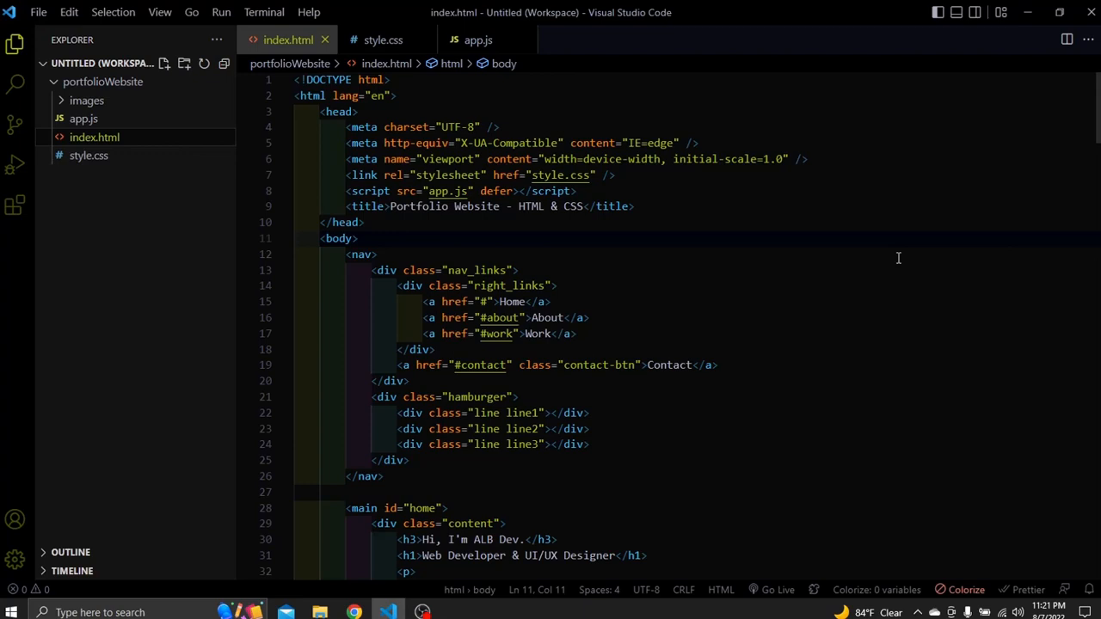
mouse_move(894, 259)
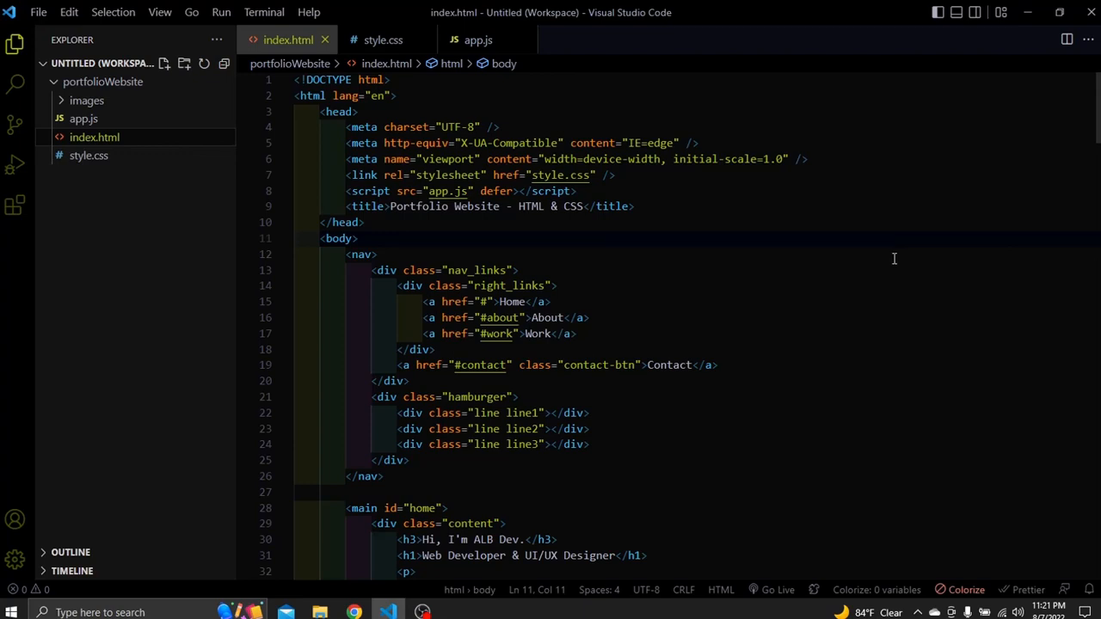
mouse_move(863, 265)
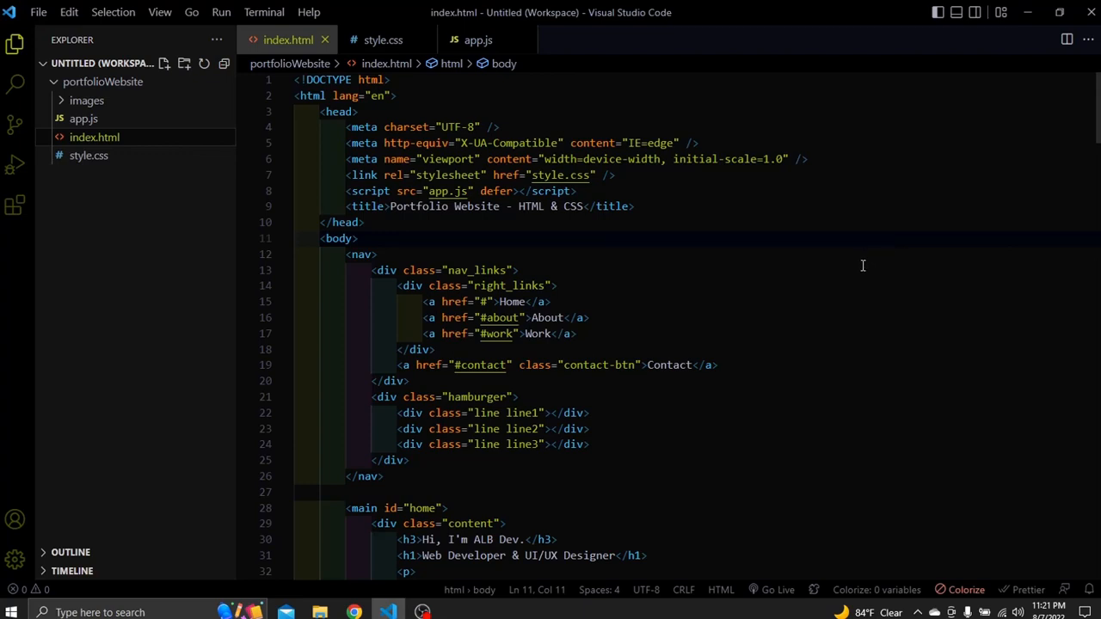
mouse_move(817, 297)
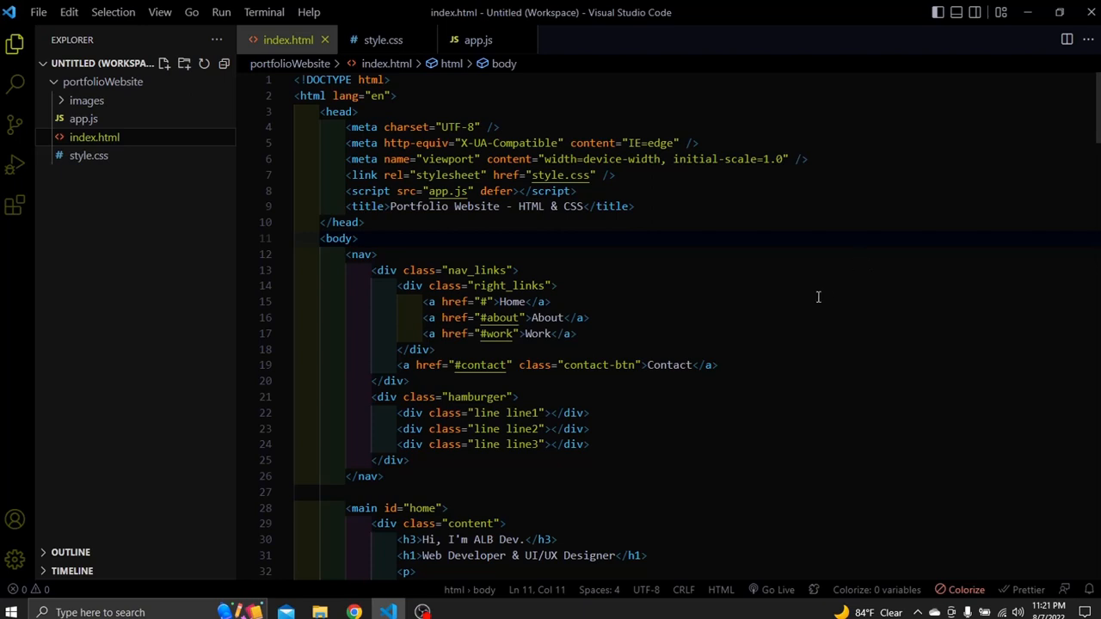
- Search the extensions for 'css peek' and open the CSS Peek details
click(14, 204)
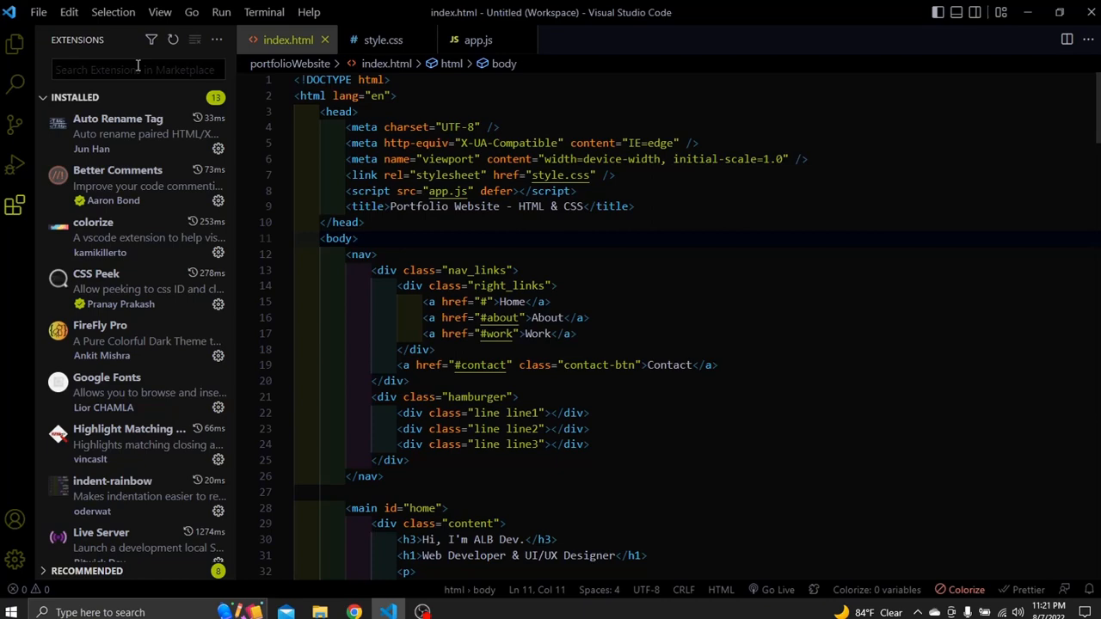
text(css peek)
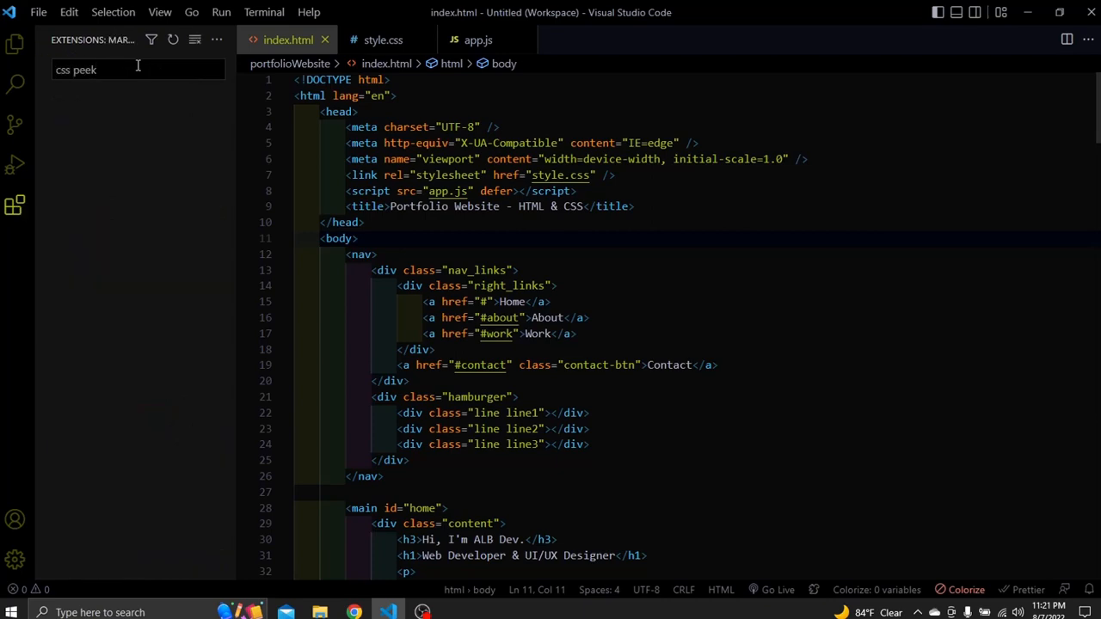
click(96, 99)
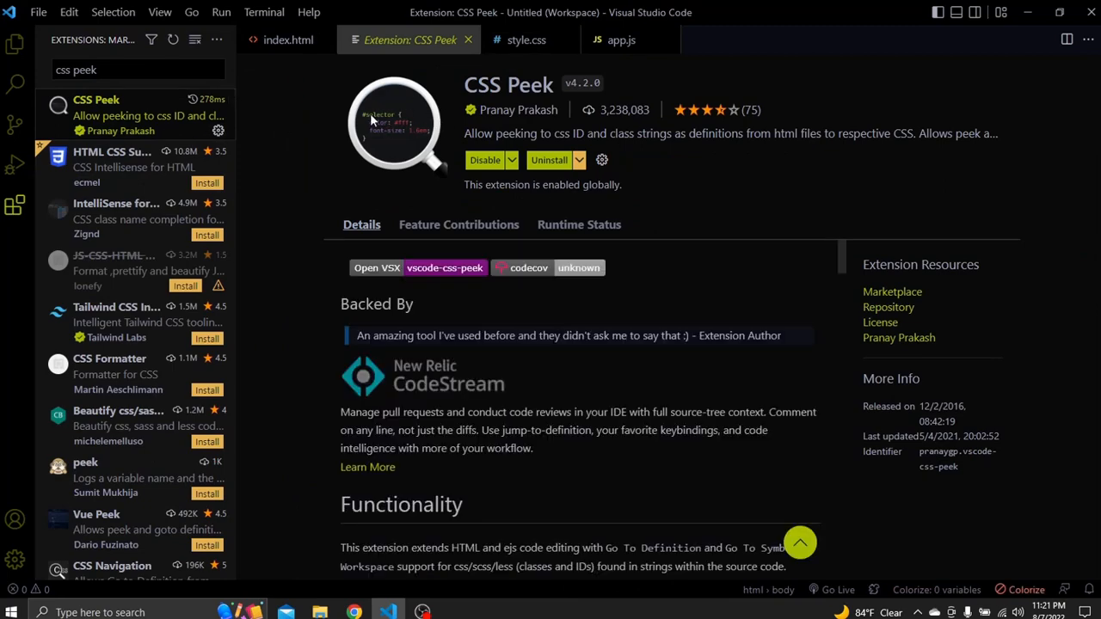
- In index.html, peek at the content class's CSS, then jump to right_links in style.css
click(288, 40)
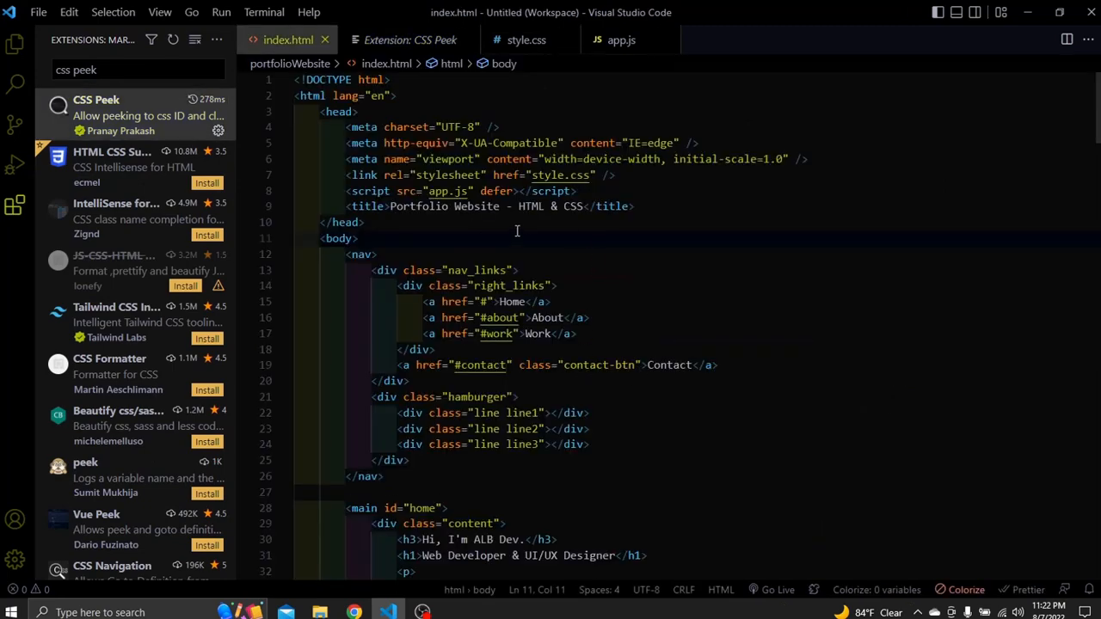
mouse_move(507, 285)
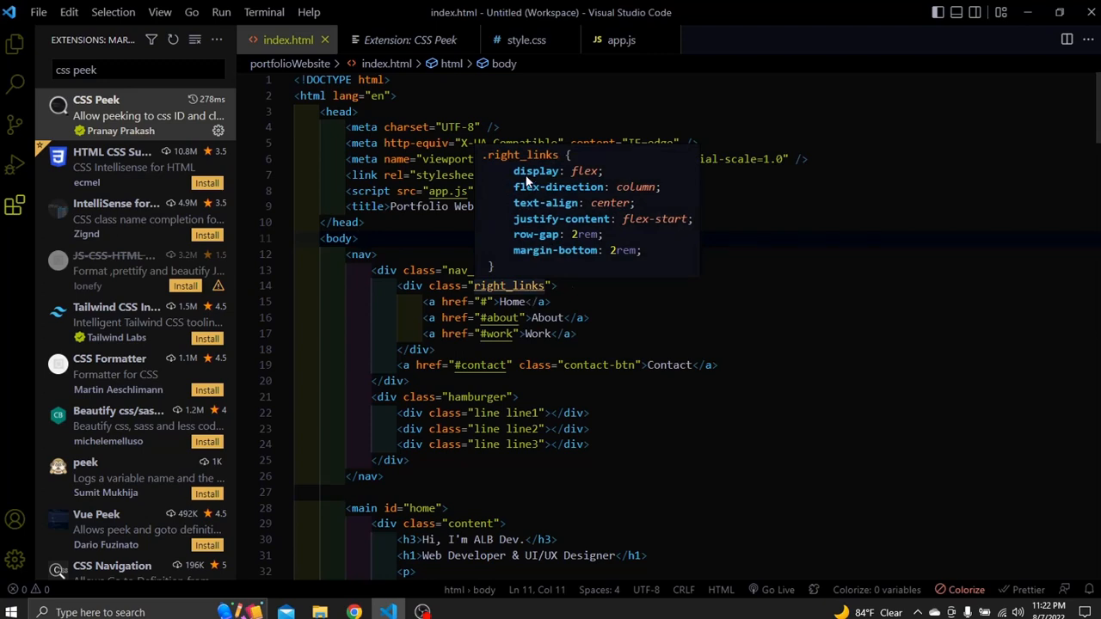
mouse_move(488, 302)
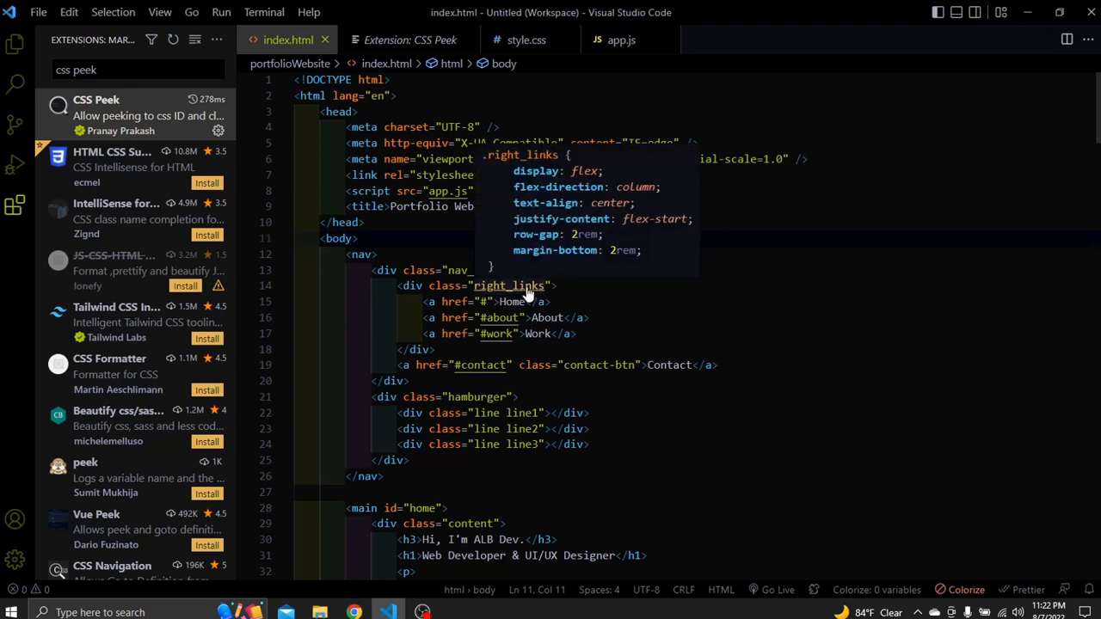
scroll(down, 3)
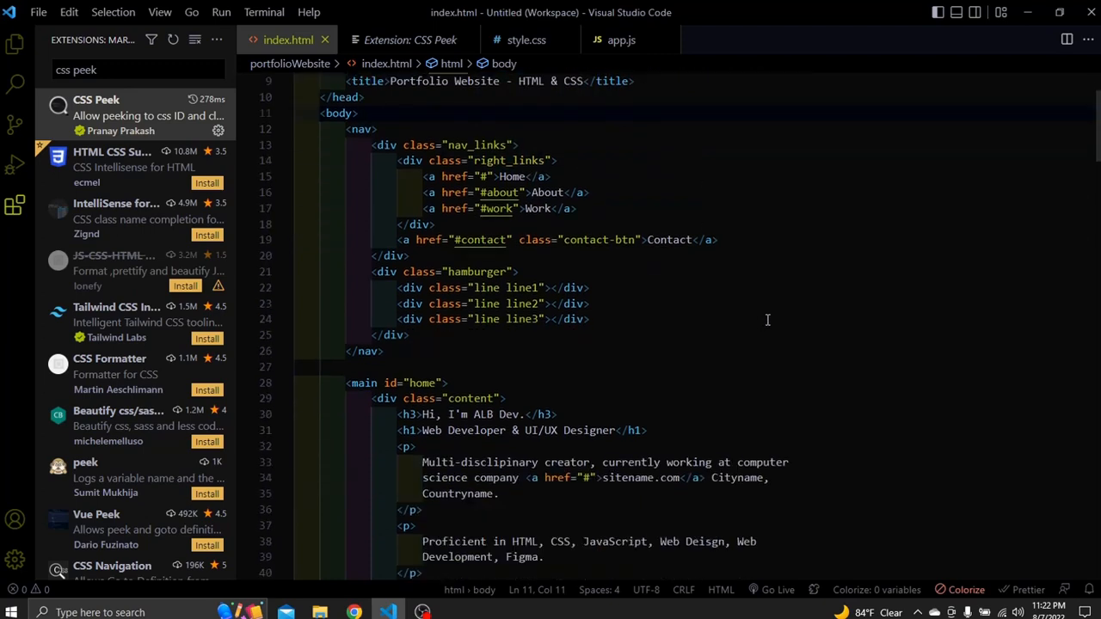
mouse_move(486, 287)
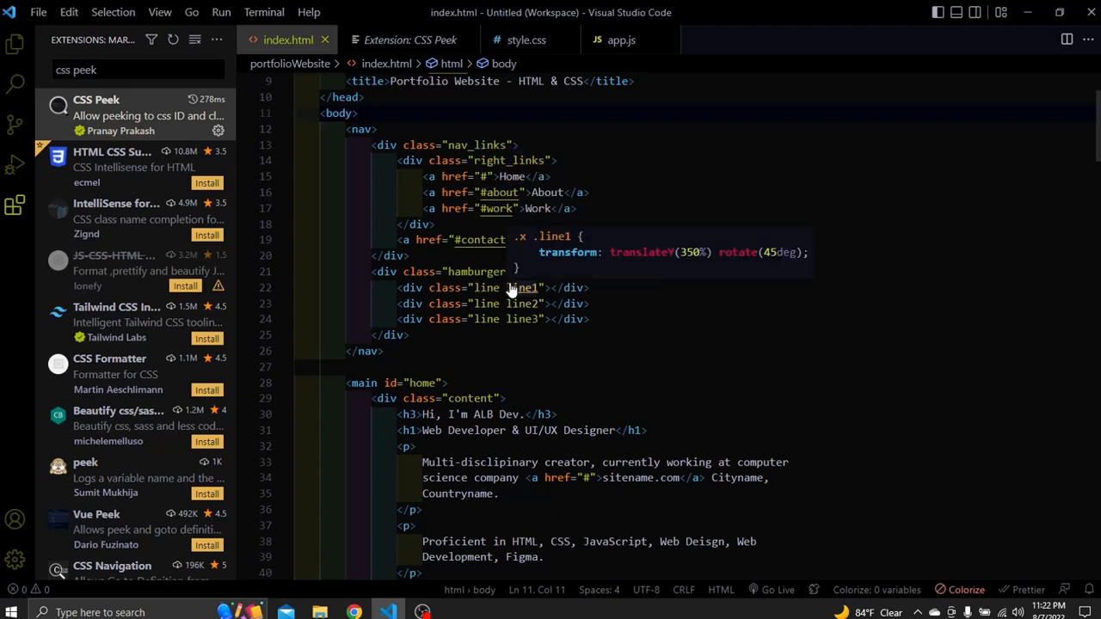
scroll(down, 3)
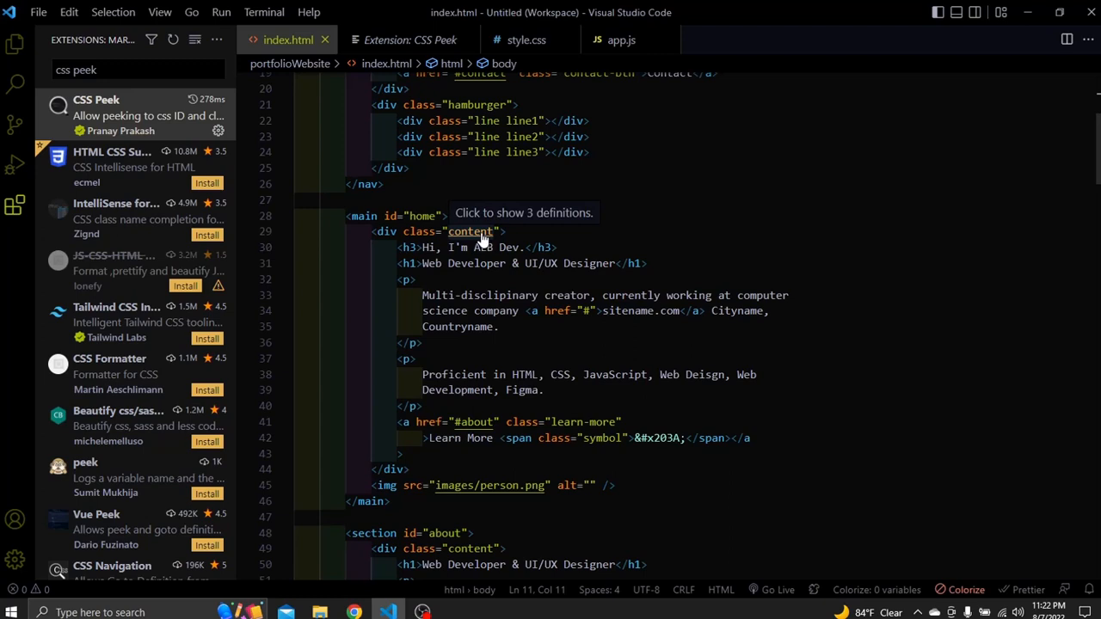
click(471, 231)
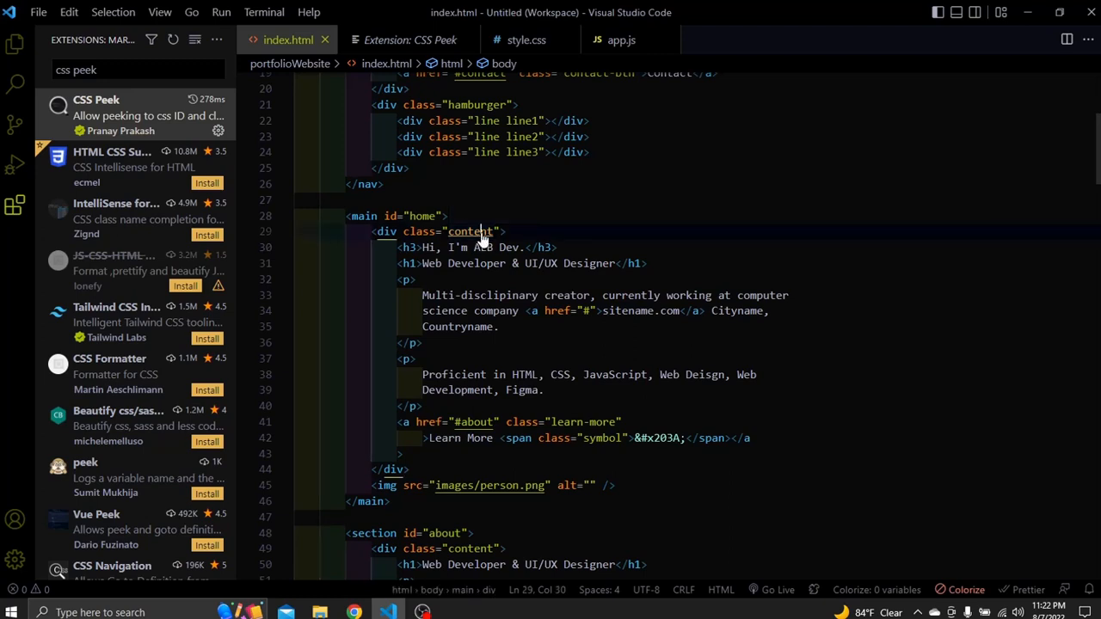
click(469, 231)
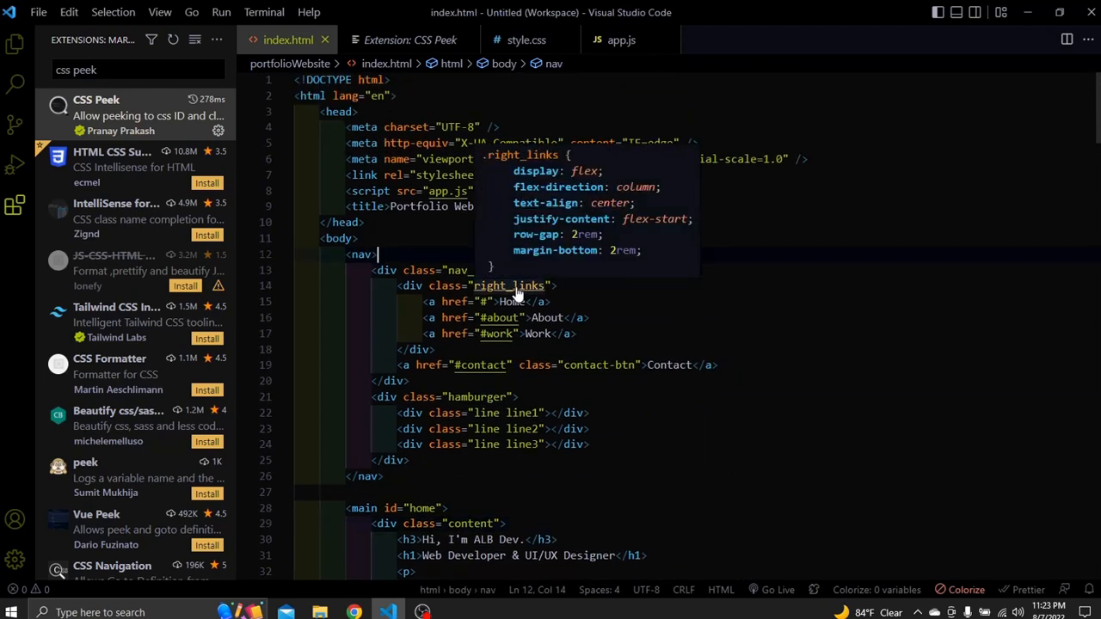
click(526, 40)
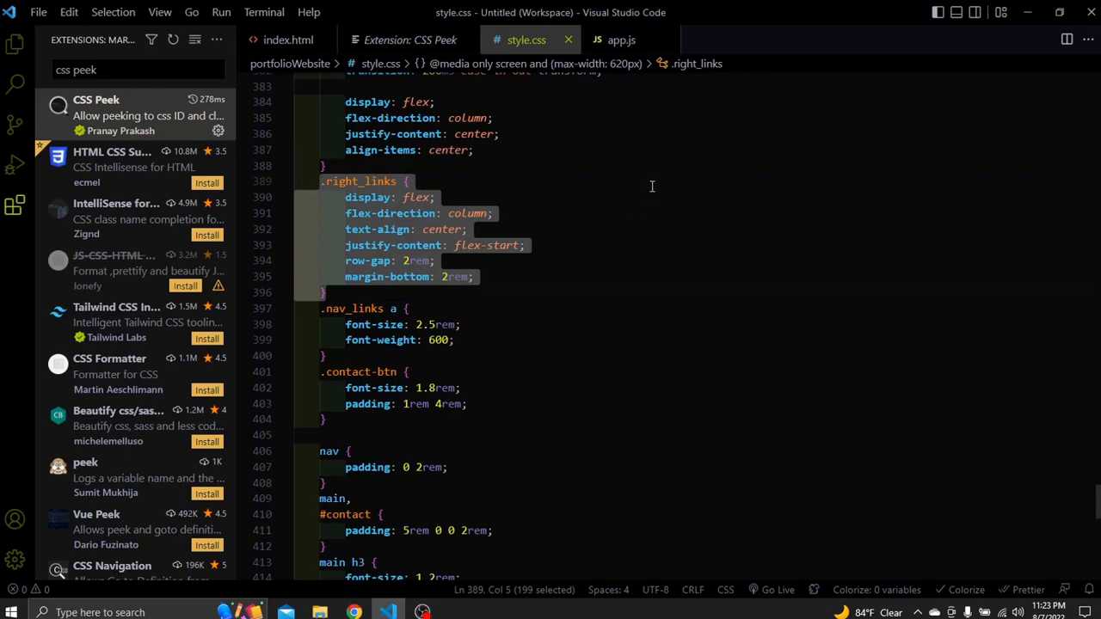
- Find the installed 'colorize' extension, open its details and scroll through them
click(289, 40)
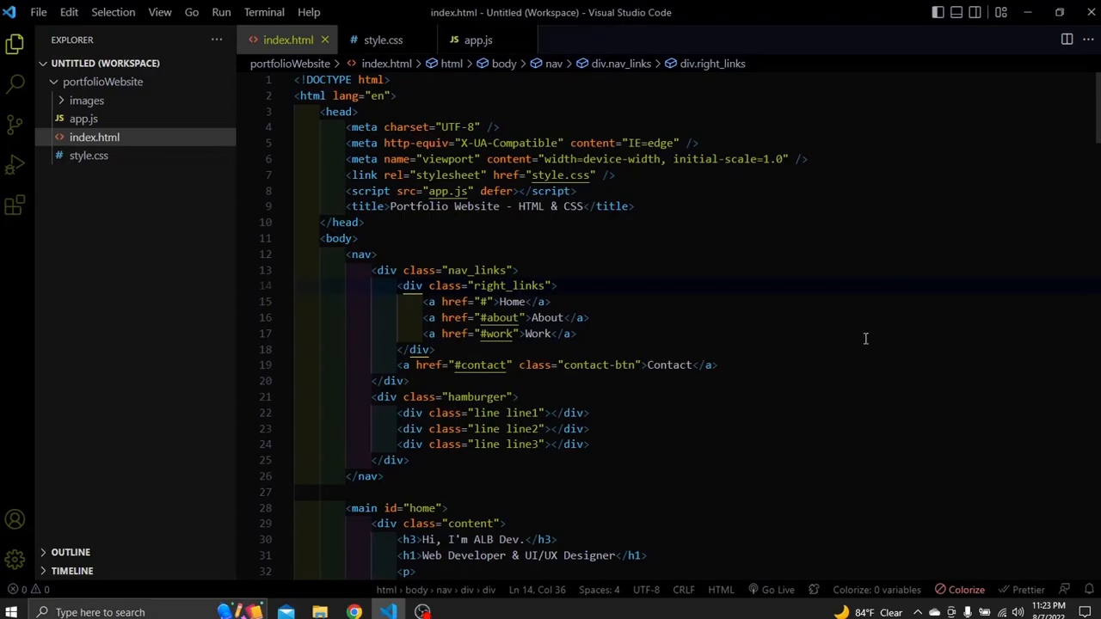
mouse_move(839, 520)
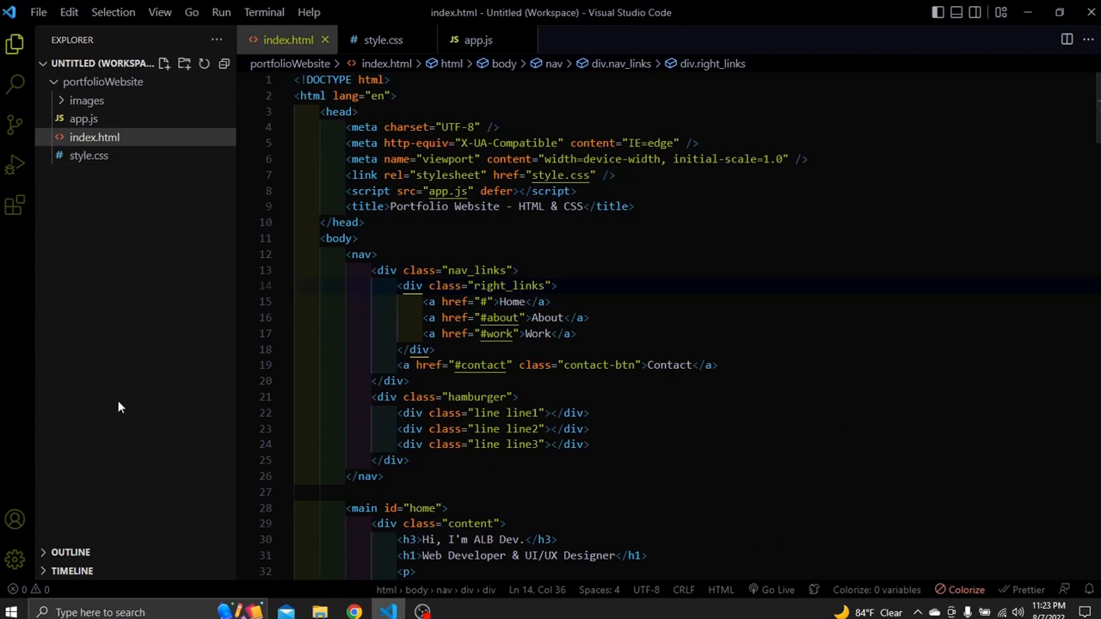
click(15, 205)
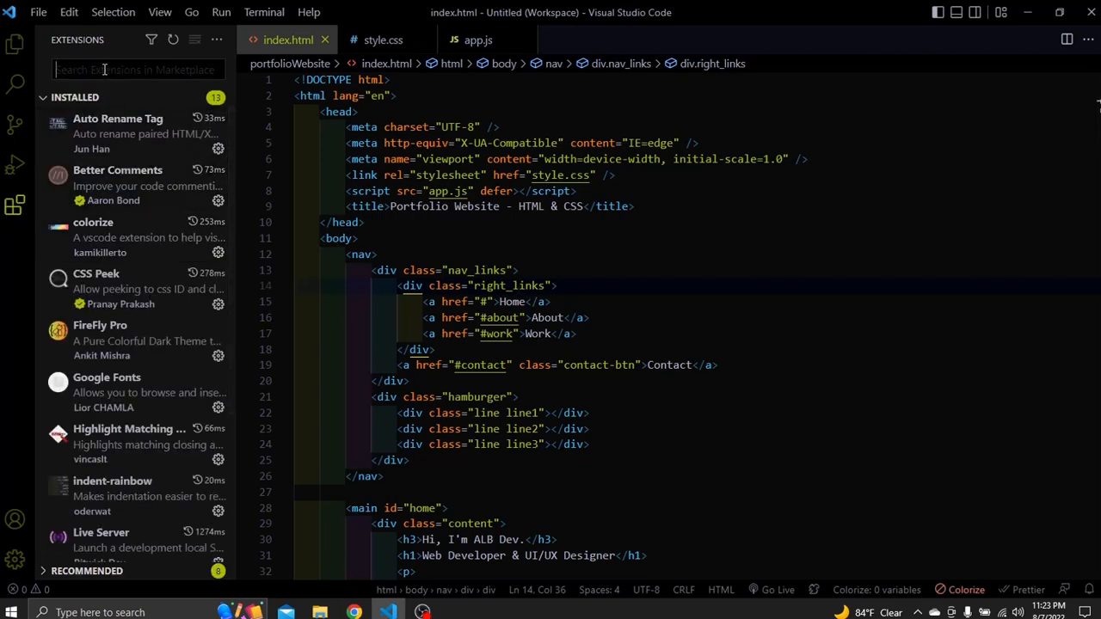
text(coloriwz)
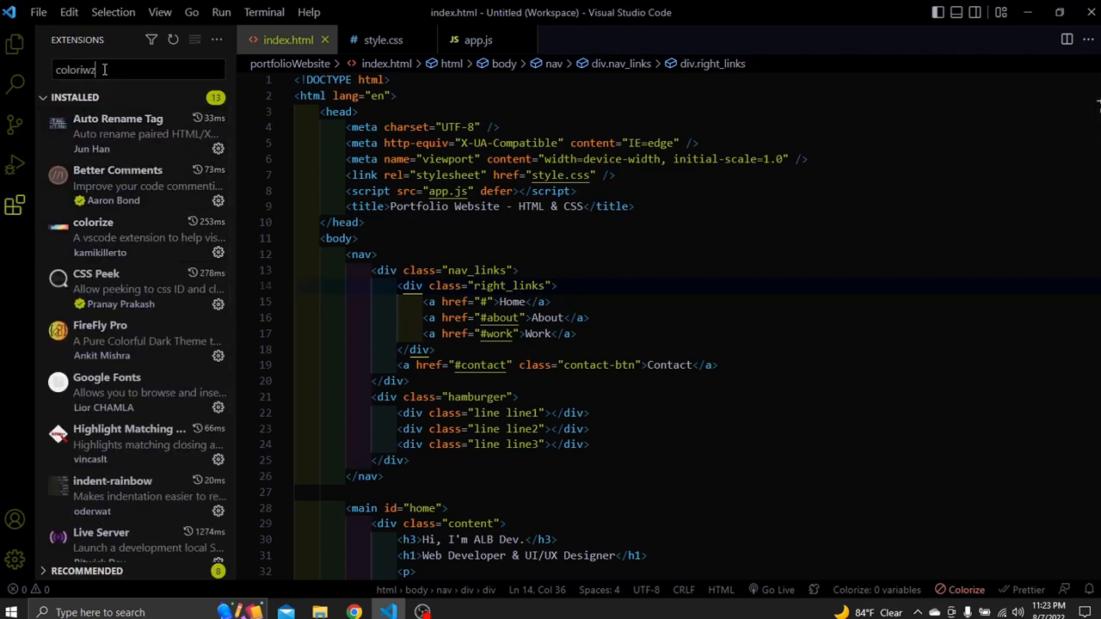
text(colorize)
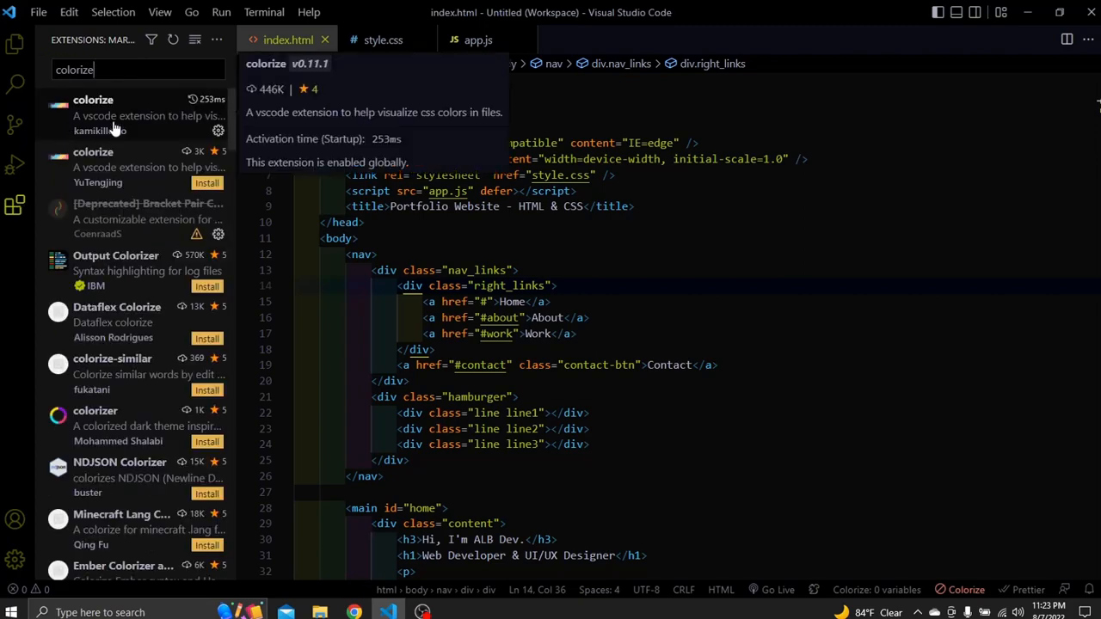
click(93, 114)
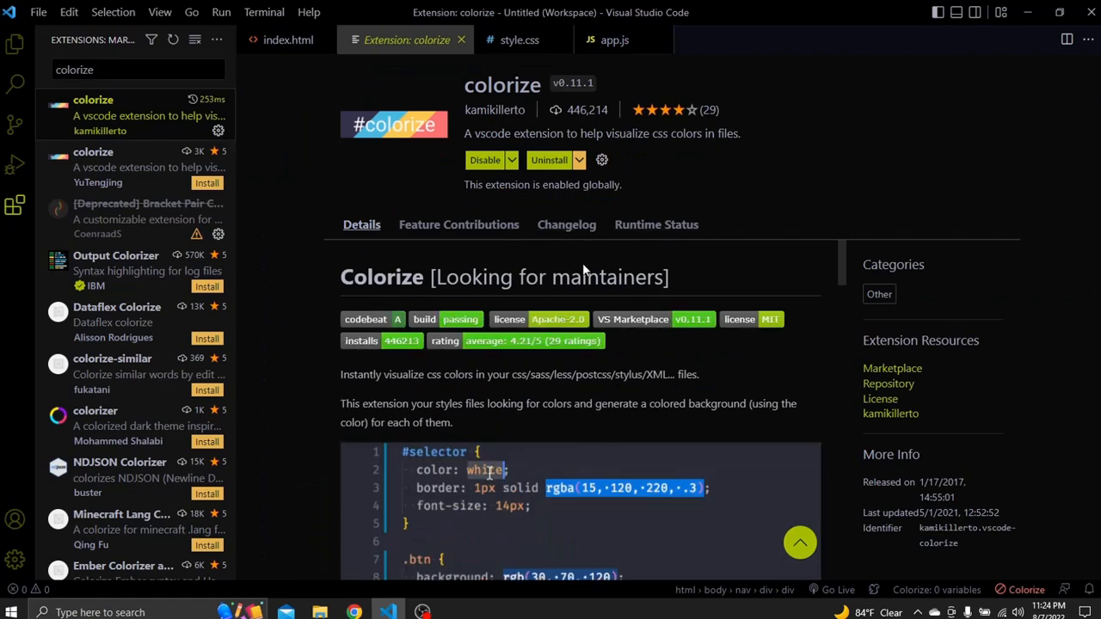
scroll(down, 3)
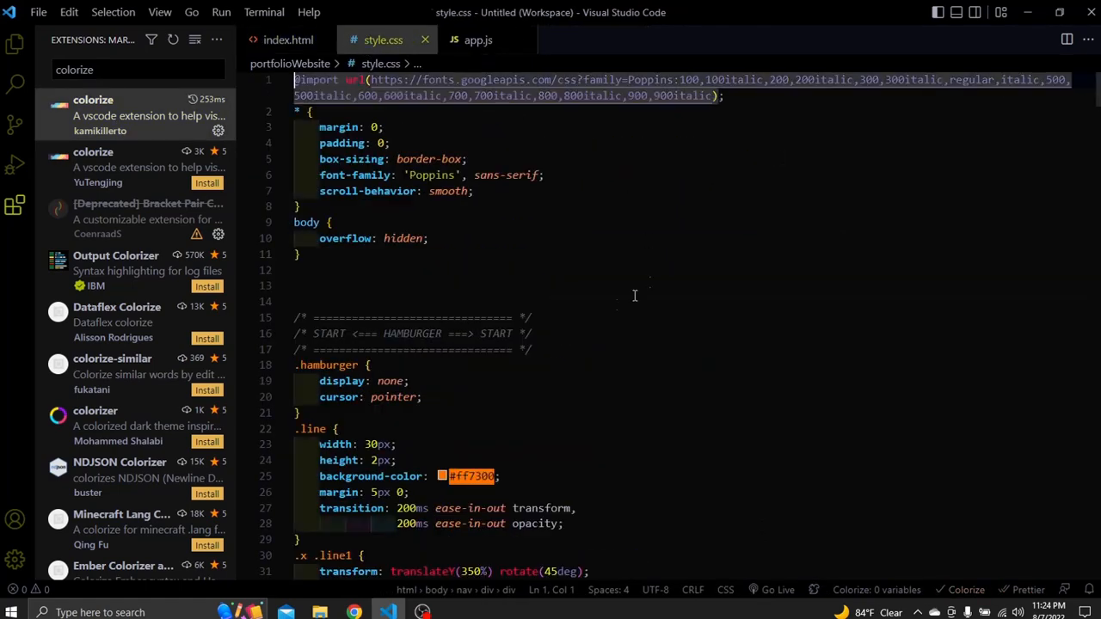
scroll(down, 3)
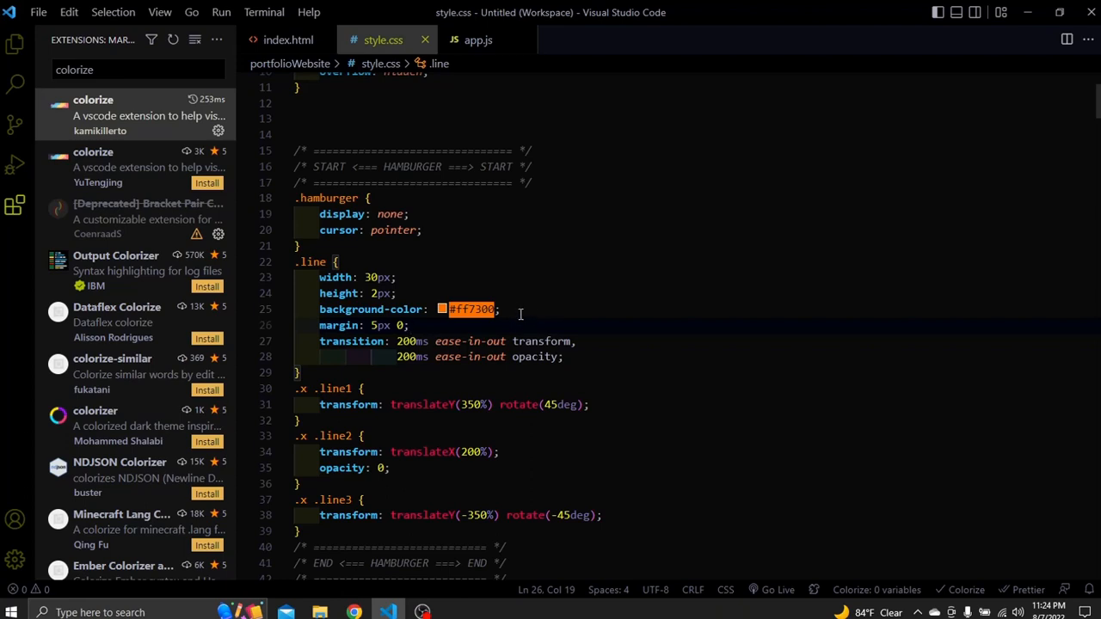
scroll(down, 3)
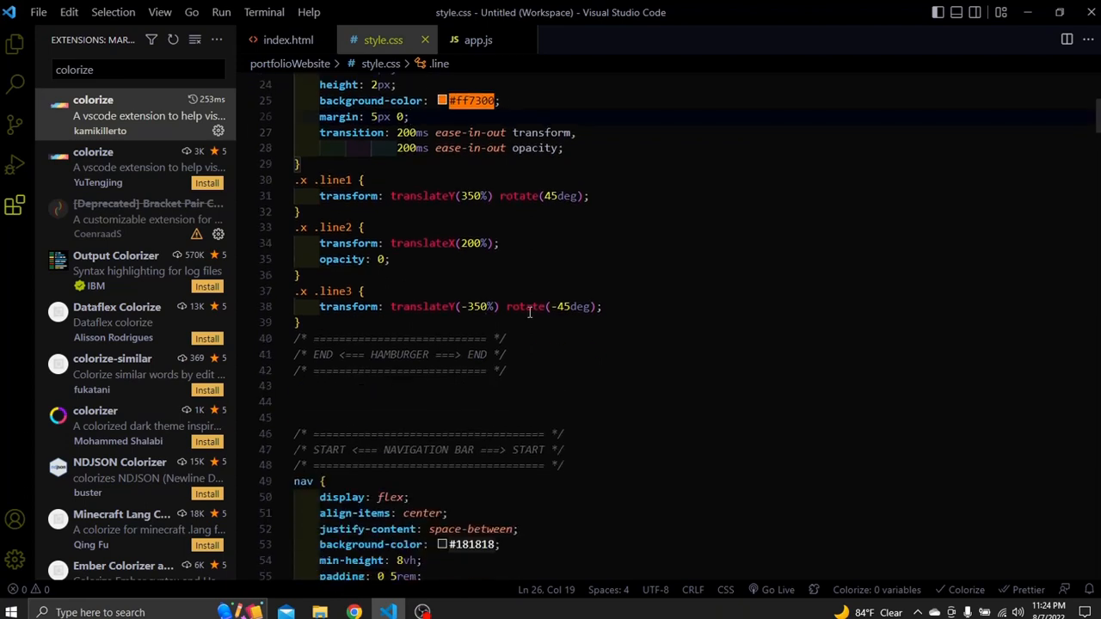
scroll(down, 3)
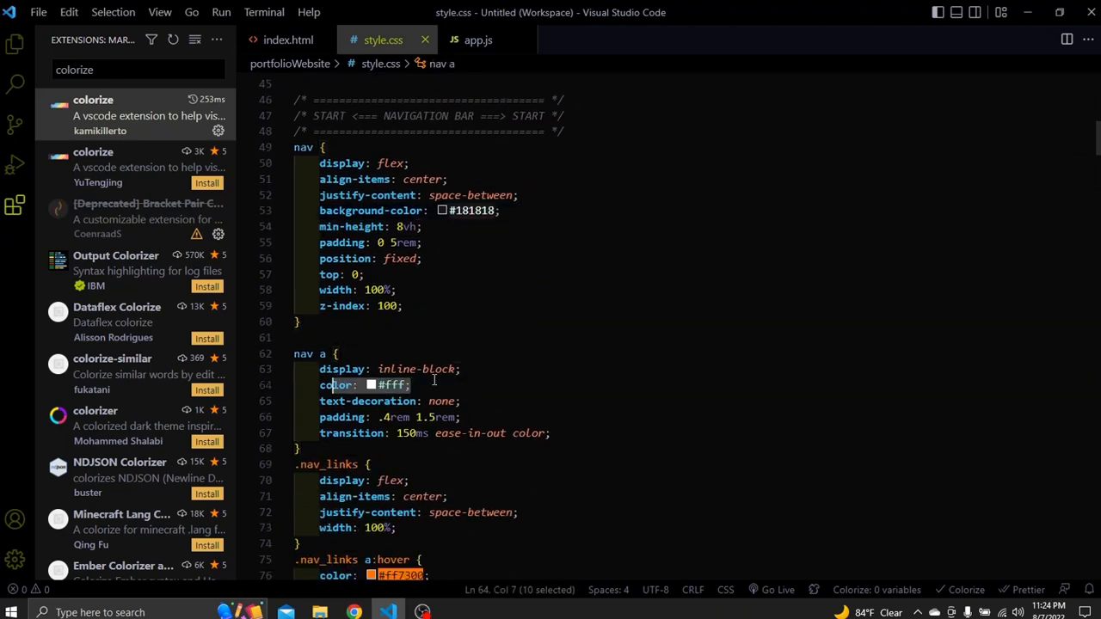
scroll(down, 3)
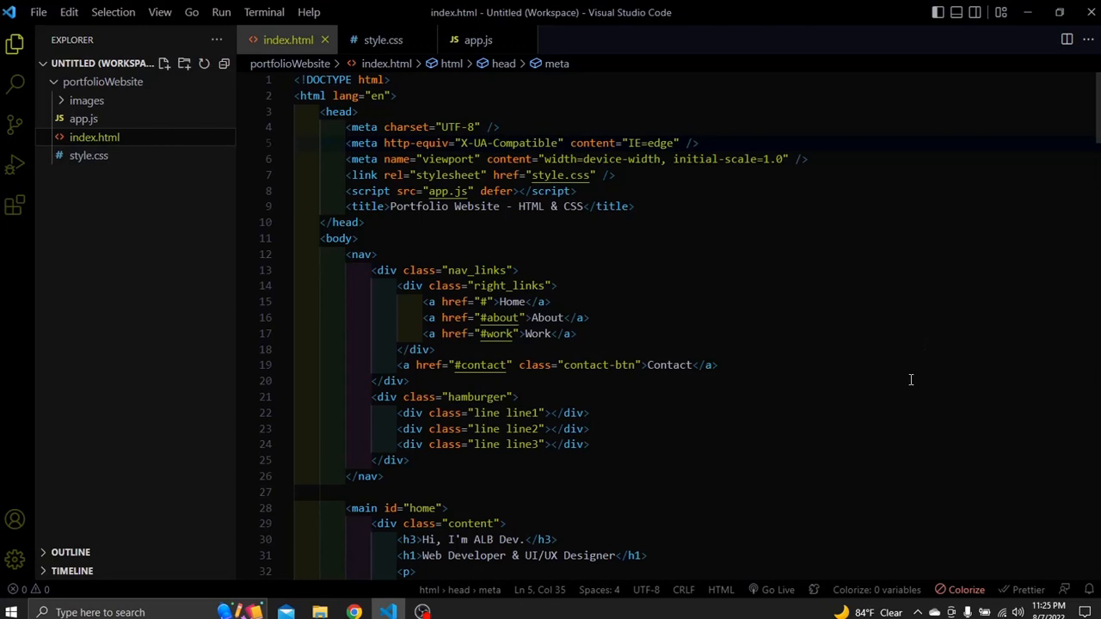
mouse_move(957, 358)
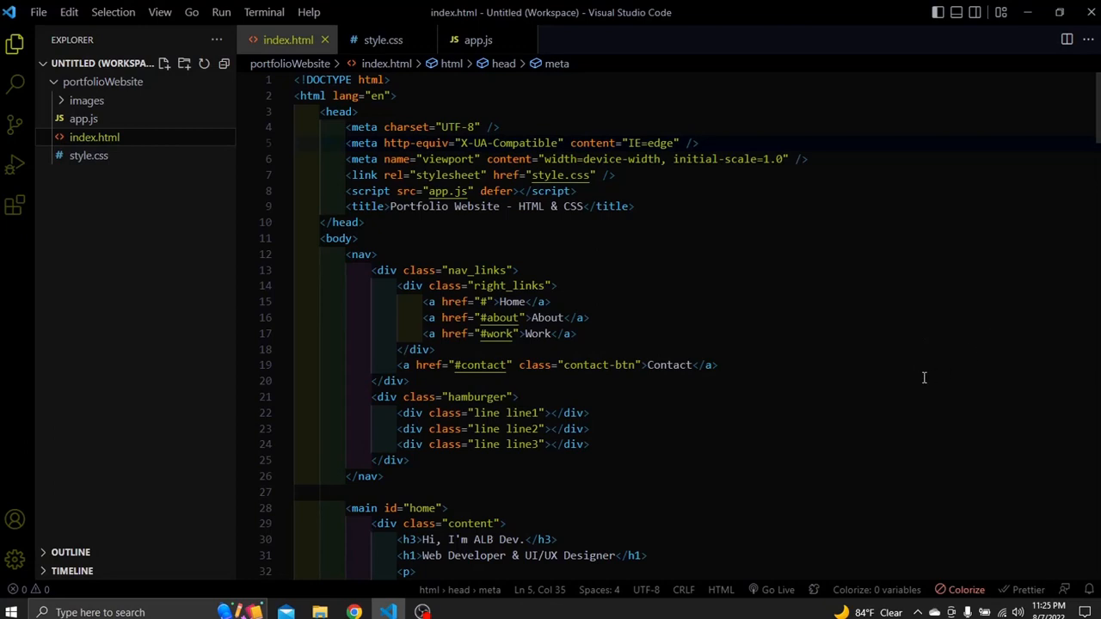
mouse_move(910, 386)
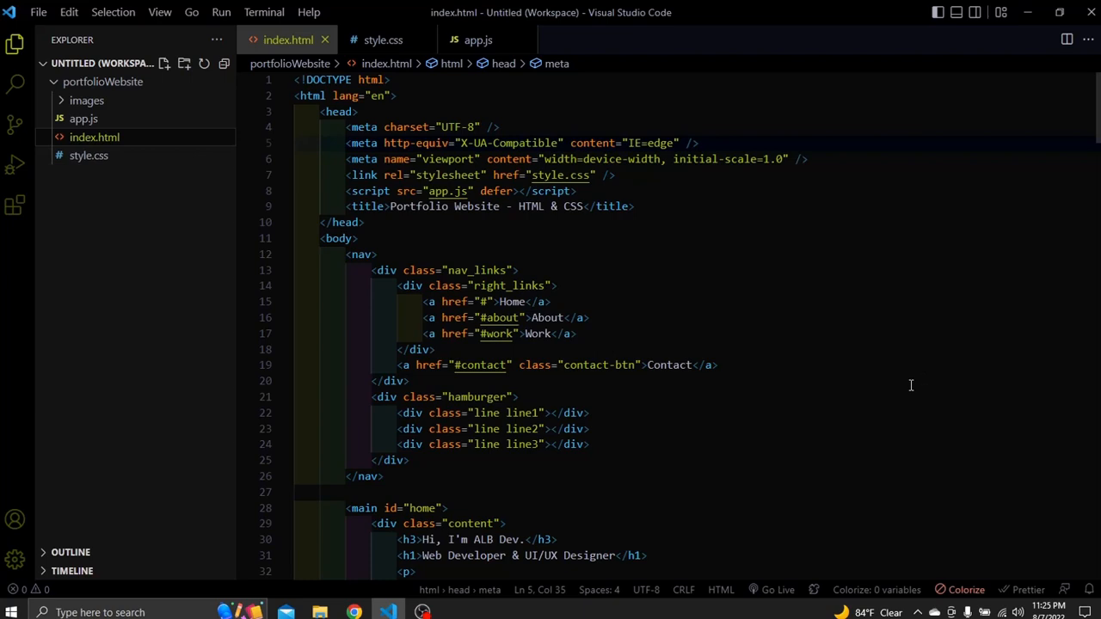
mouse_move(851, 405)
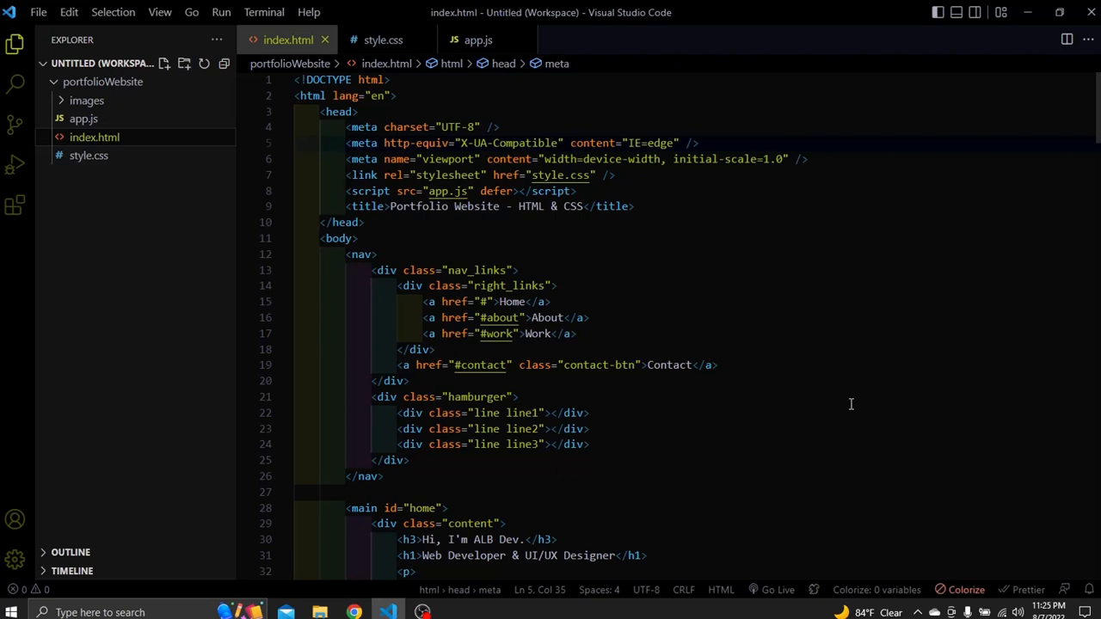
- Select the Google Fonts extension from a 'google fonts' search, then view style.css's Poppins import
click(15, 205)
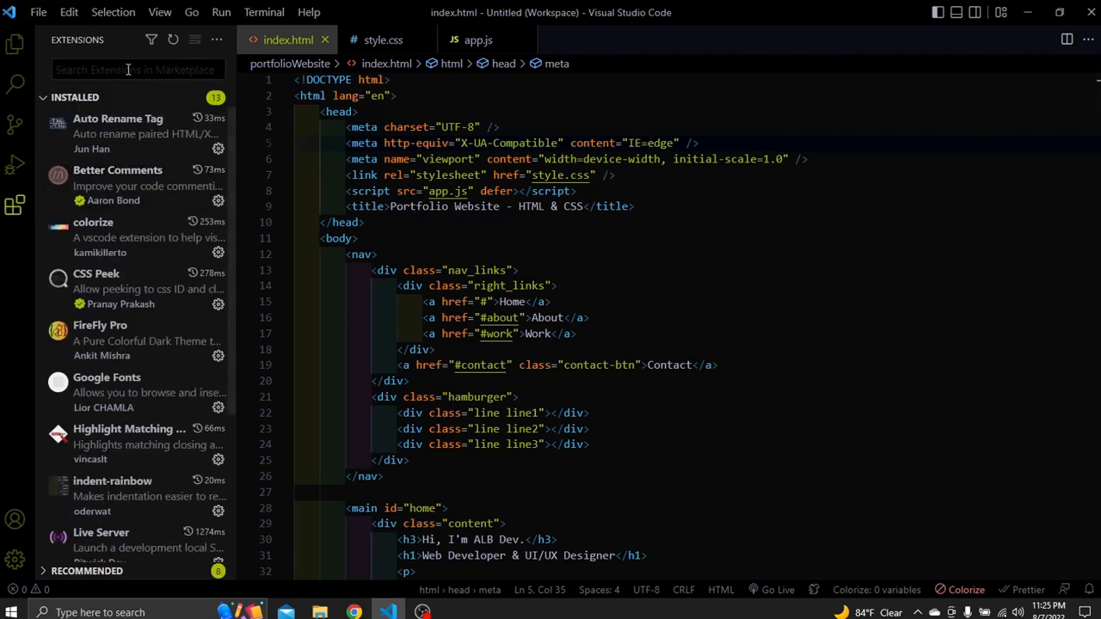
text(g)
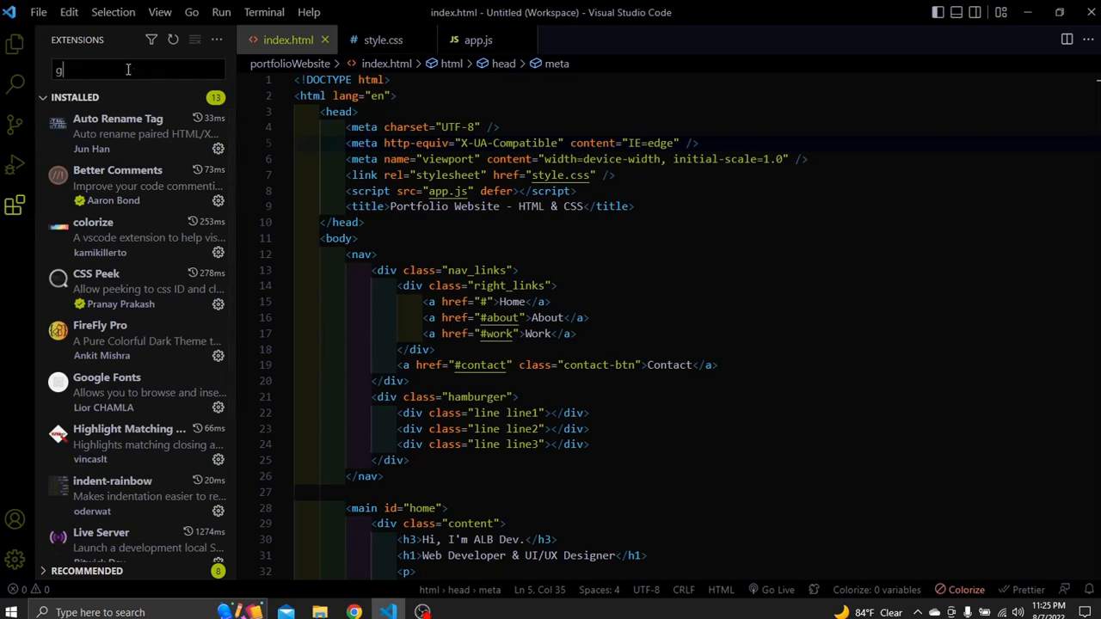
text(oogle fonts)
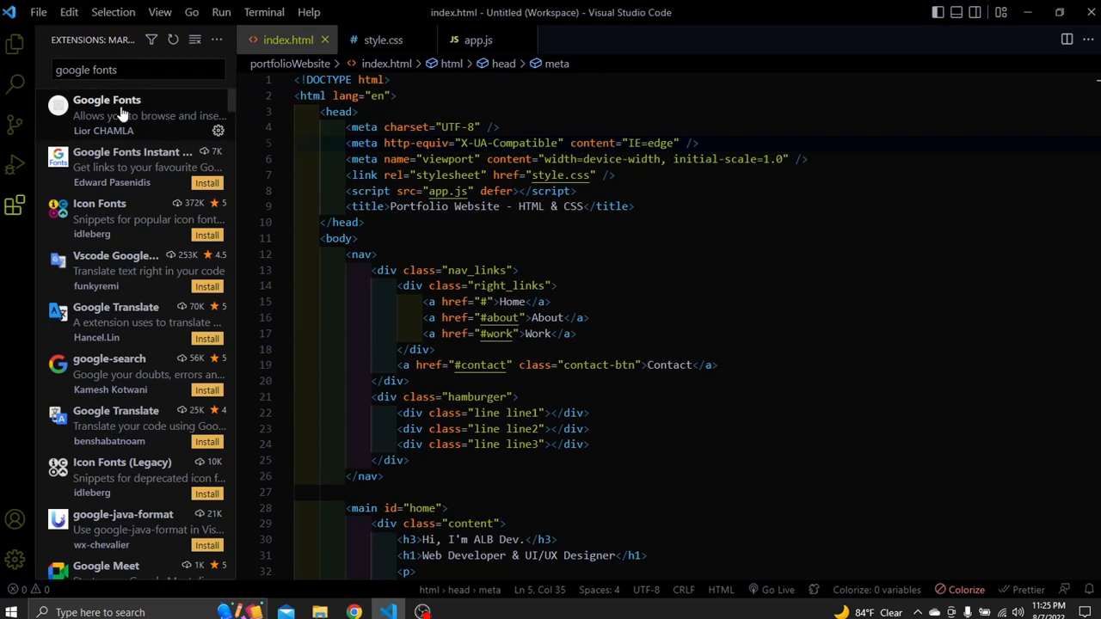
click(107, 100)
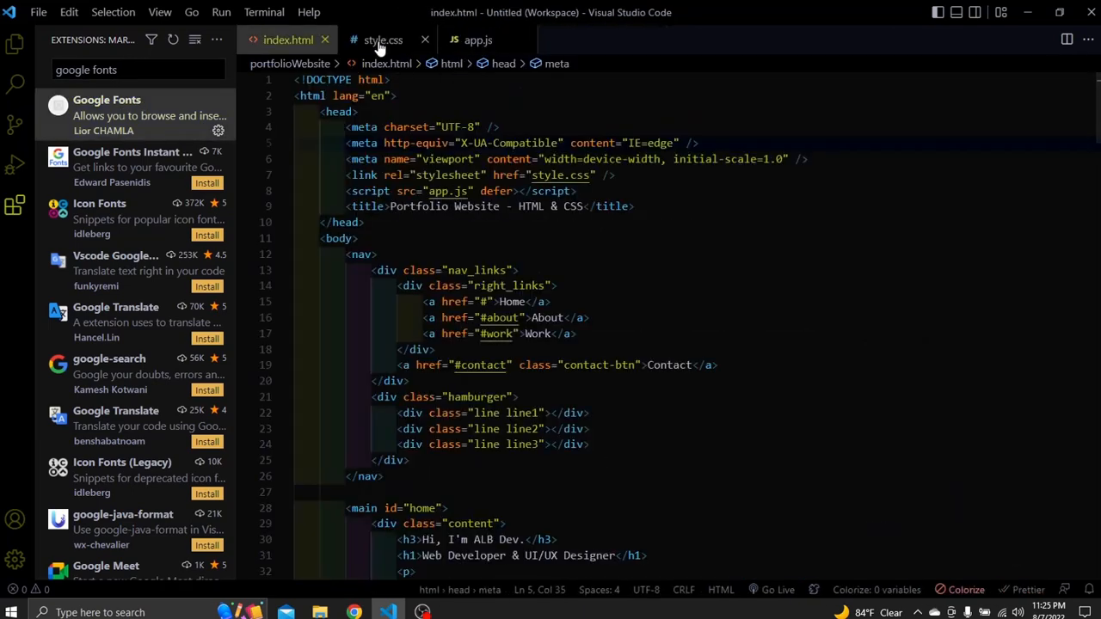
click(382, 40)
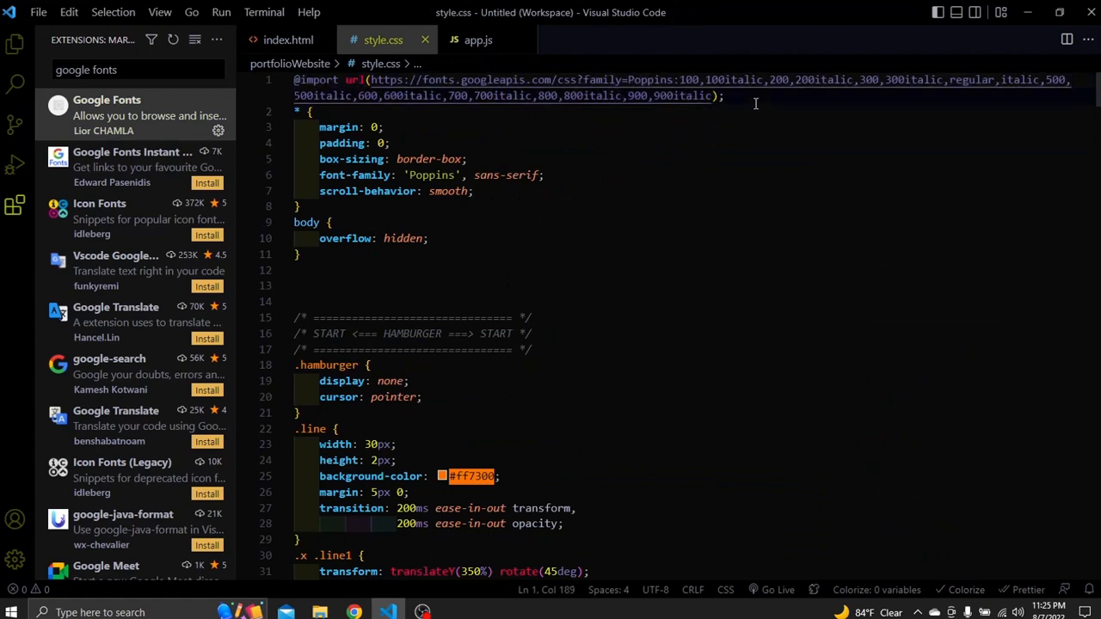
key(enter)
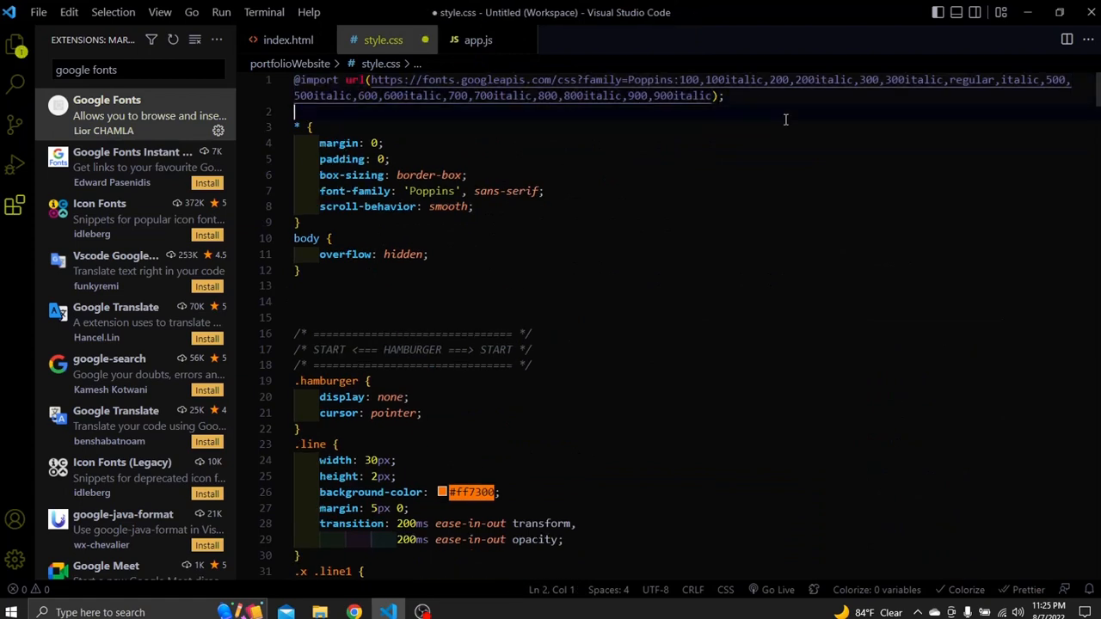
click(15, 560)
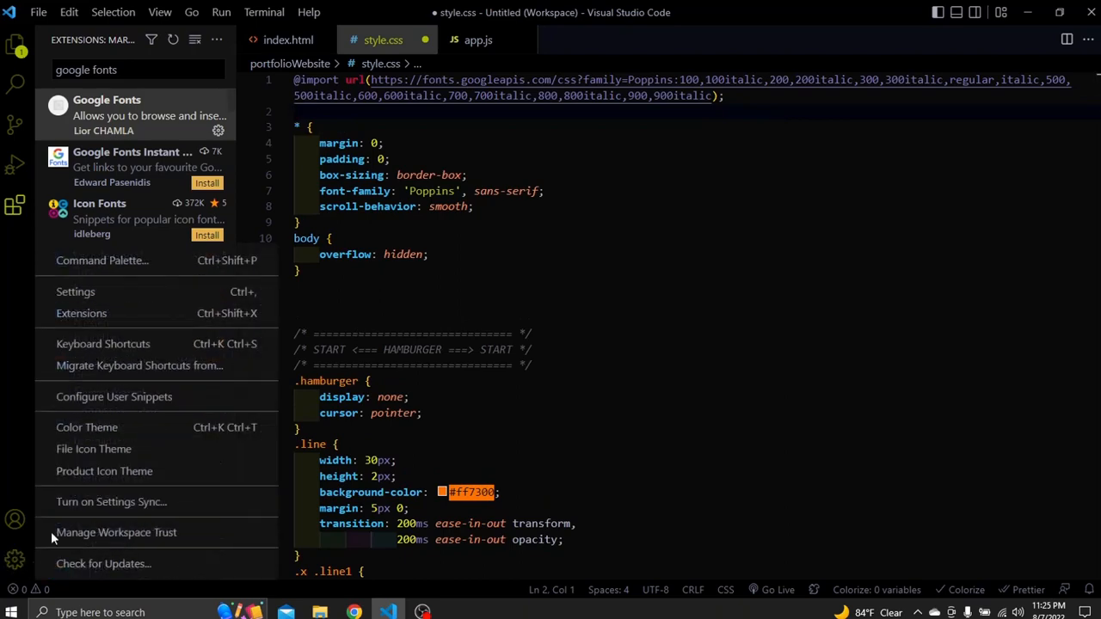
mouse_move(103, 260)
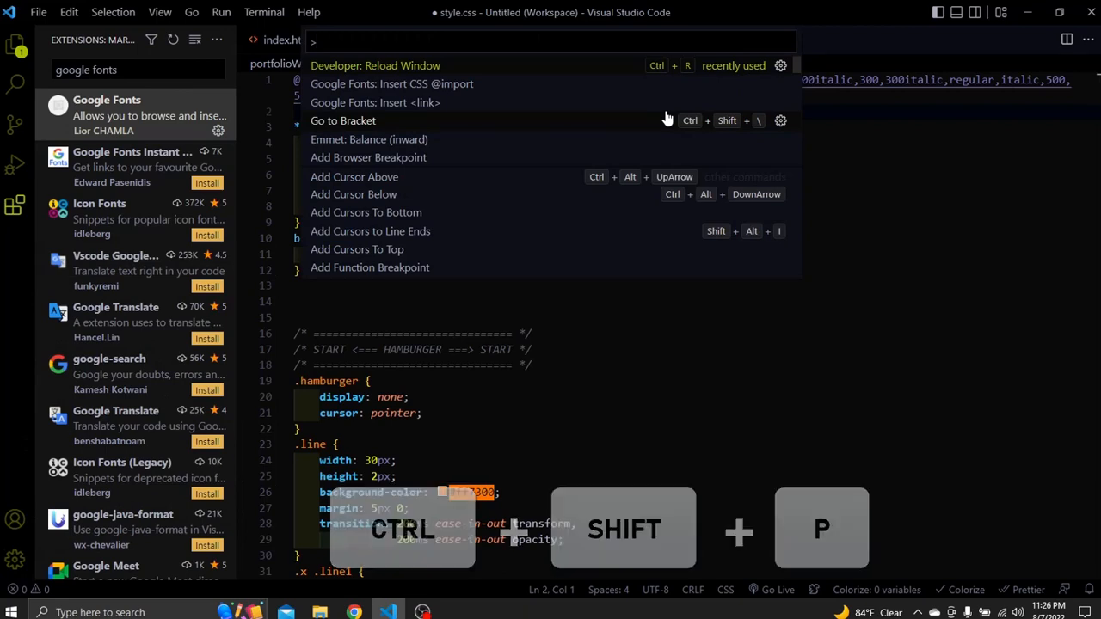
text(googlr f)
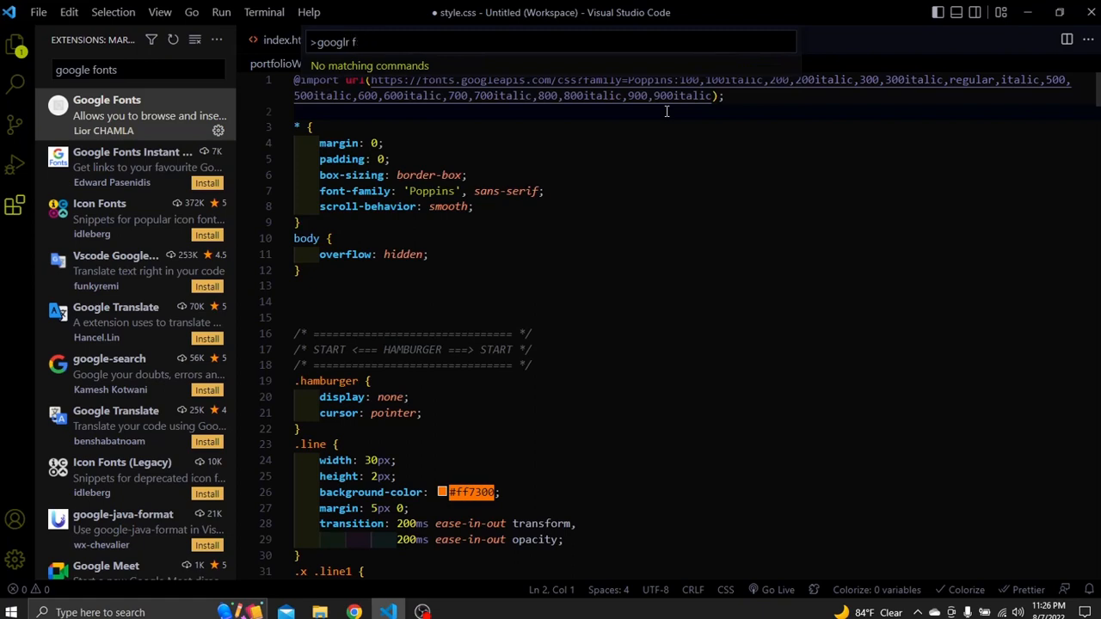
text(google fonts)
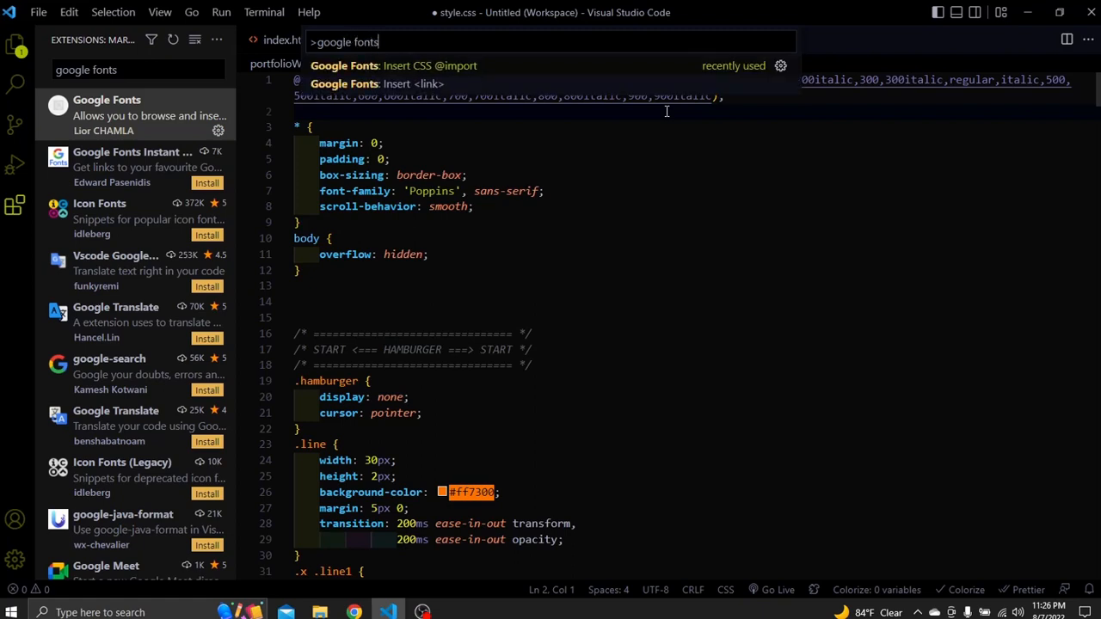
mouse_move(461, 84)
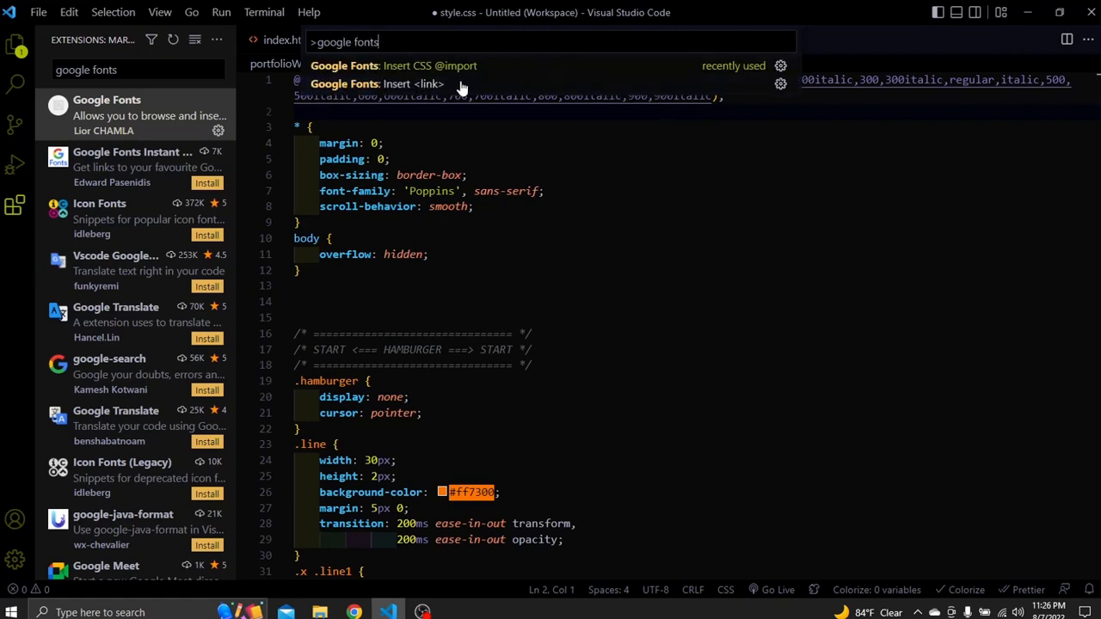
mouse_move(464, 66)
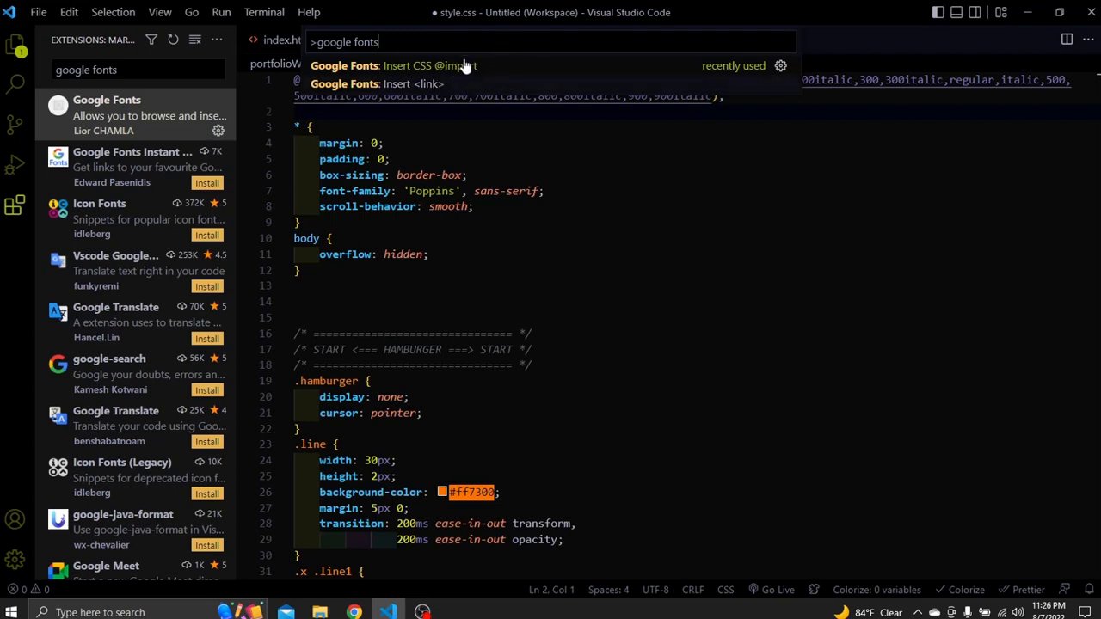
mouse_move(460, 69)
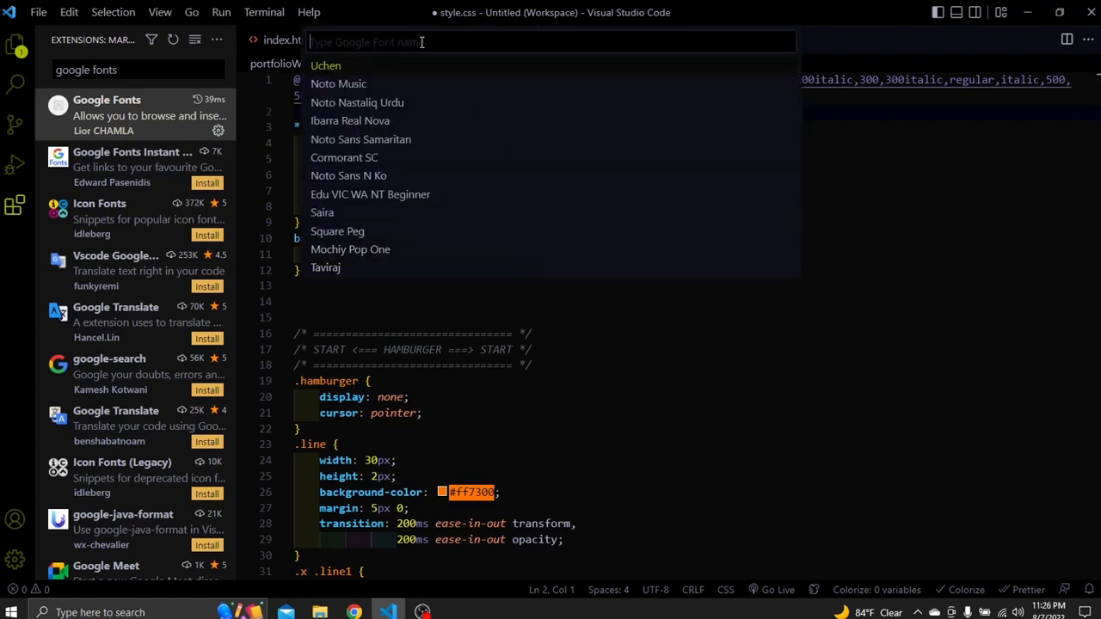
text(ral)
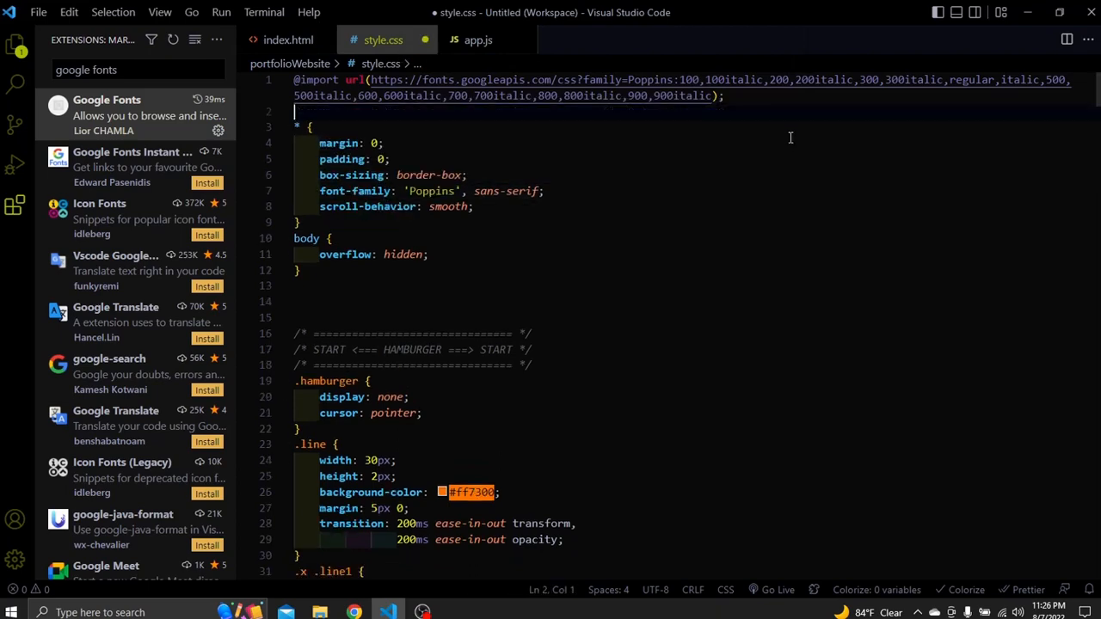
click(288, 39)
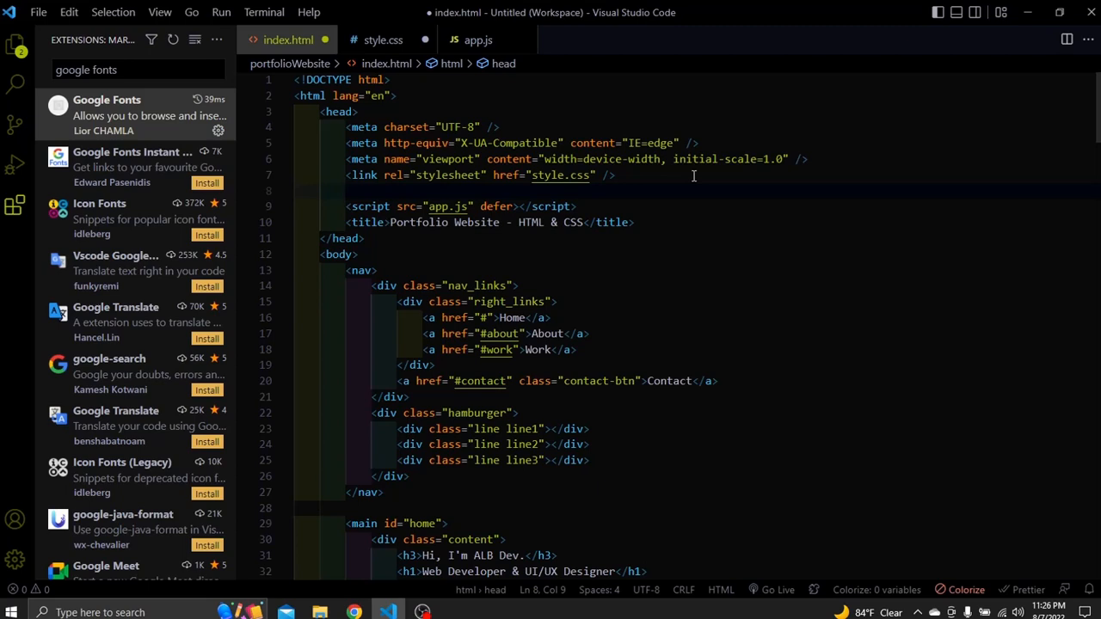
- Insert a Raleway Google Fonts link into index.html's head and select that new line
text(goo)
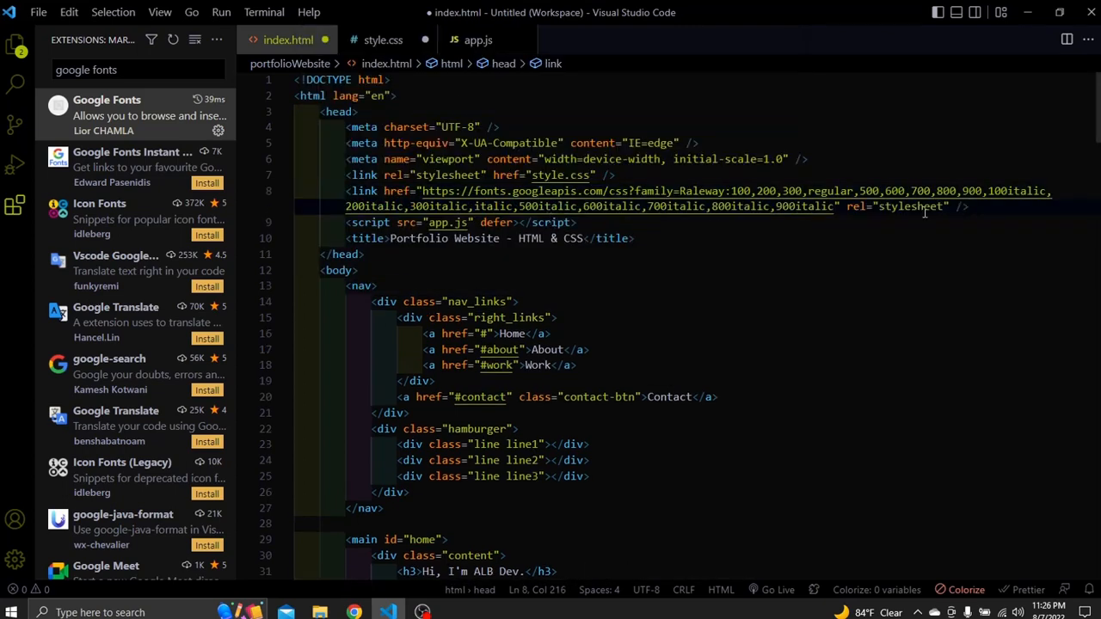
triple_click(603, 191)
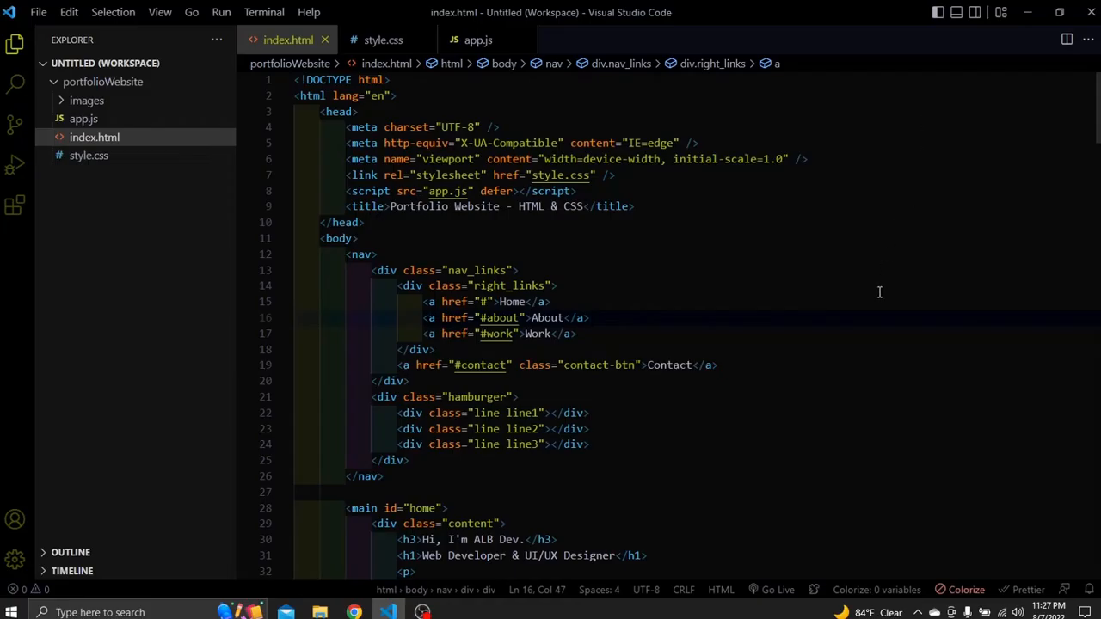
mouse_move(867, 333)
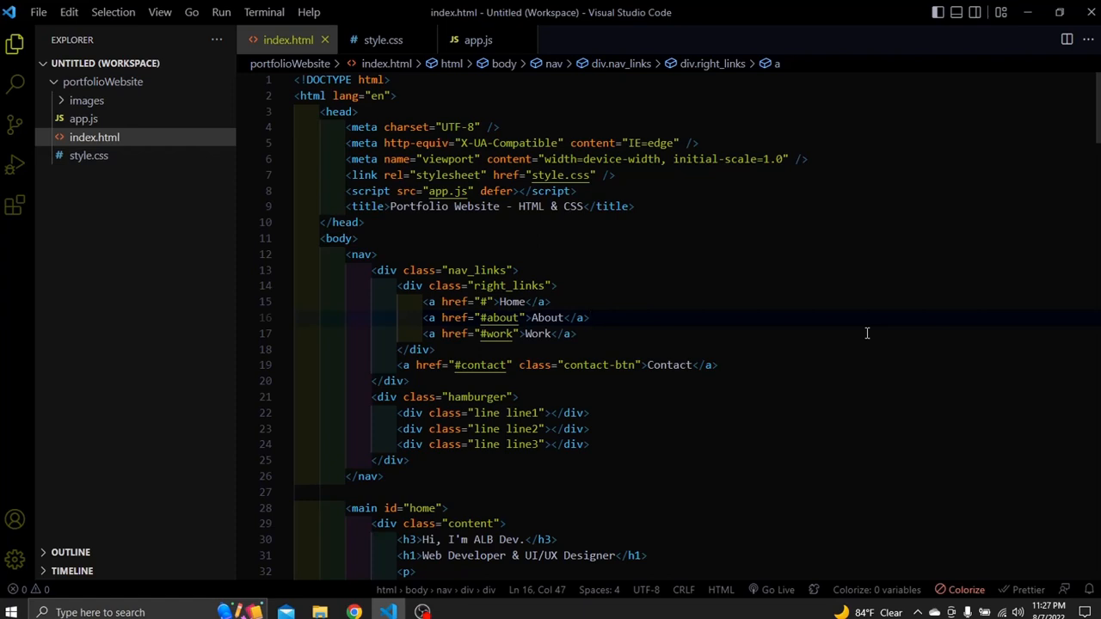
mouse_move(871, 333)
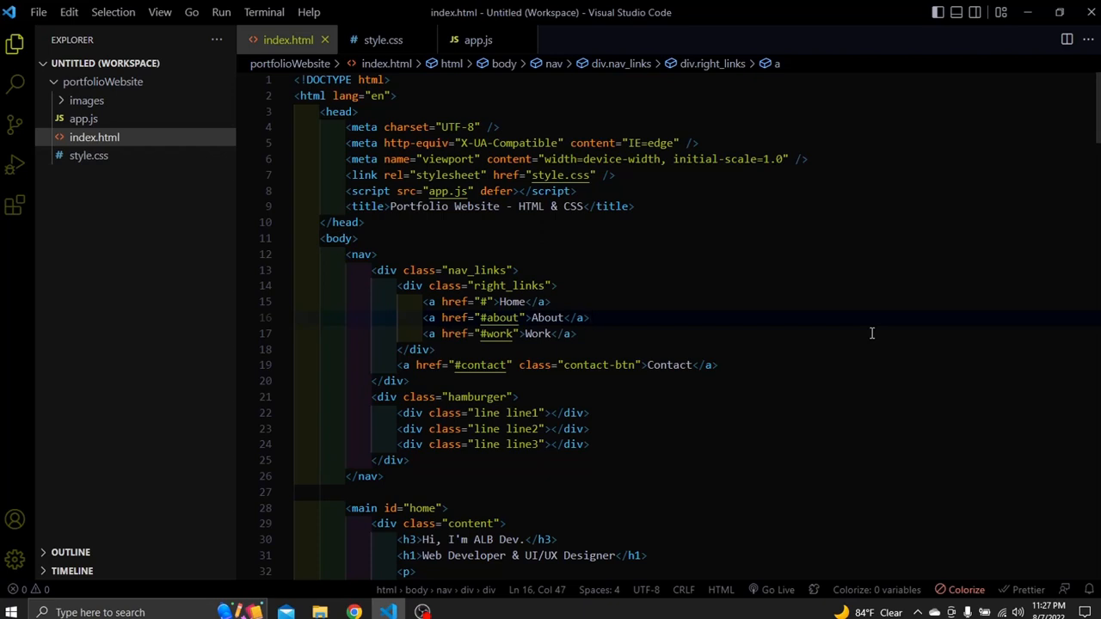
click(15, 205)
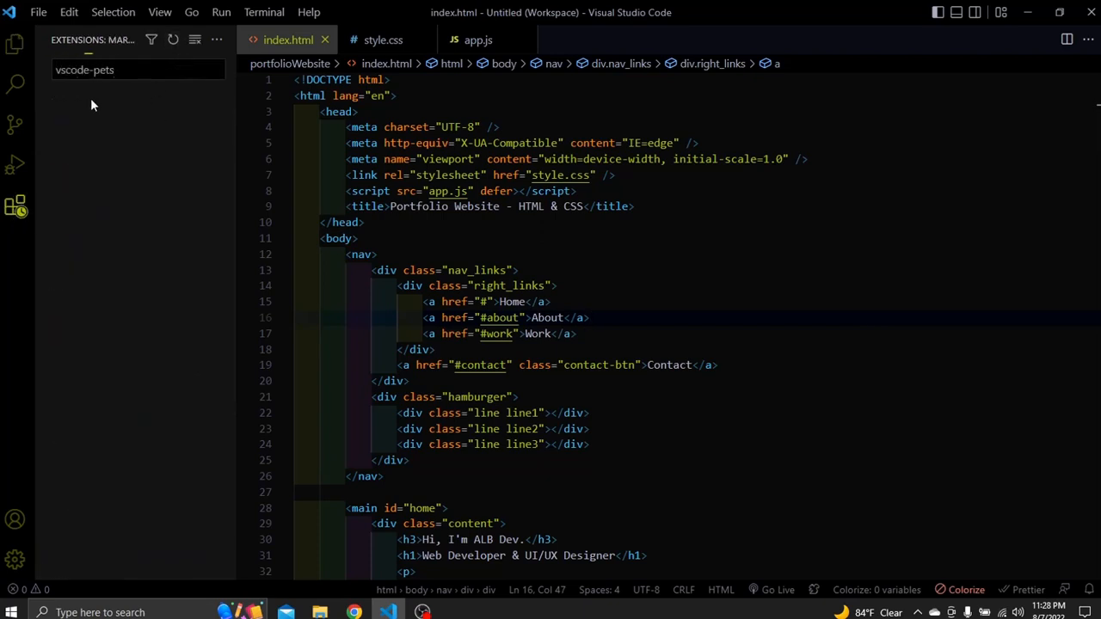
click(103, 112)
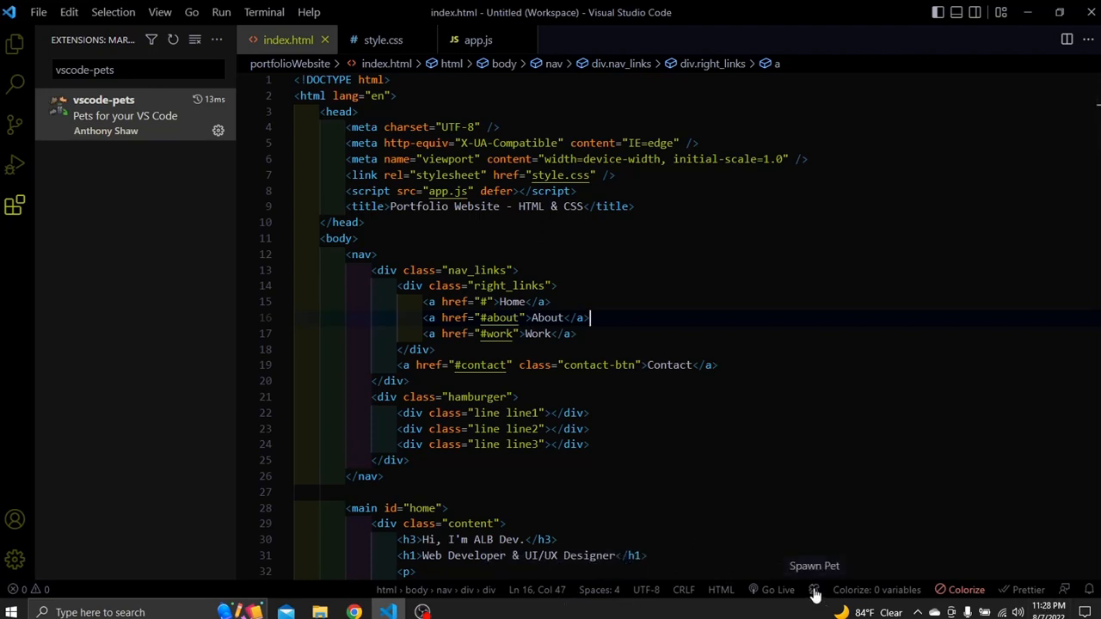
click(814, 566)
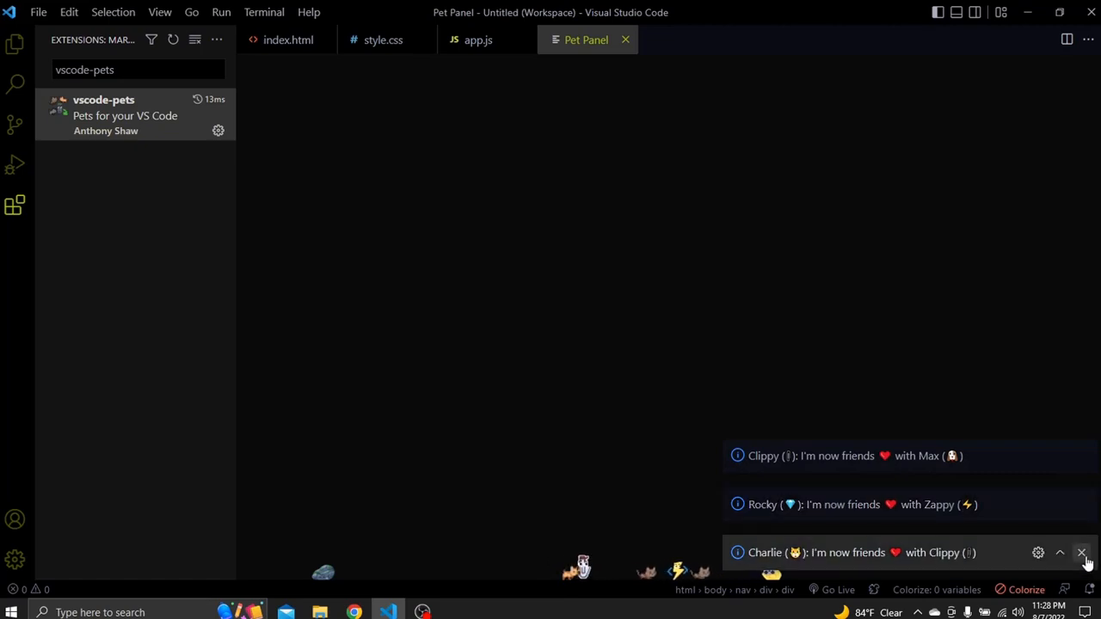
click(1082, 553)
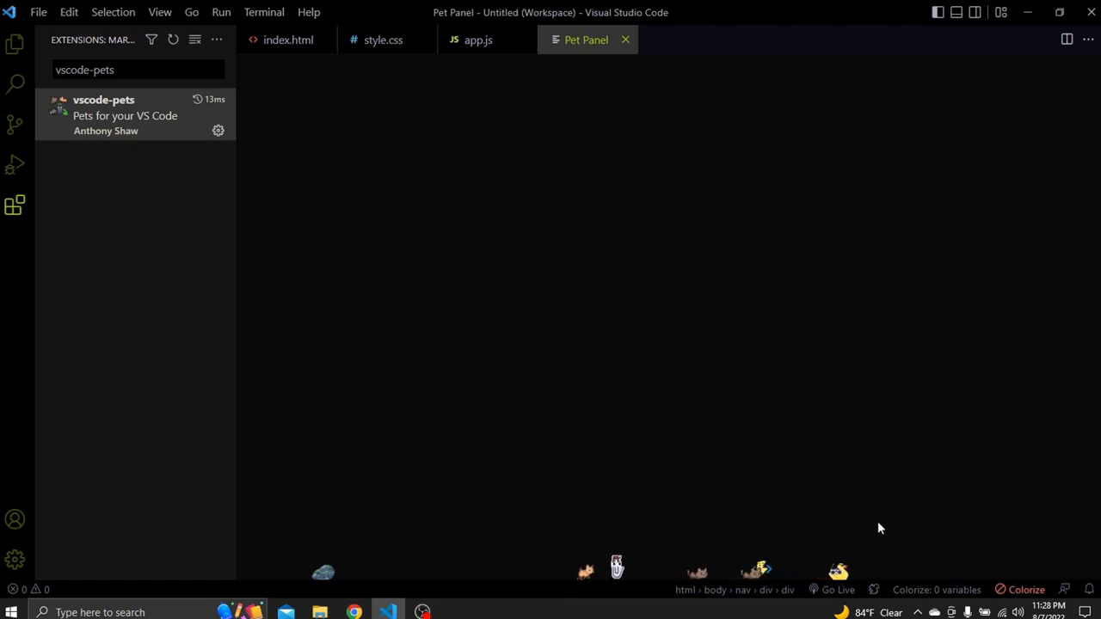
mouse_move(810, 565)
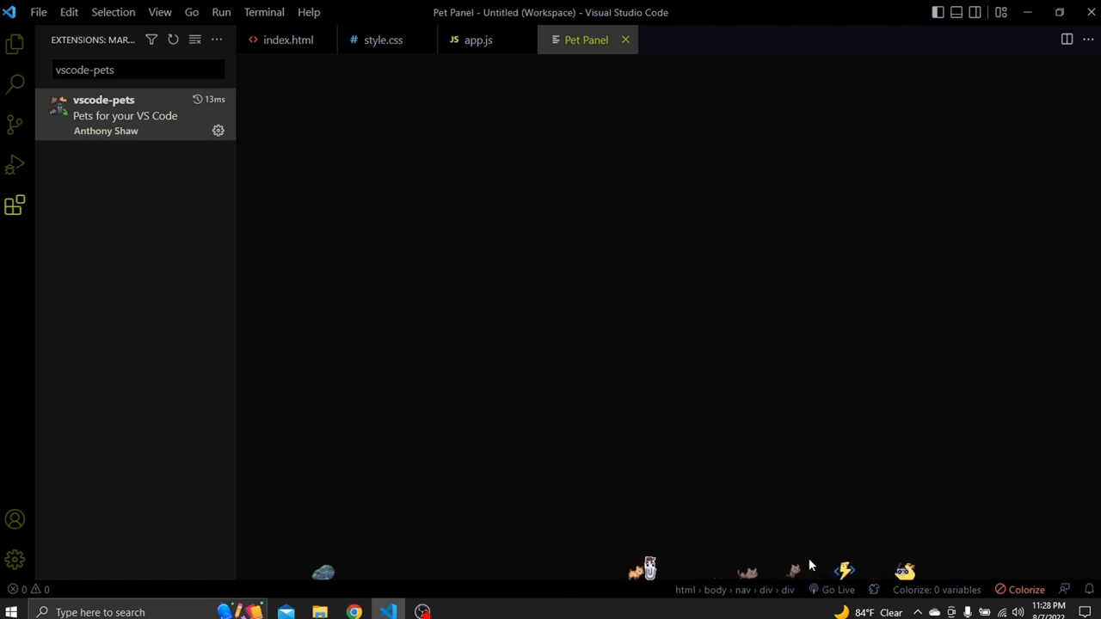
mouse_move(769, 525)
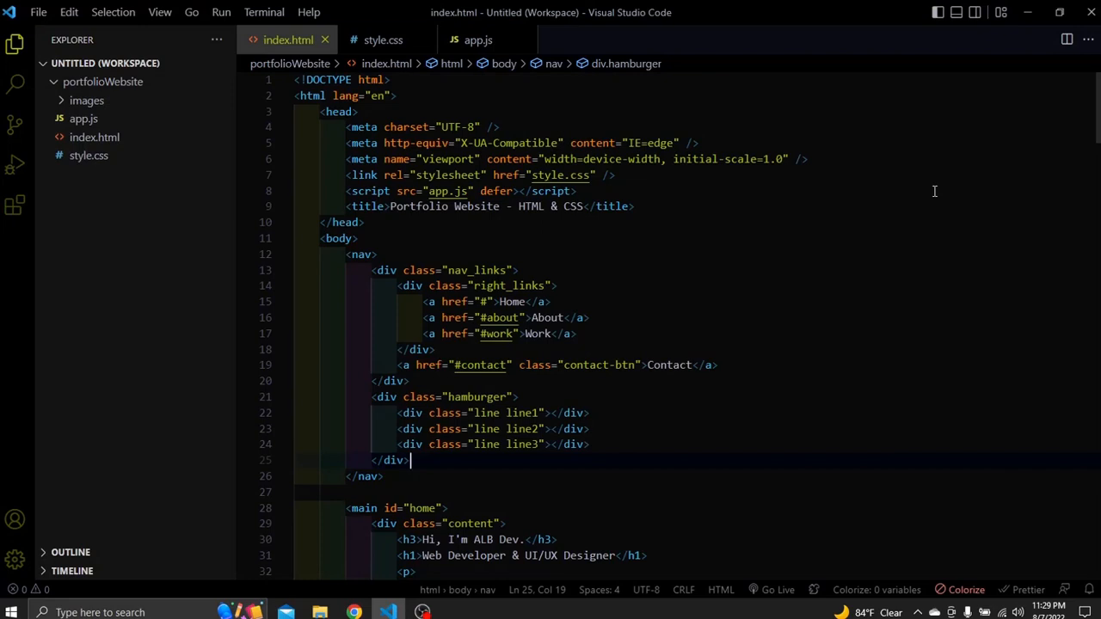
mouse_move(911, 205)
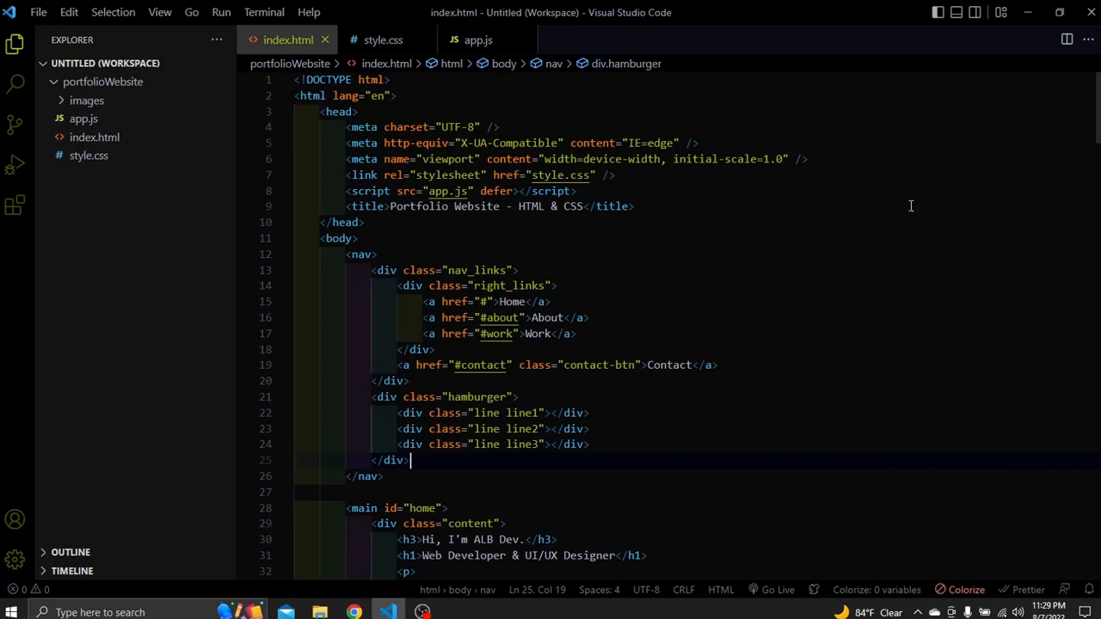
mouse_move(892, 224)
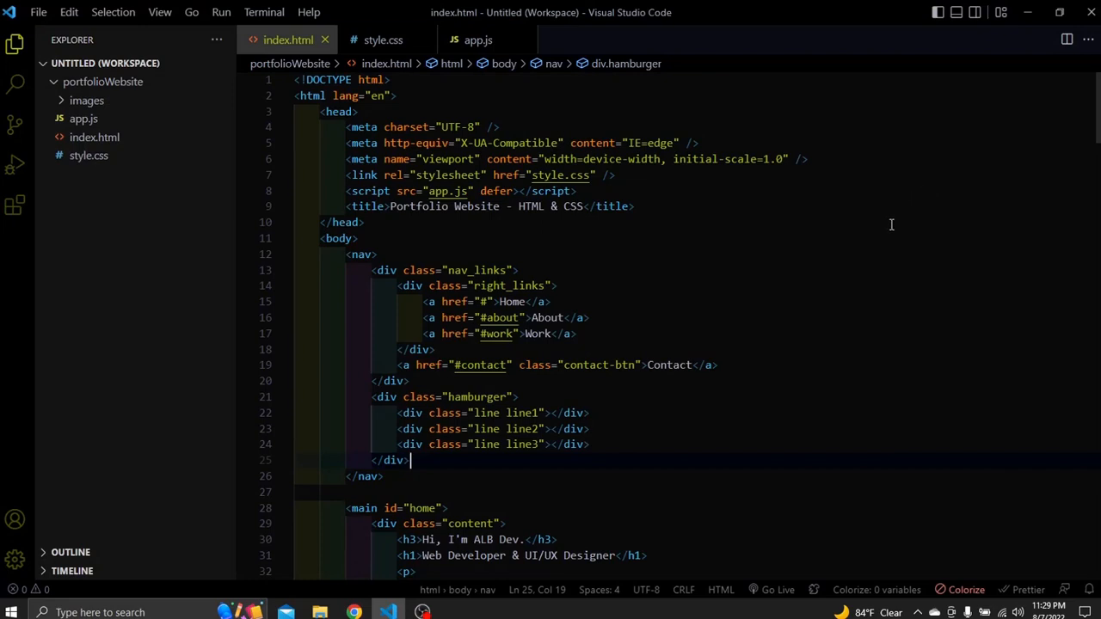
mouse_move(886, 229)
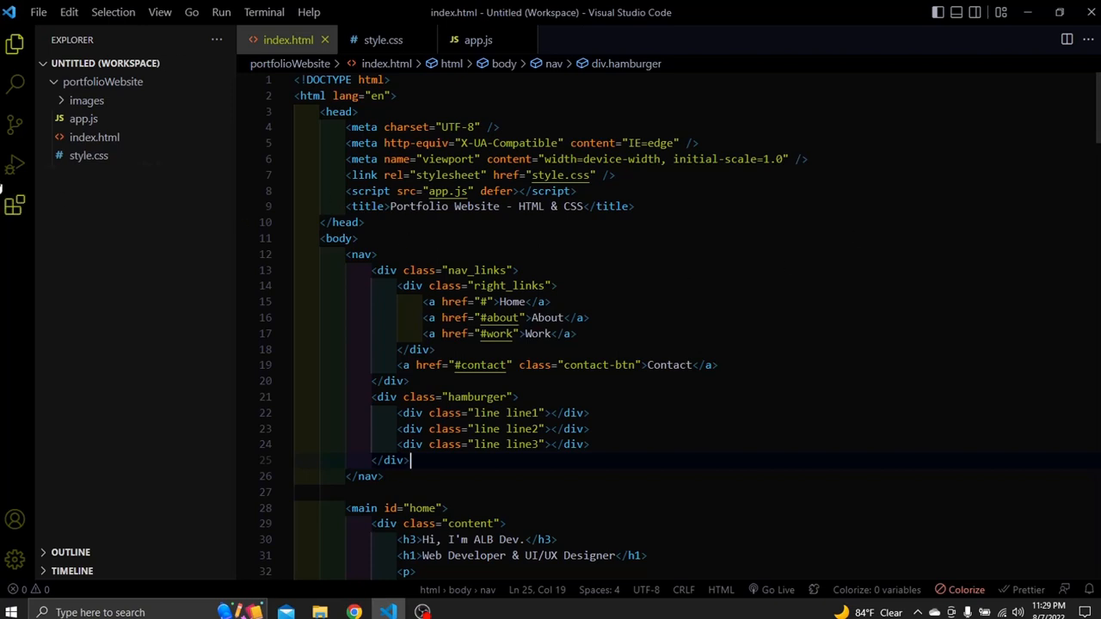
- Search the extensions for 'live server' and select Ritwick Dey's installed Live Server
click(14, 205)
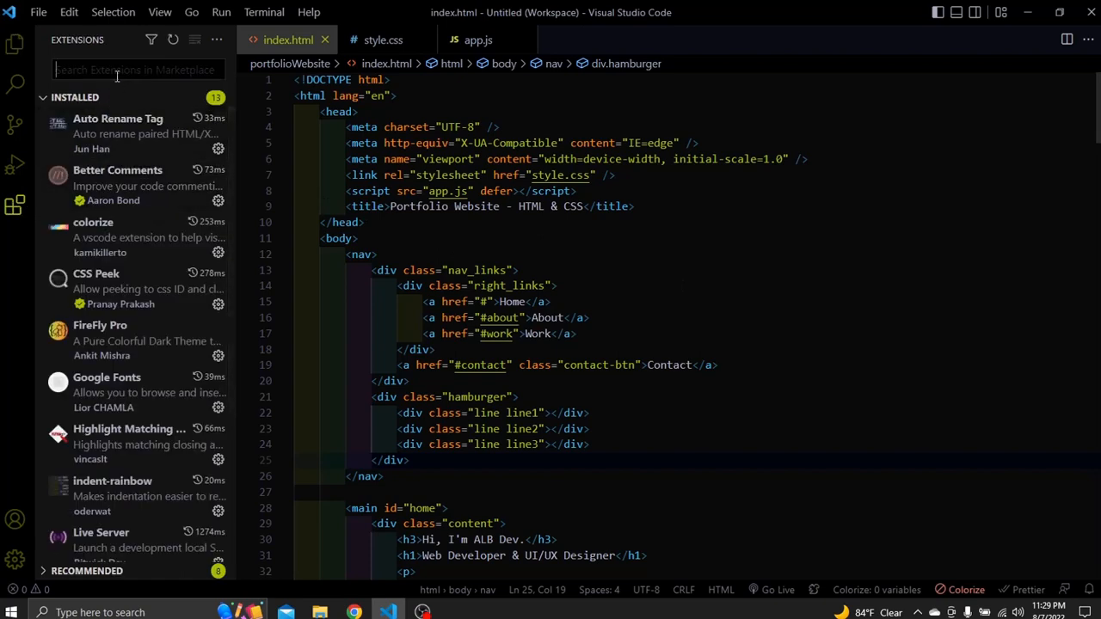
text(live s)
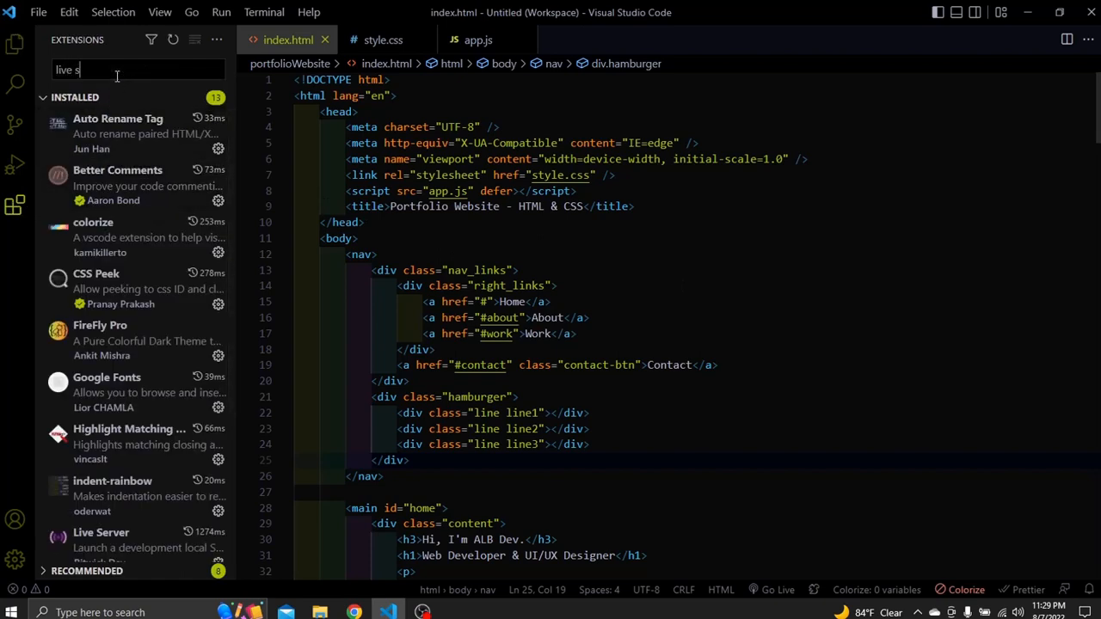
text(erver)
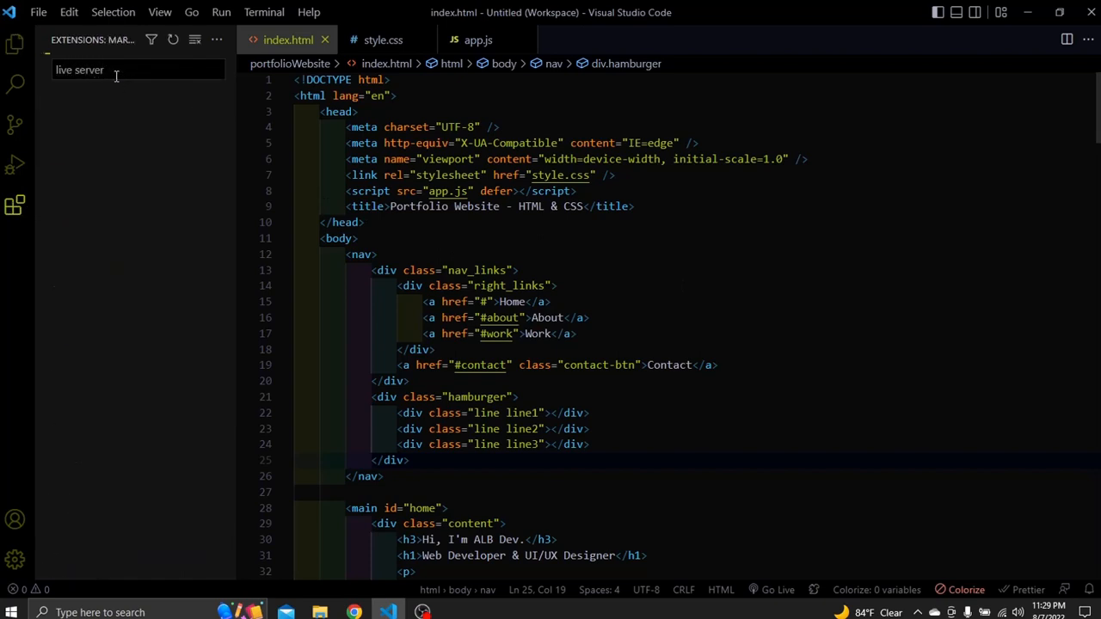
text(live server)
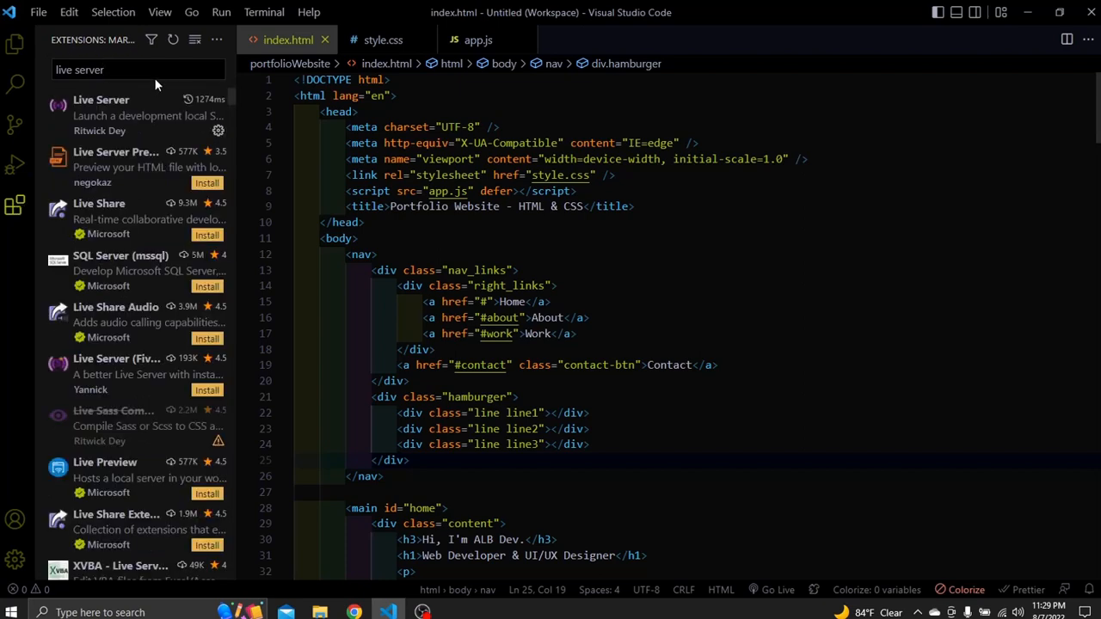
click(101, 99)
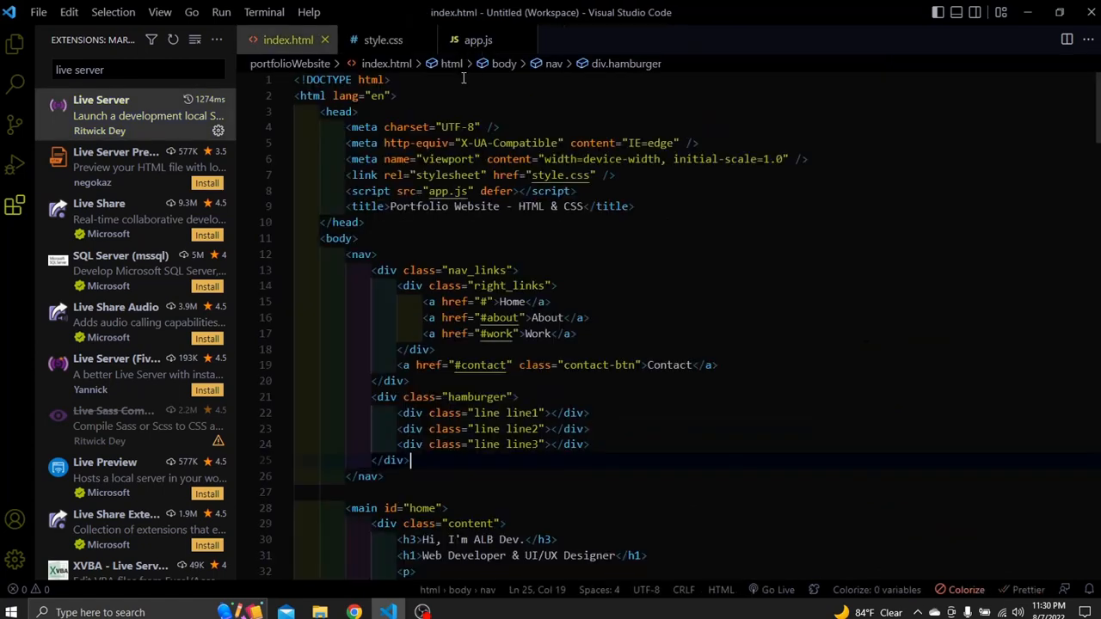
mouse_move(623, 268)
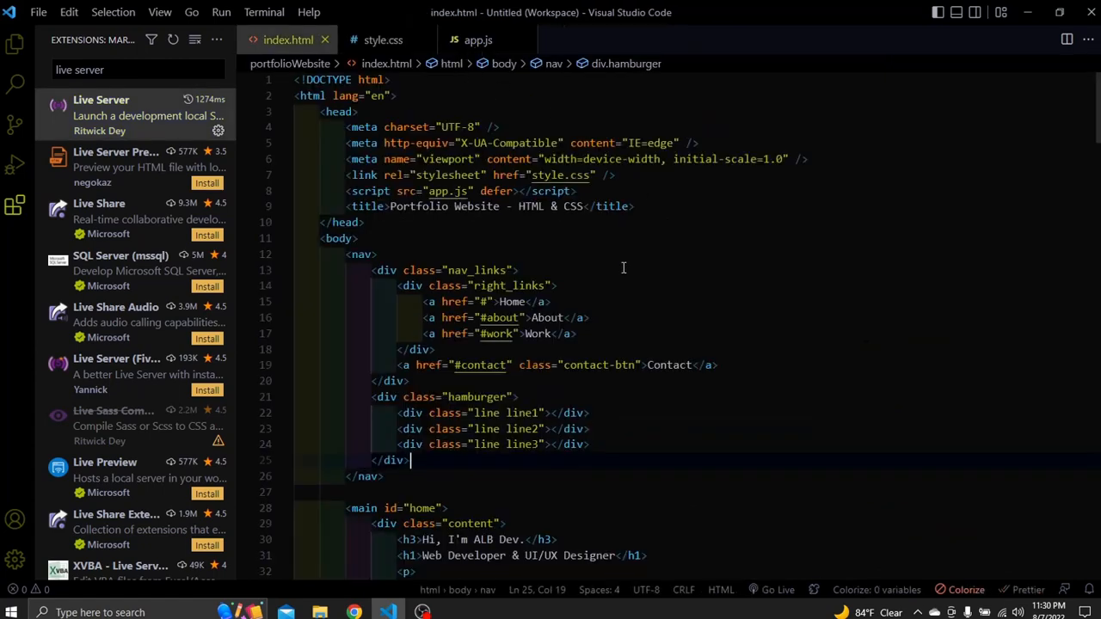
mouse_move(636, 276)
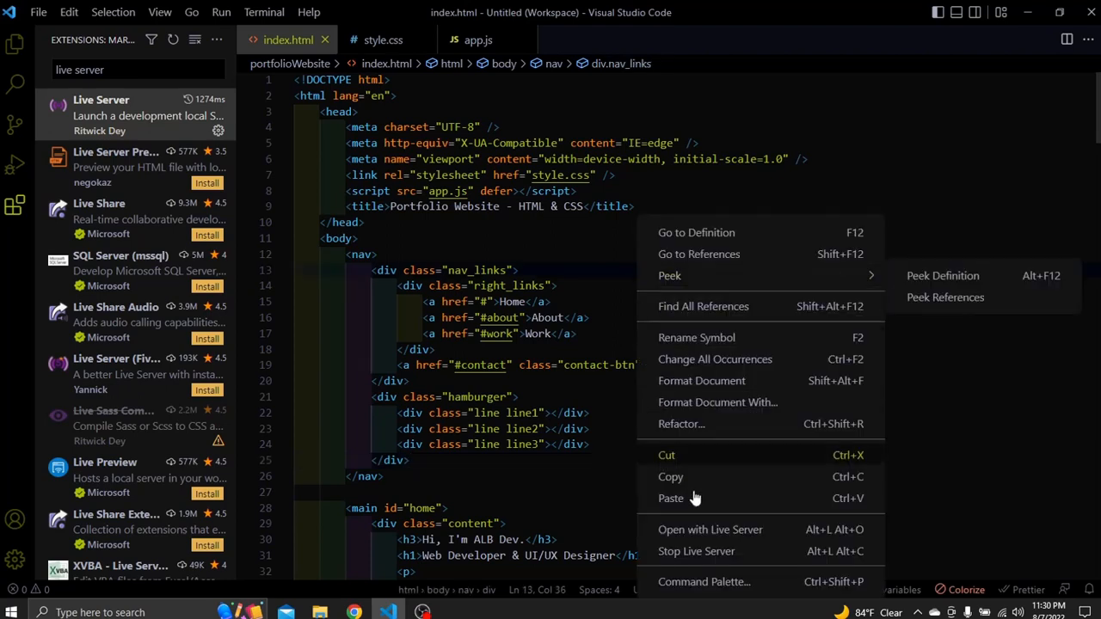
mouse_move(711, 529)
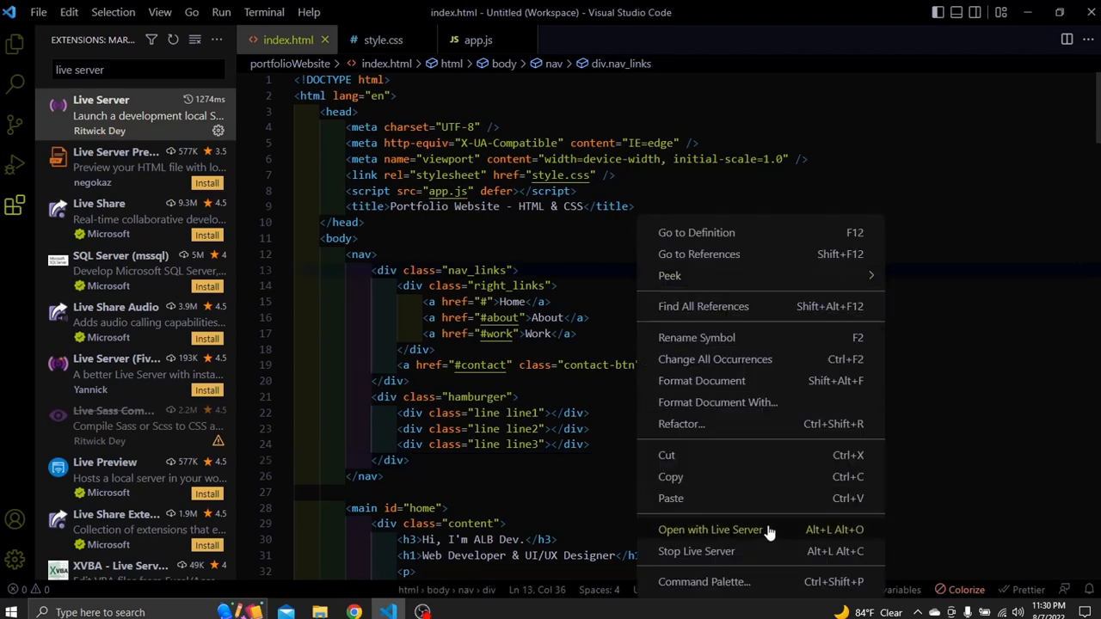
mouse_move(778, 537)
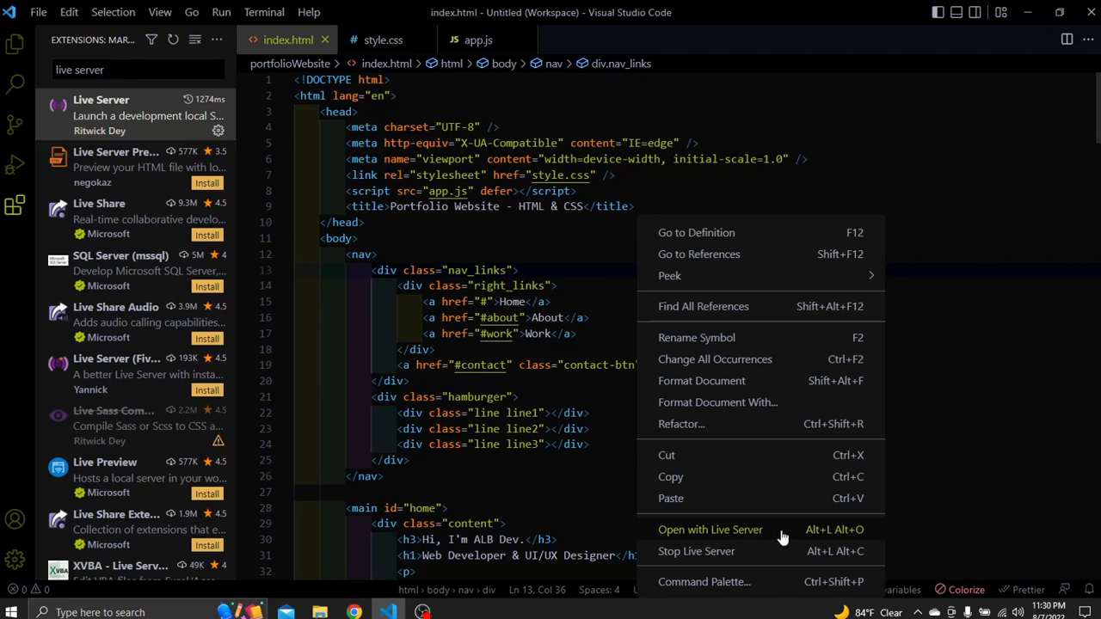
- Serve index.html with Live Server at 127.0.0.1:5500 using Open with Live Server and Go Live
click(710, 529)
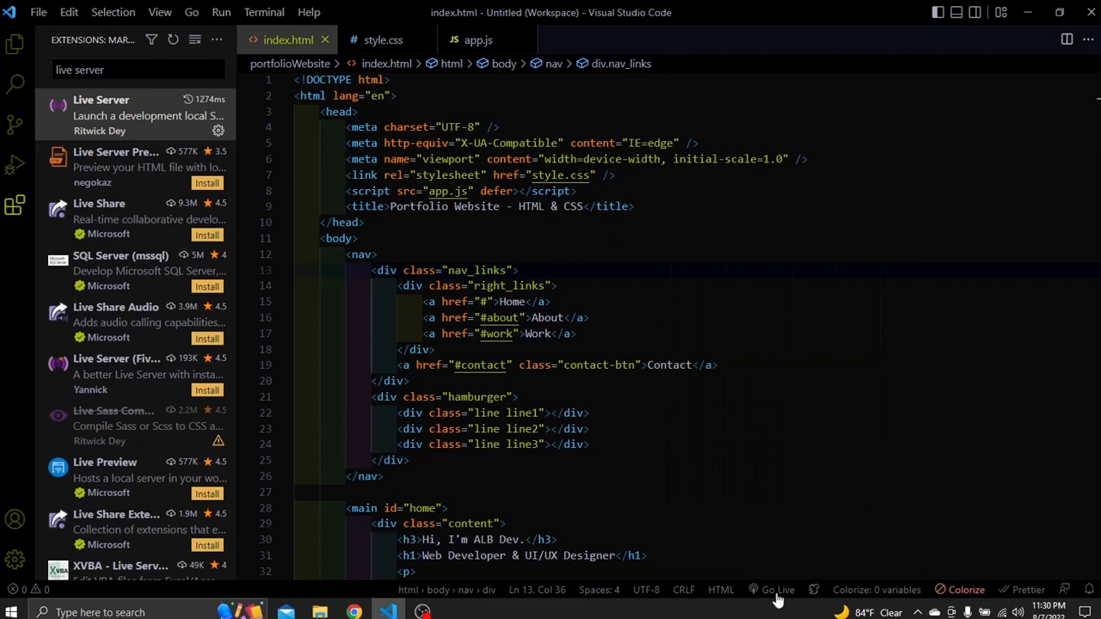
mouse_move(777, 590)
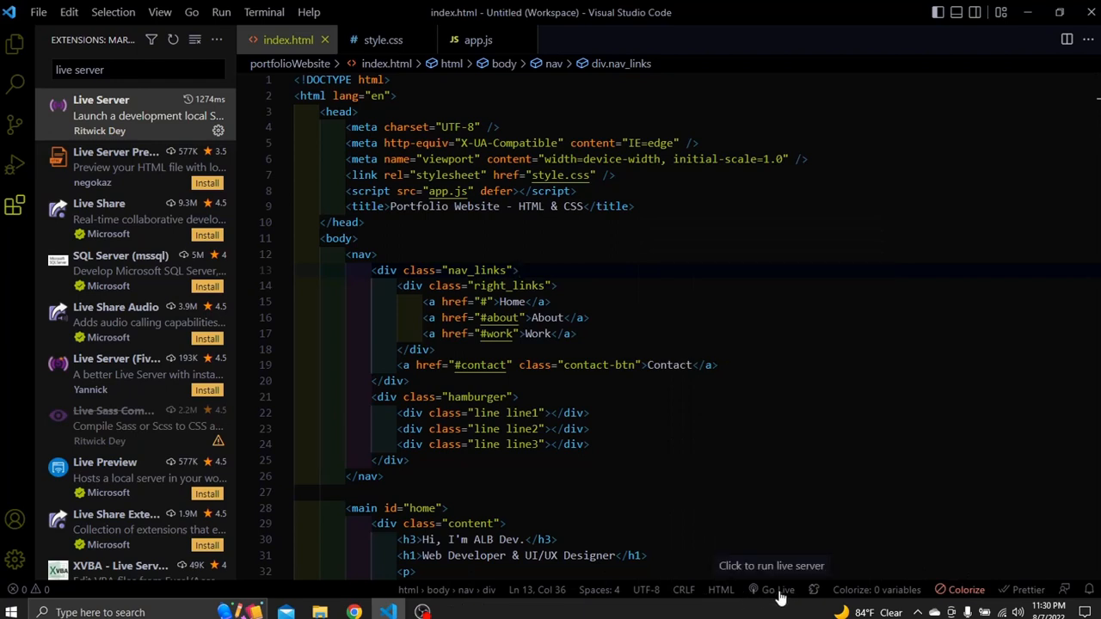
click(777, 590)
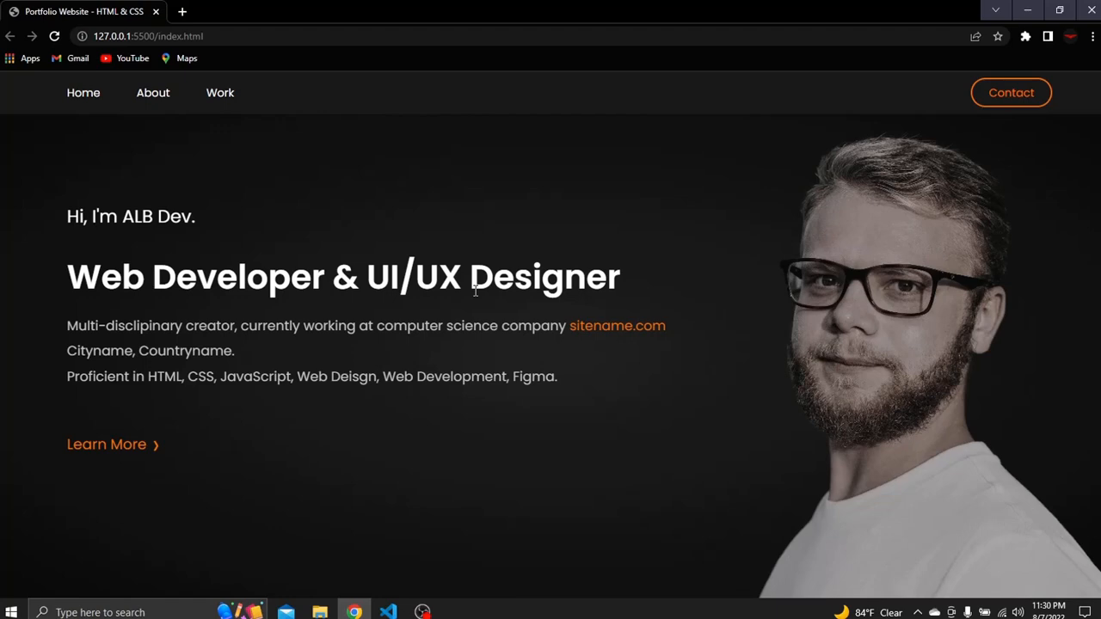
mouse_move(748, 400)
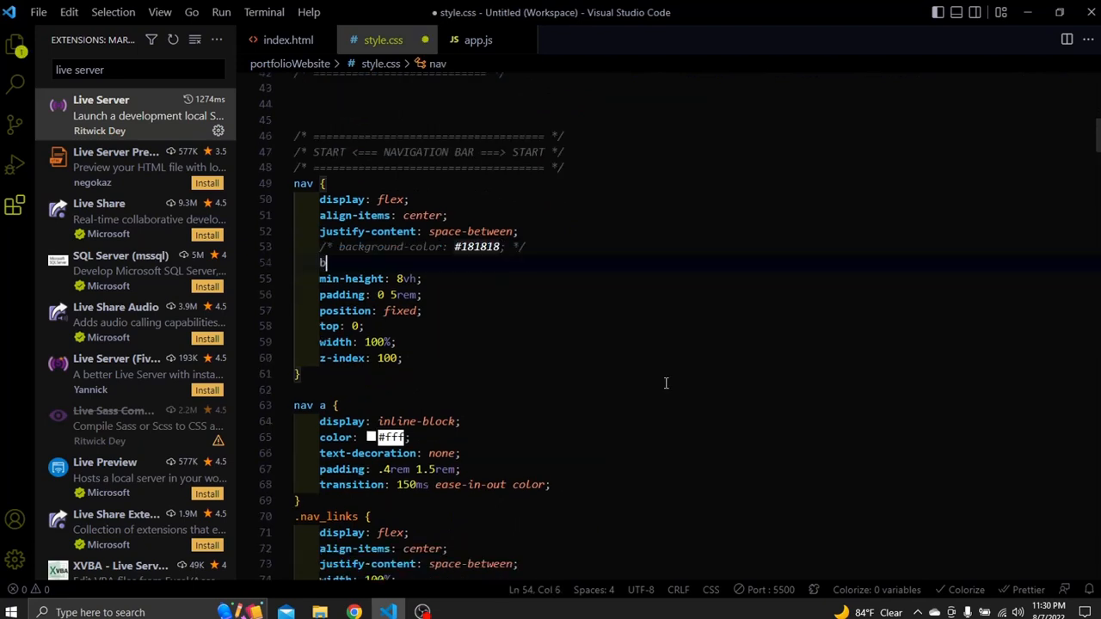
- Try red and blue as the nav background-color, then undo back to #181818
text(ackground-color: ;)
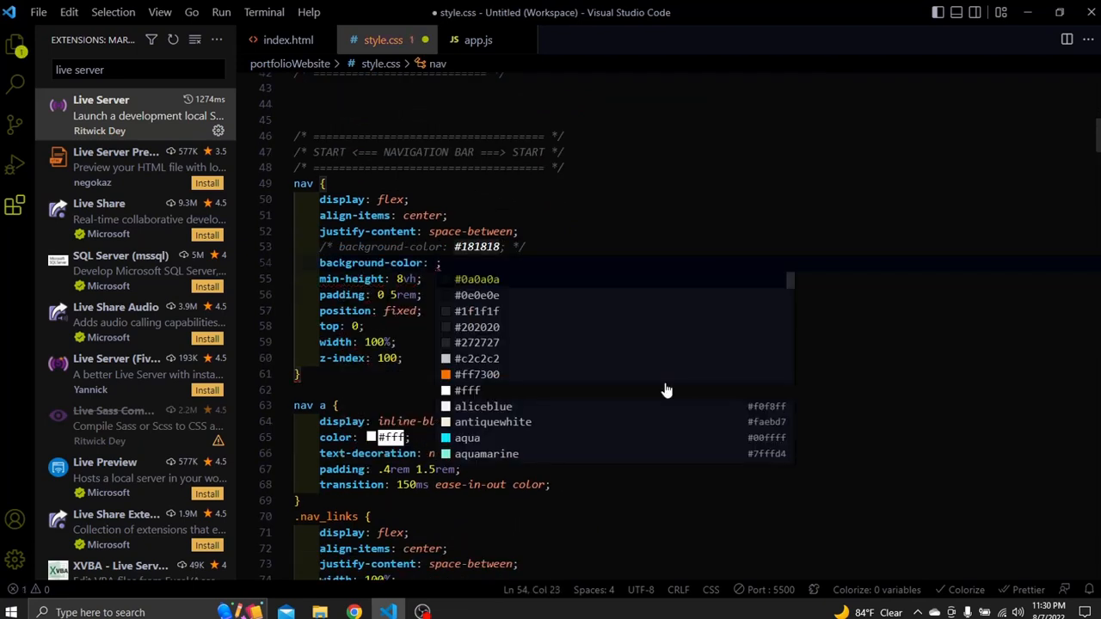
text(red)
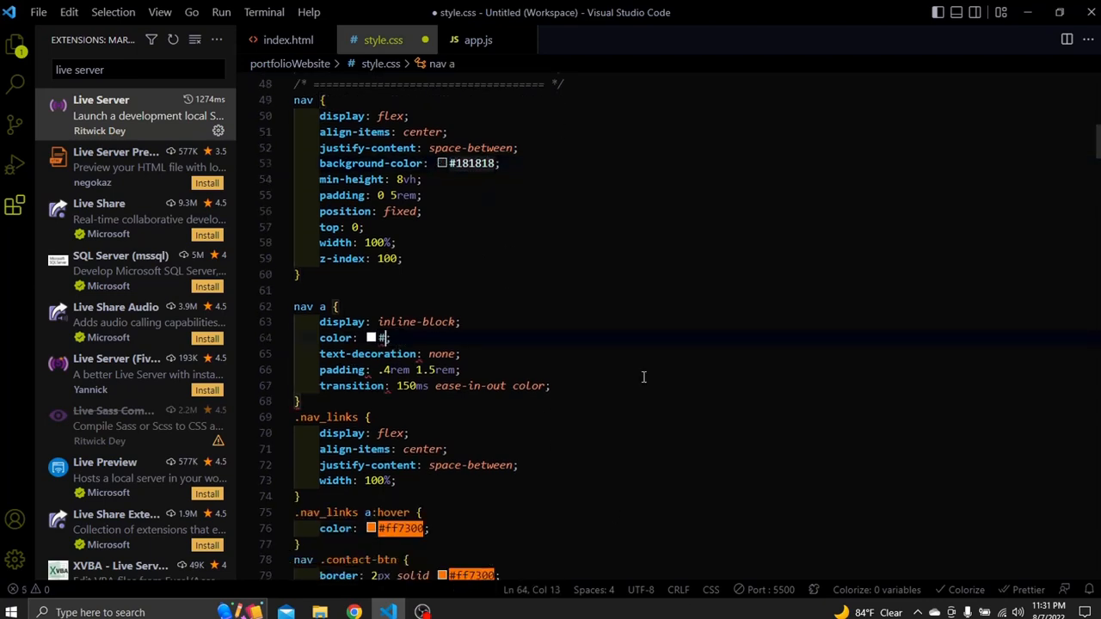
text(blue)
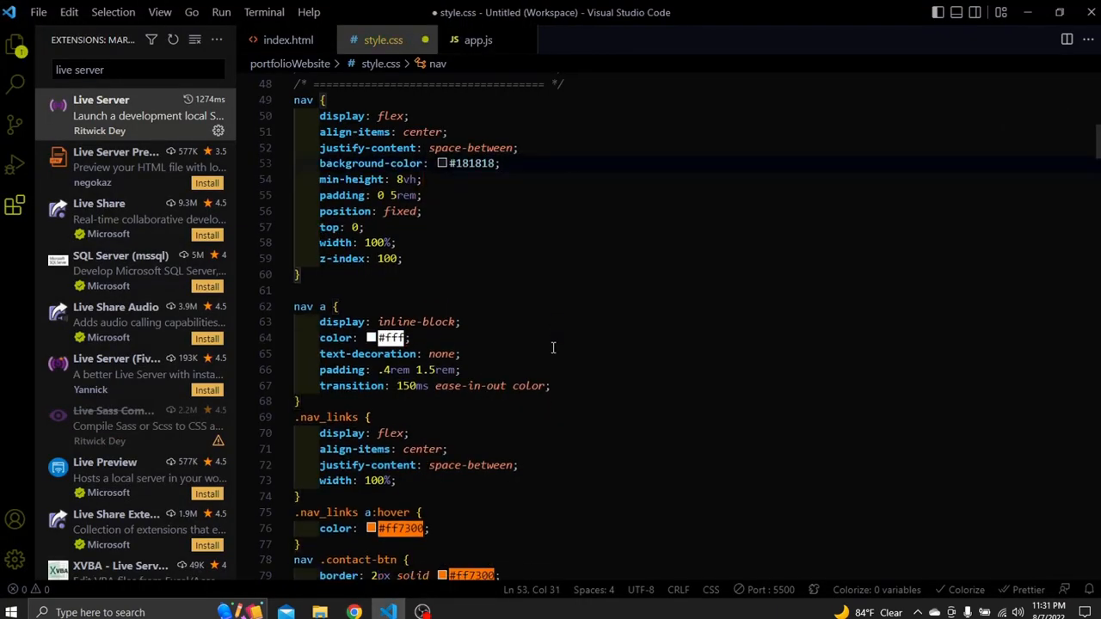
text(z)
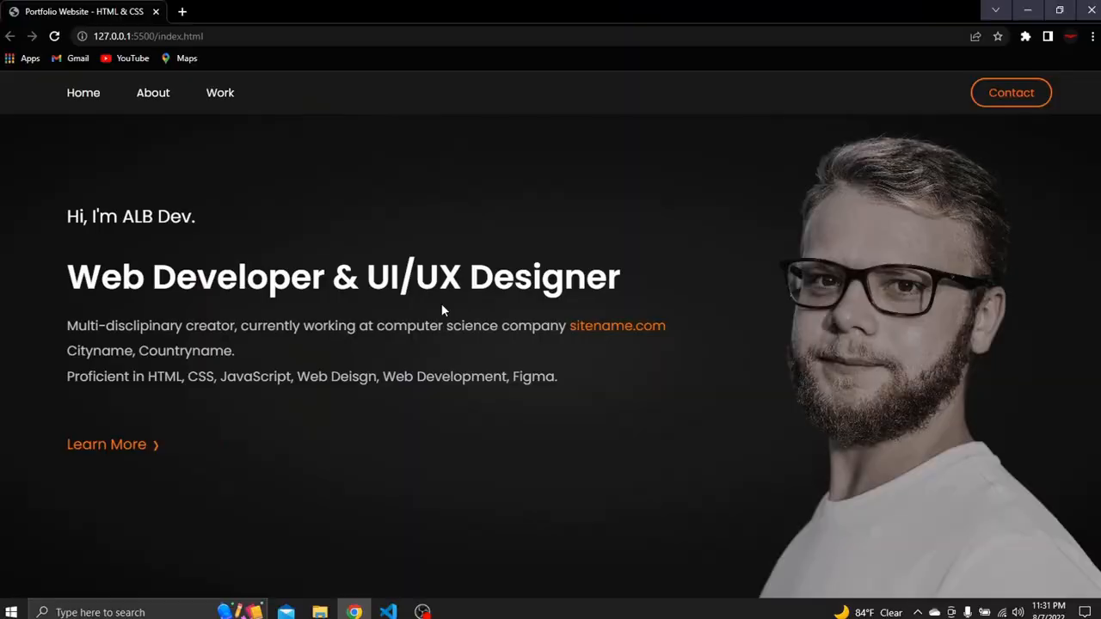
mouse_move(425, 192)
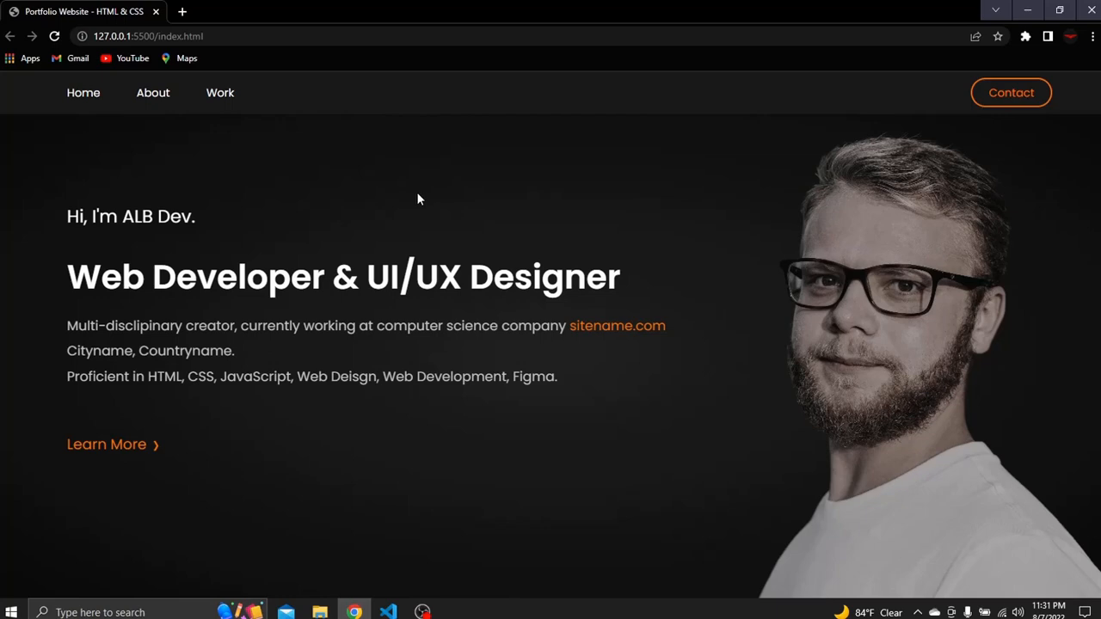
mouse_move(173, 128)
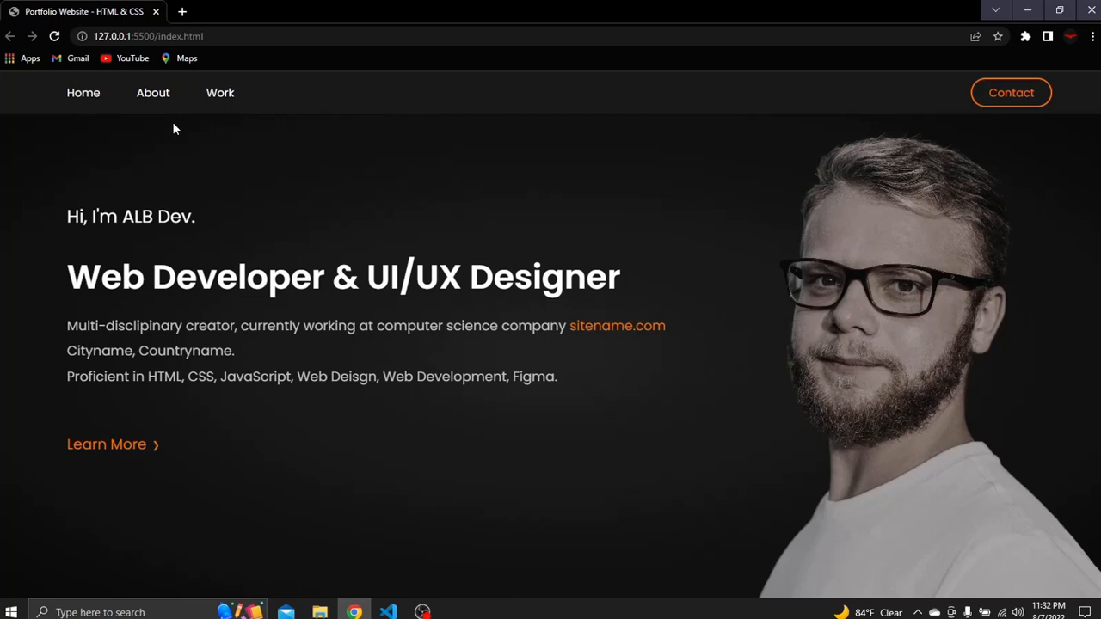
- Jump to the About section, then to the Let's talk contact form
click(153, 92)
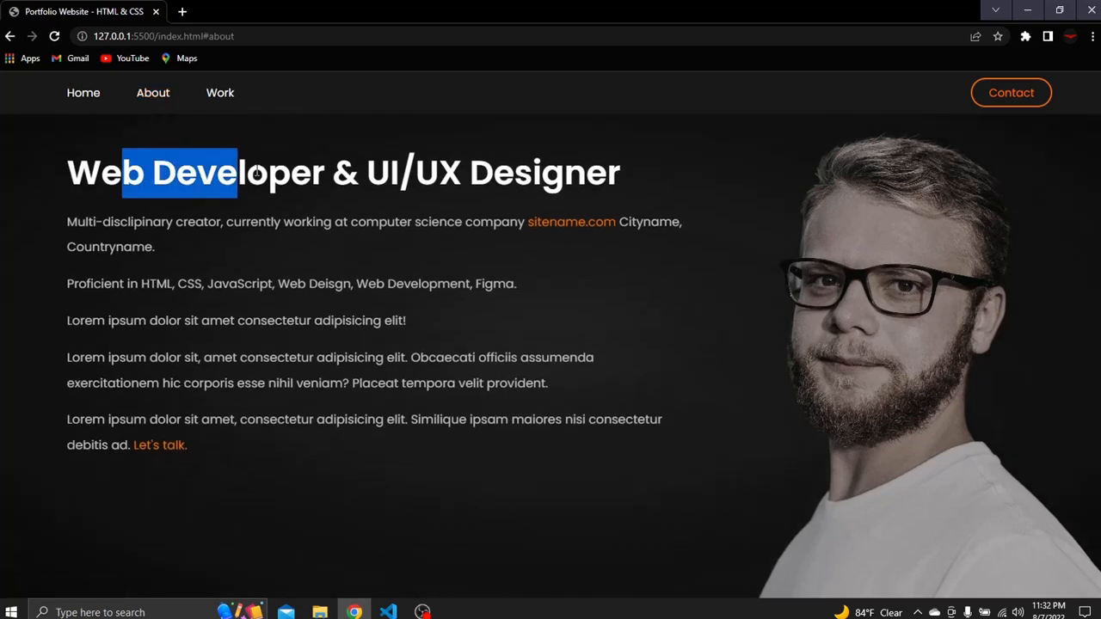
click(486, 167)
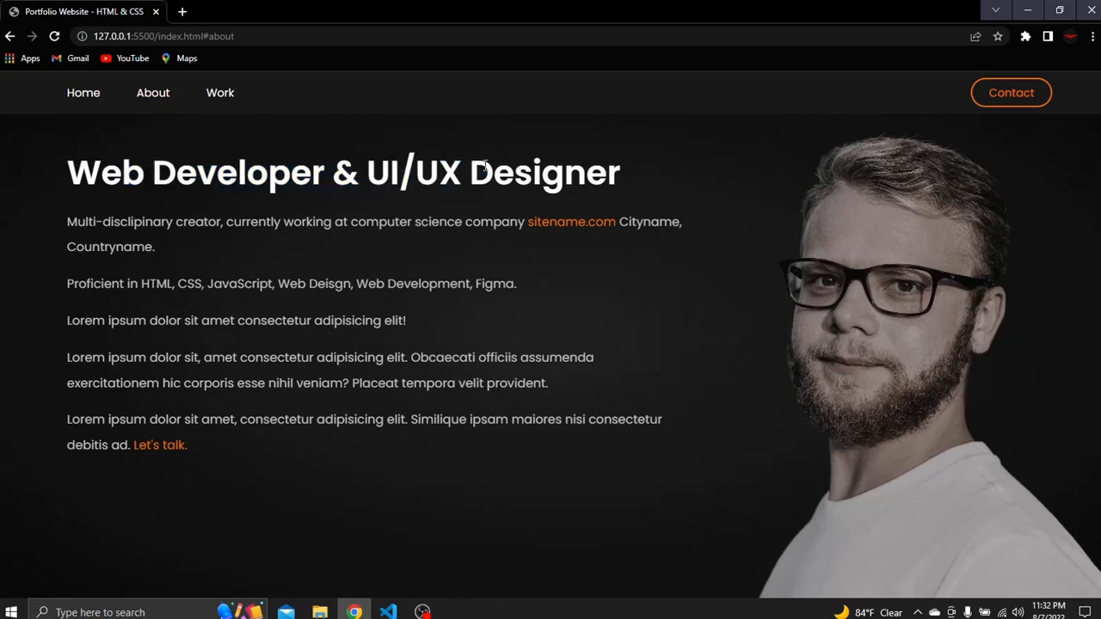
click(1011, 93)
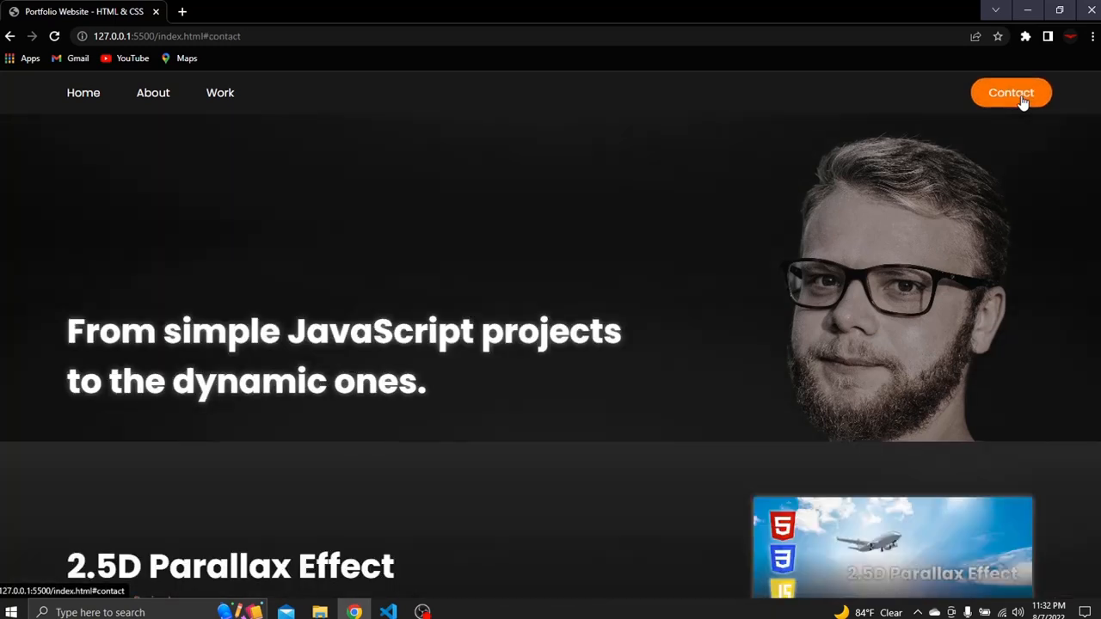
click(1010, 92)
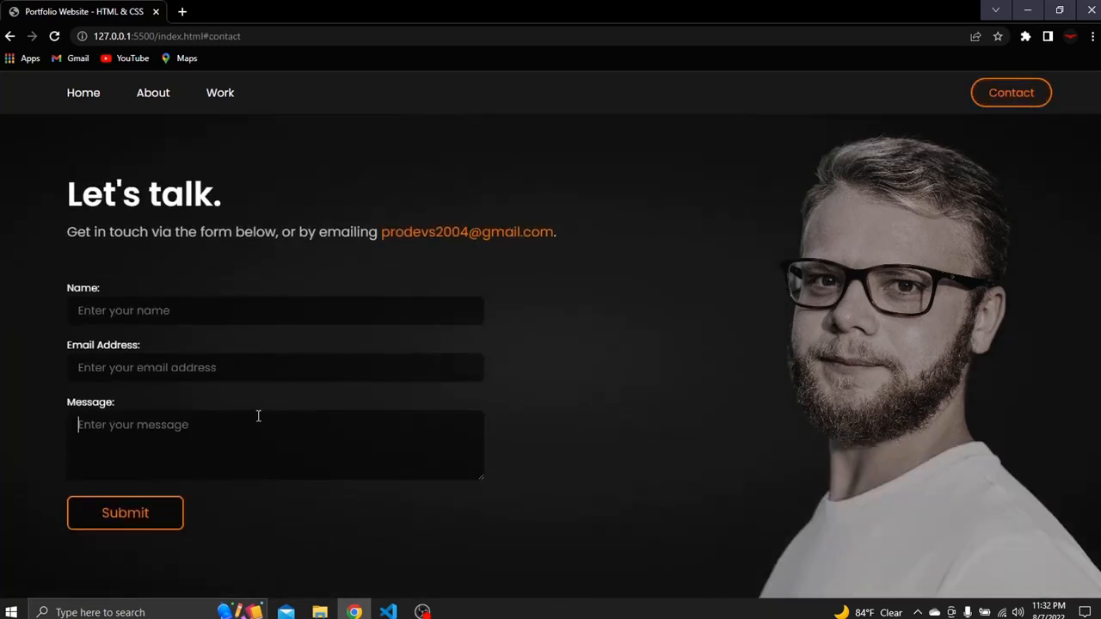
mouse_move(152, 92)
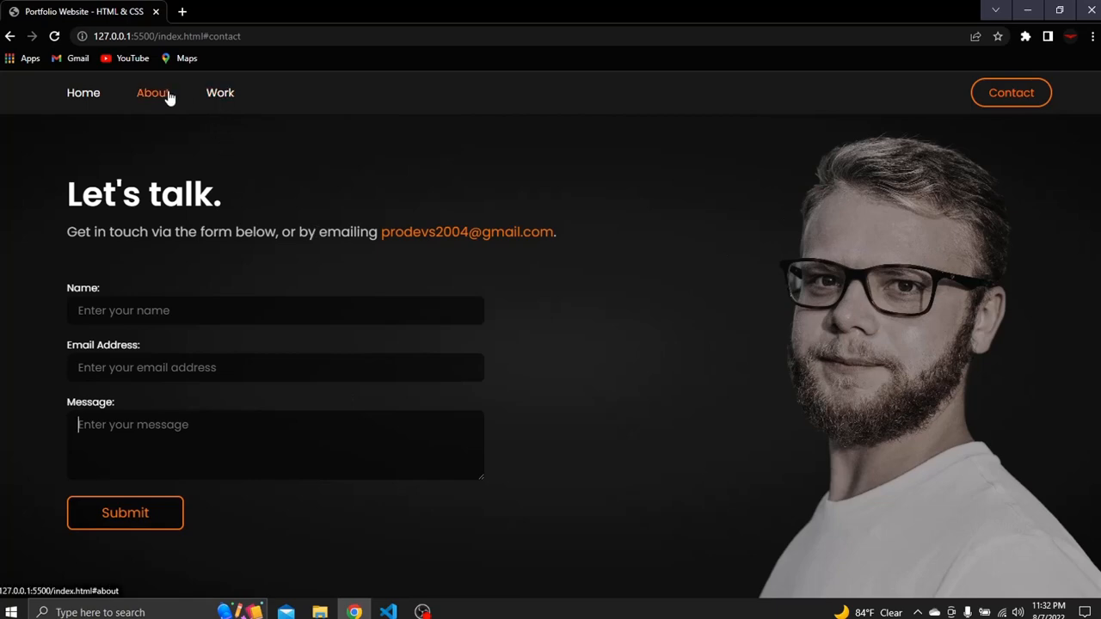
- Jump to Work and scroll down to the Star Rating and Theme Switcher projects
click(220, 92)
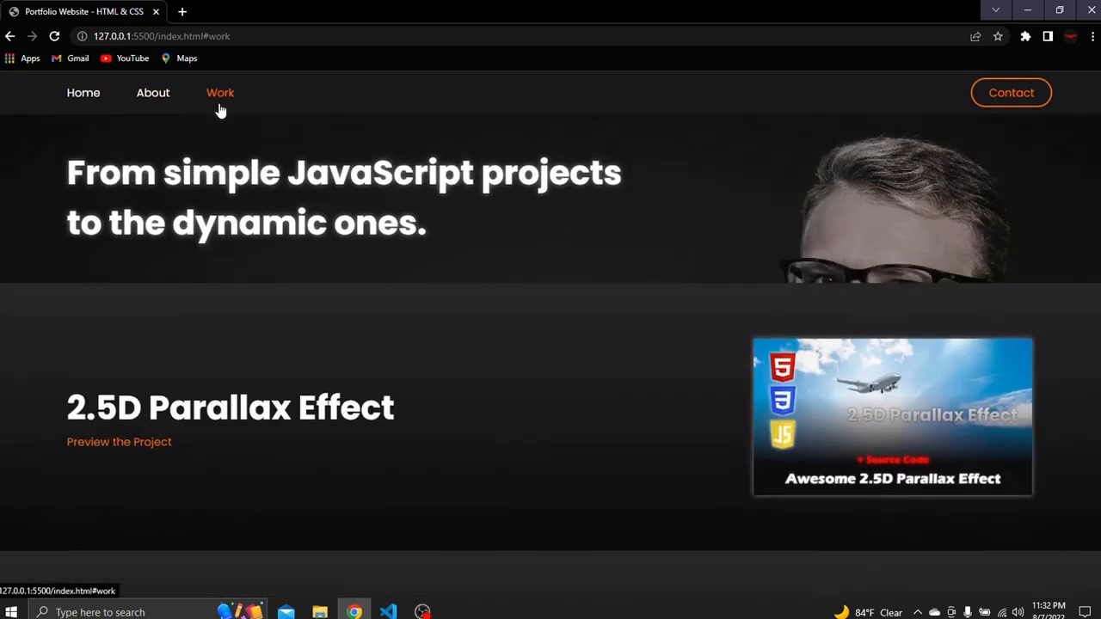
mouse_move(182, 204)
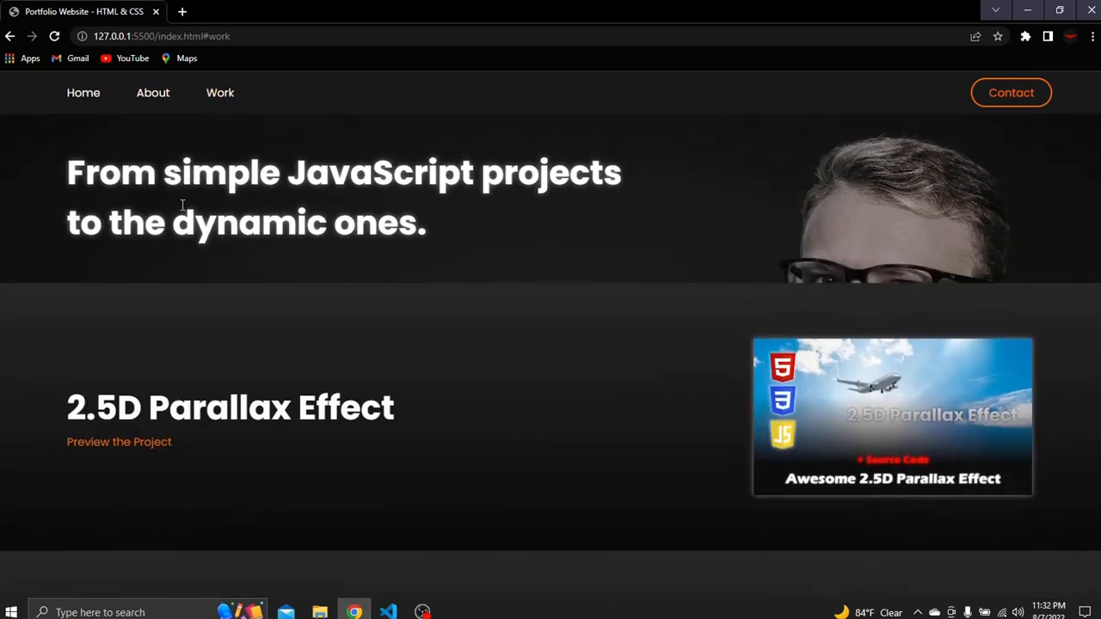
mouse_move(241, 265)
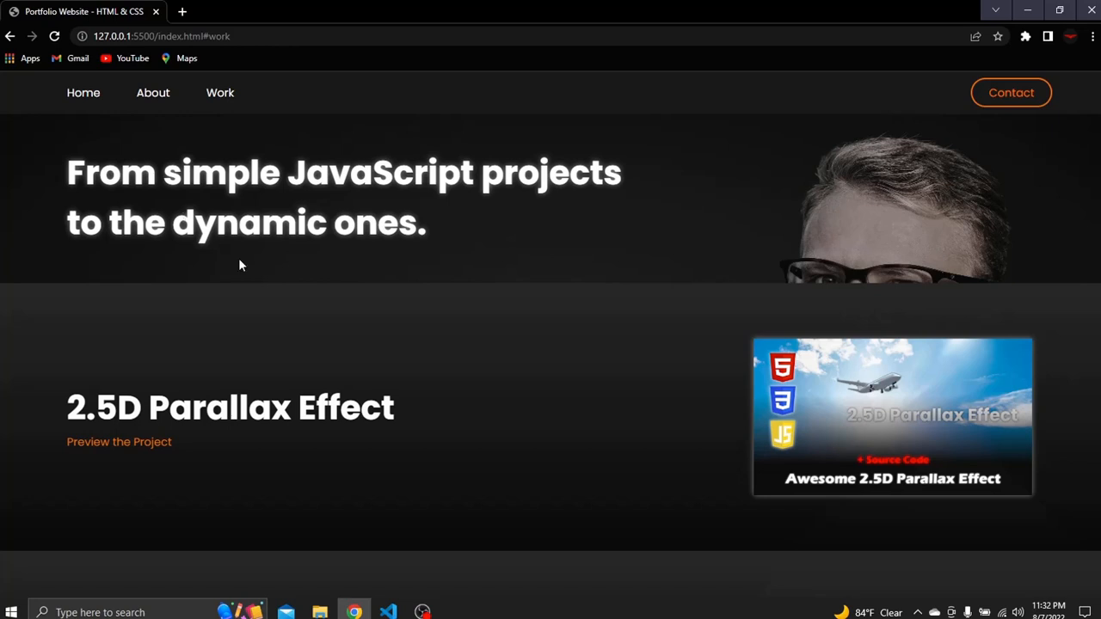
scroll(down, 3)
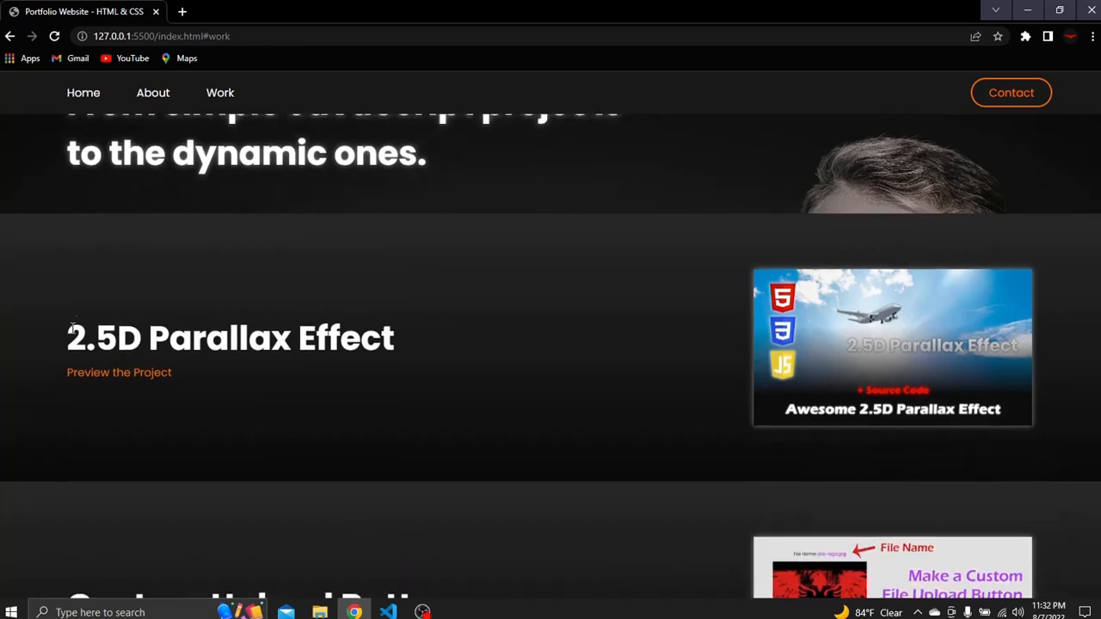
scroll(down, 3)
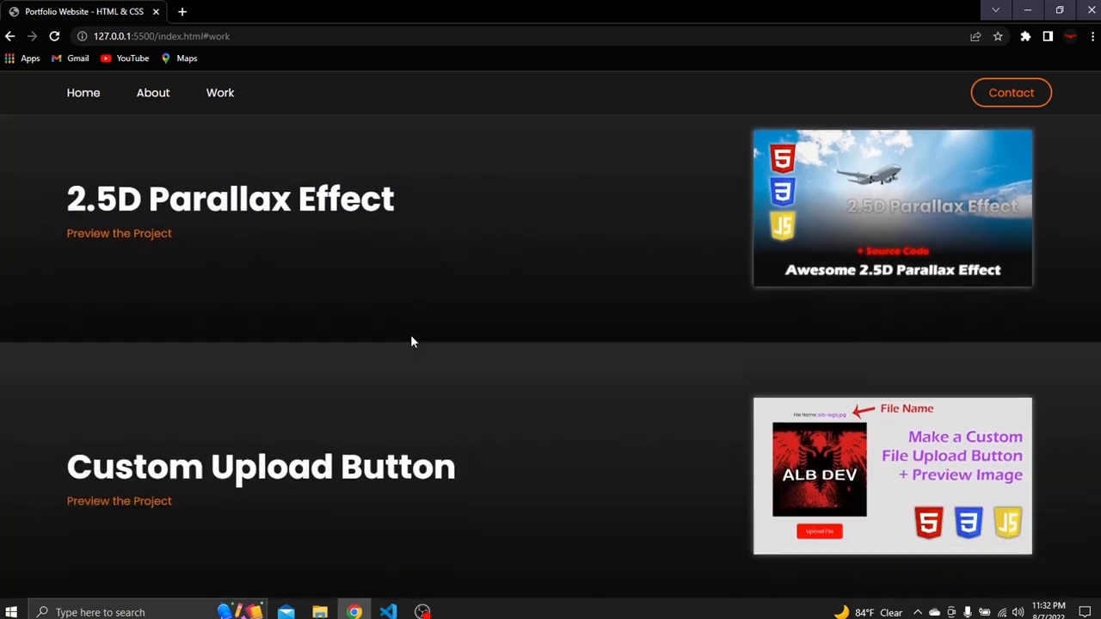
scroll(down, 3)
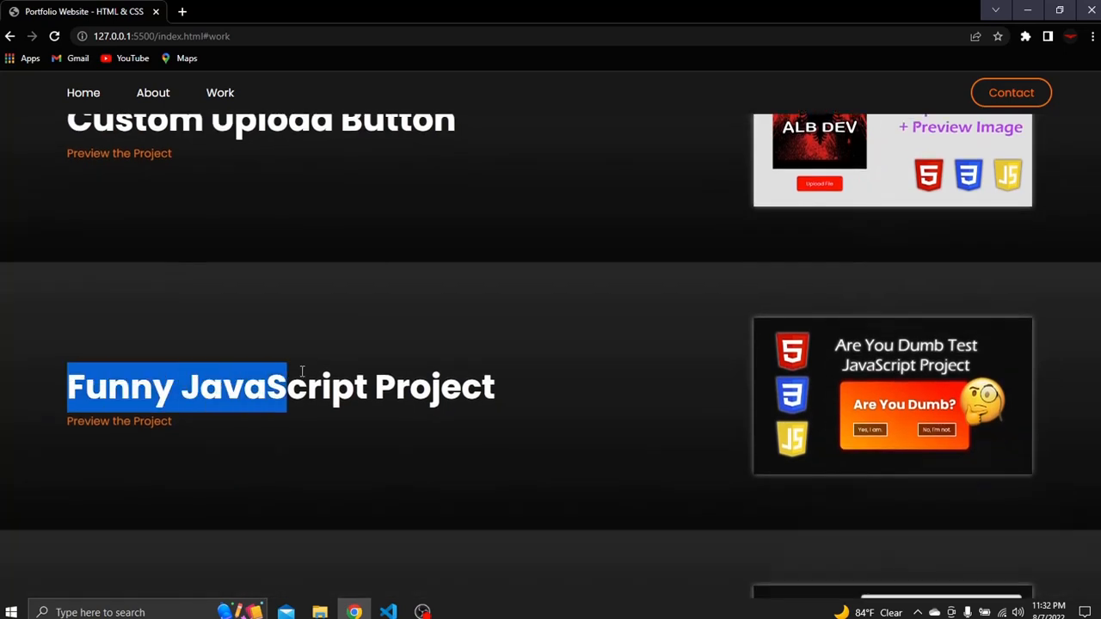
click(709, 374)
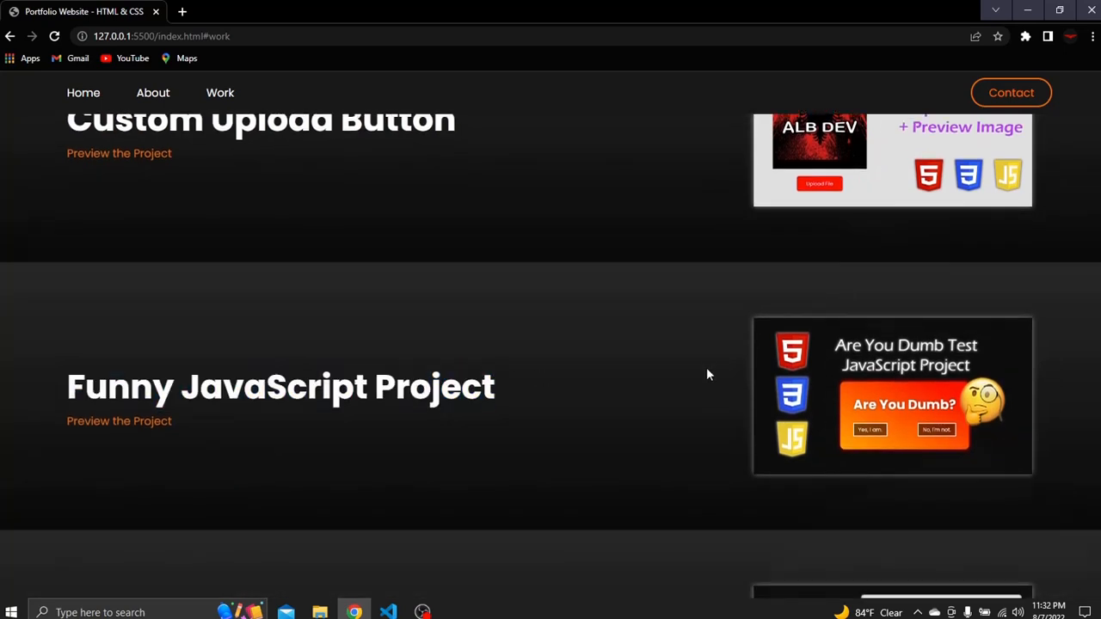
scroll(down, 3)
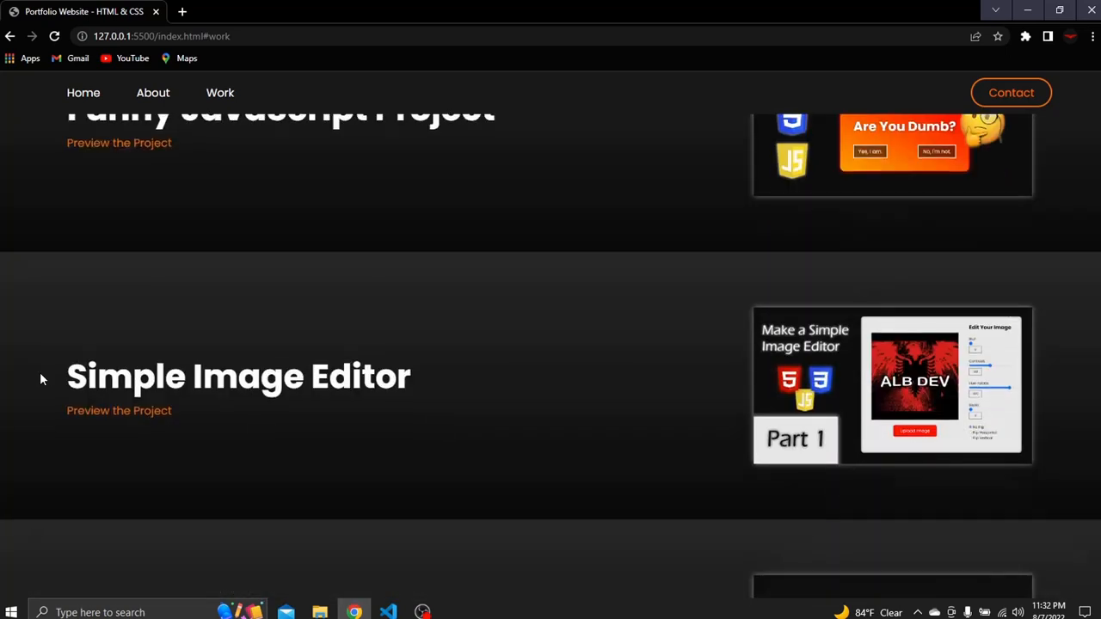
mouse_move(534, 391)
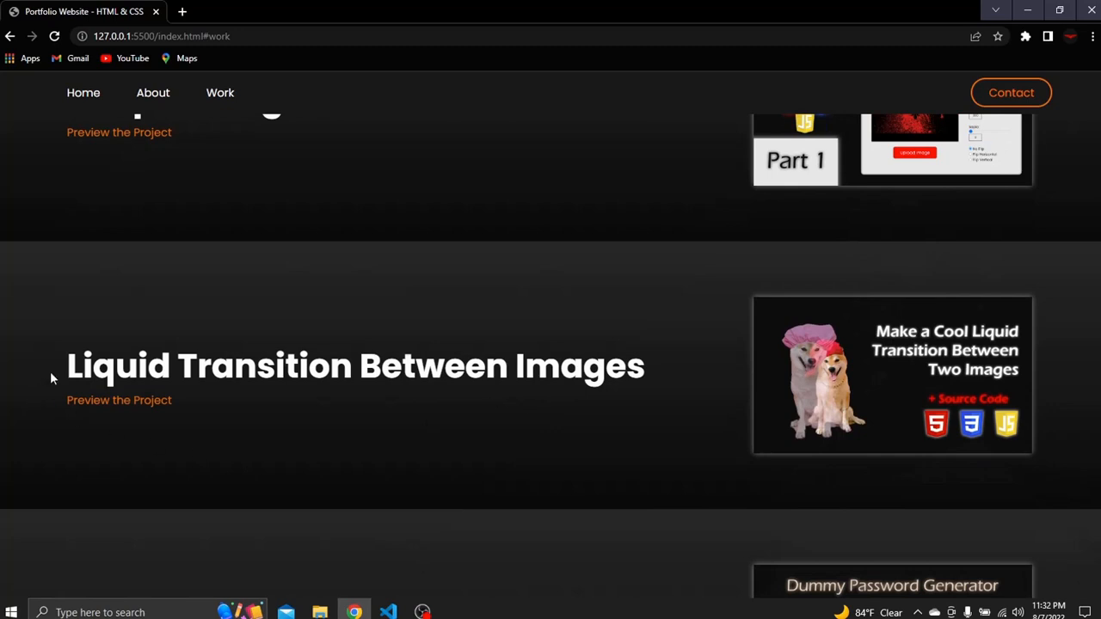
mouse_move(673, 370)
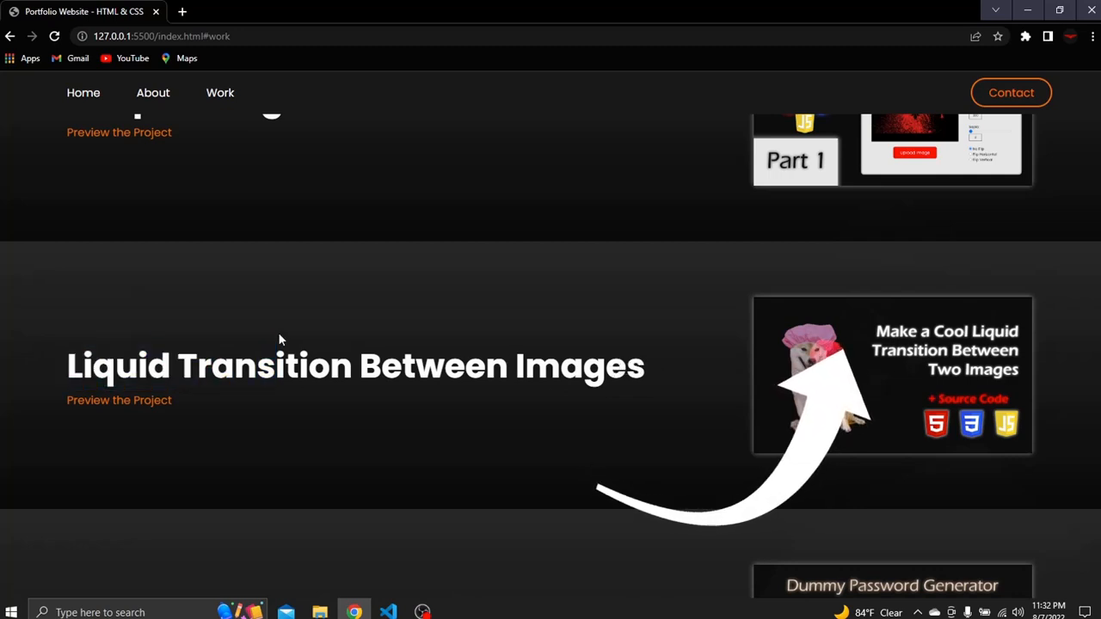
scroll(down, 3)
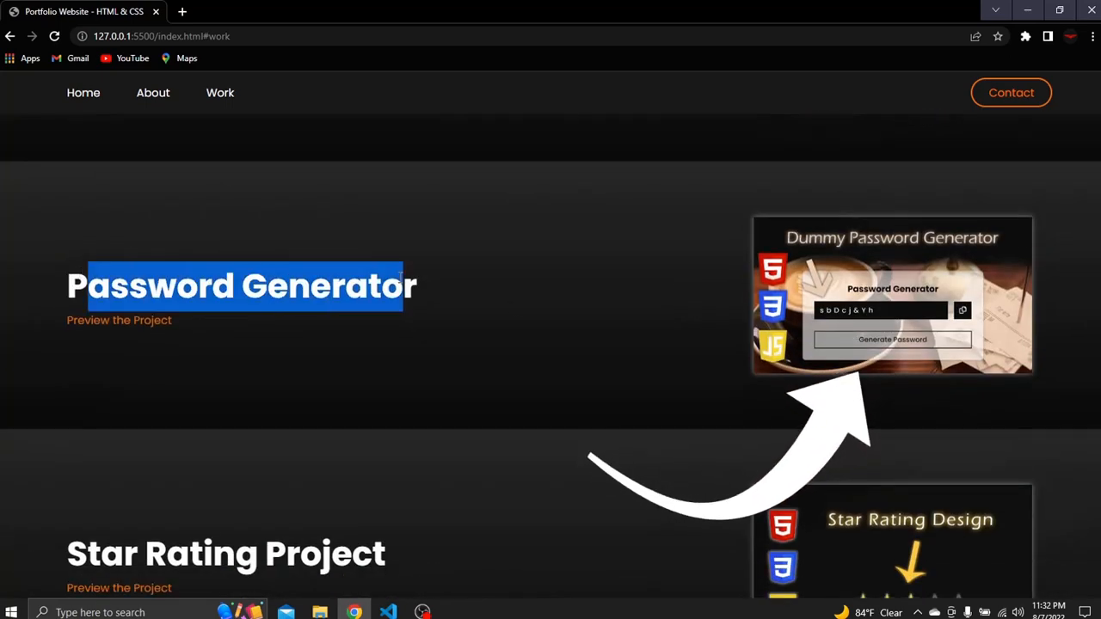
scroll(down, 3)
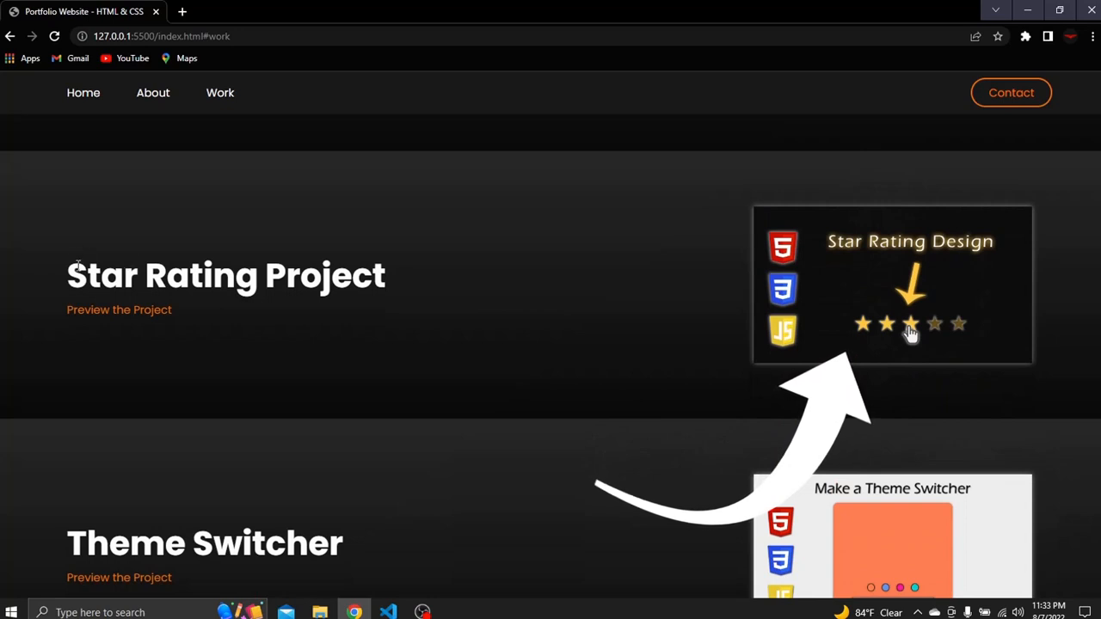
scroll(down, 3)
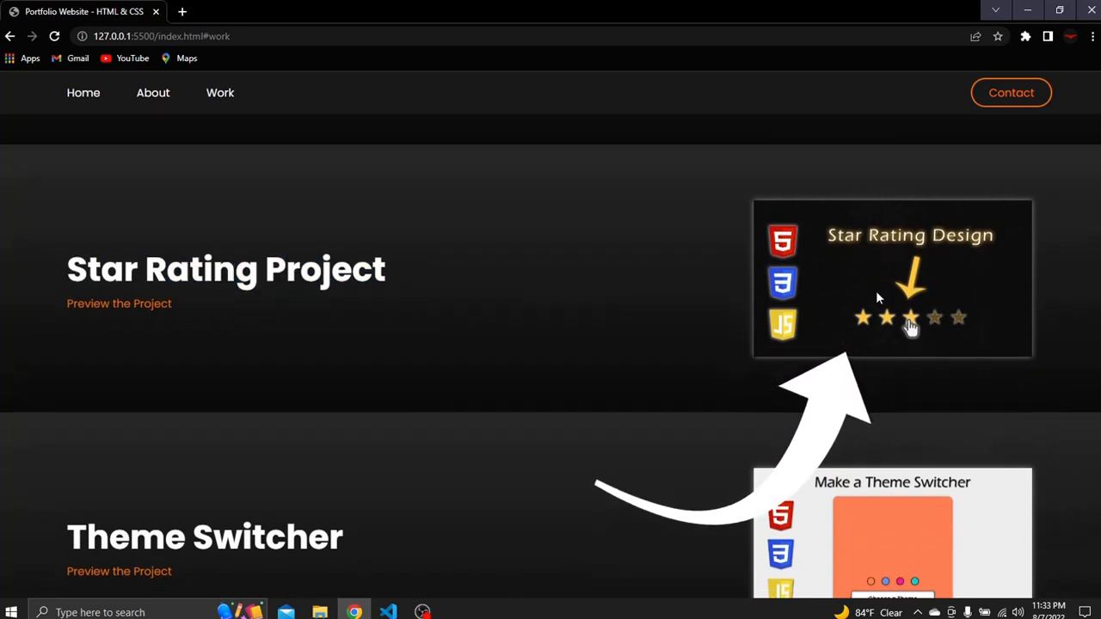